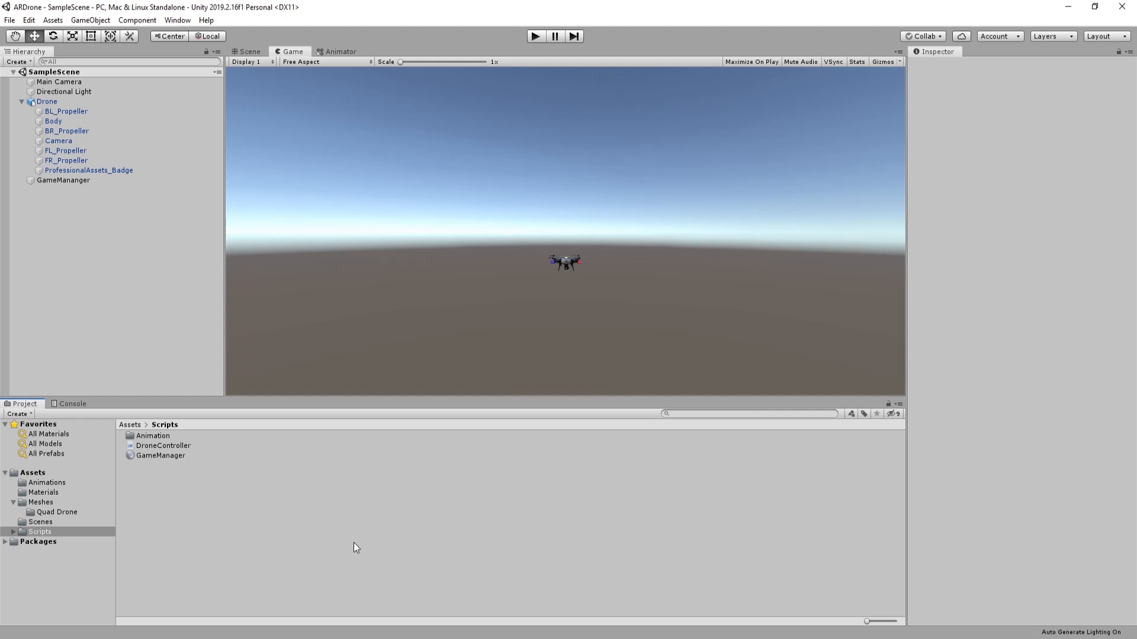
{"action": "mouse_move", "coordinate": [238, 483]}
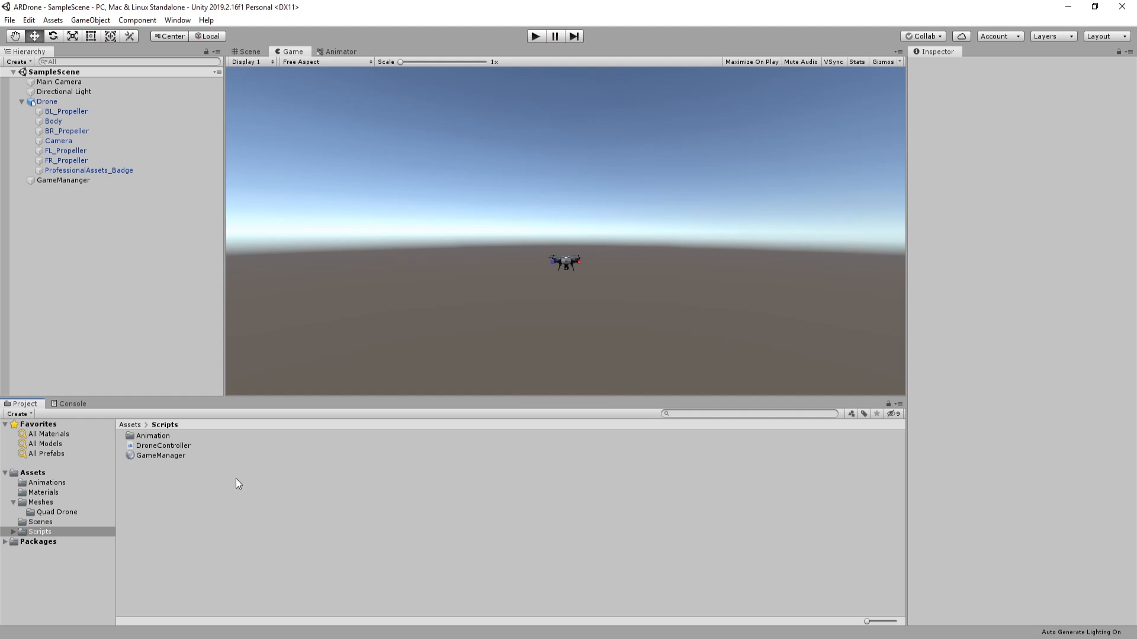
Select the DroneController script to preview its source code in the Inspector
{"action": "left_click", "coordinate": [164, 445]}
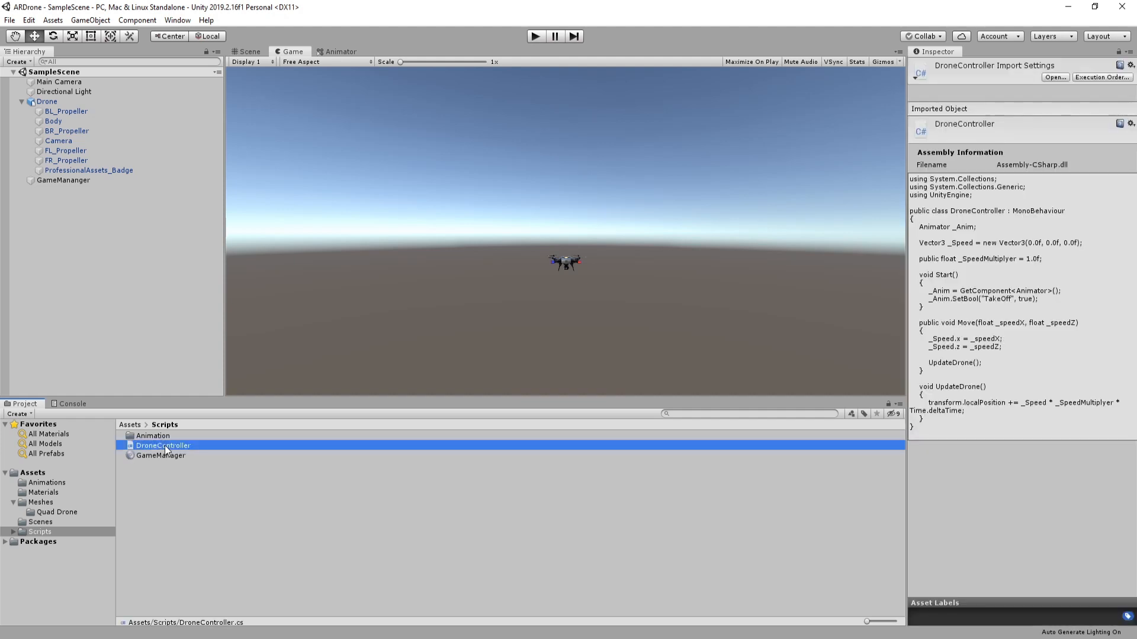
In UpdateDrone, declare float angleZ = -30.0f
{"action": "double_click", "coordinate": [162, 445]}
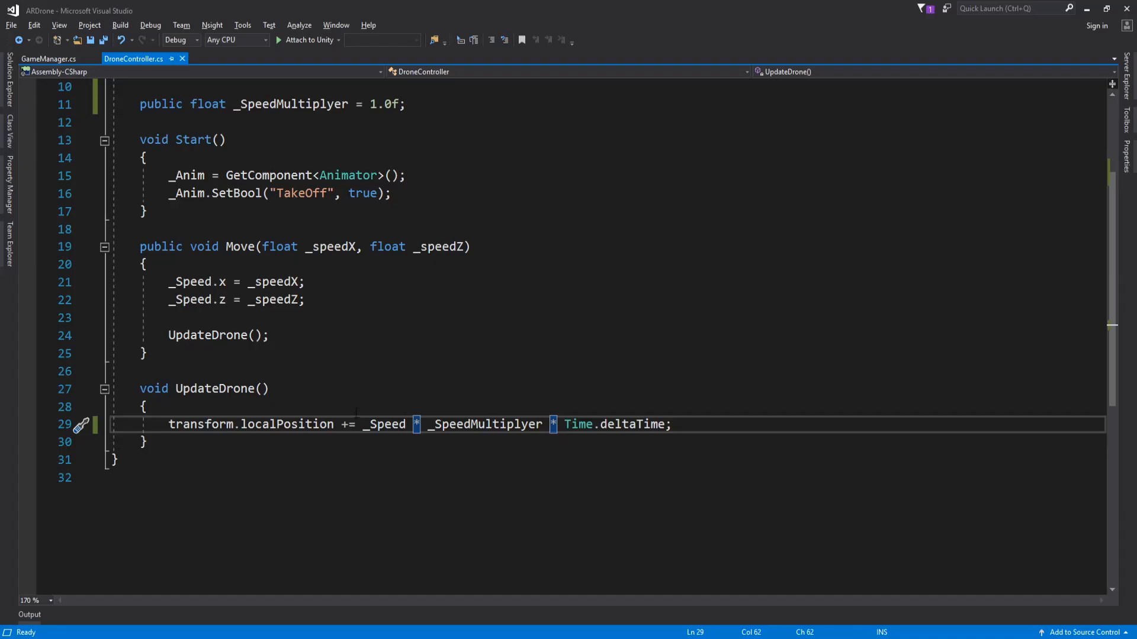
{"action": "type", "text": "float"}
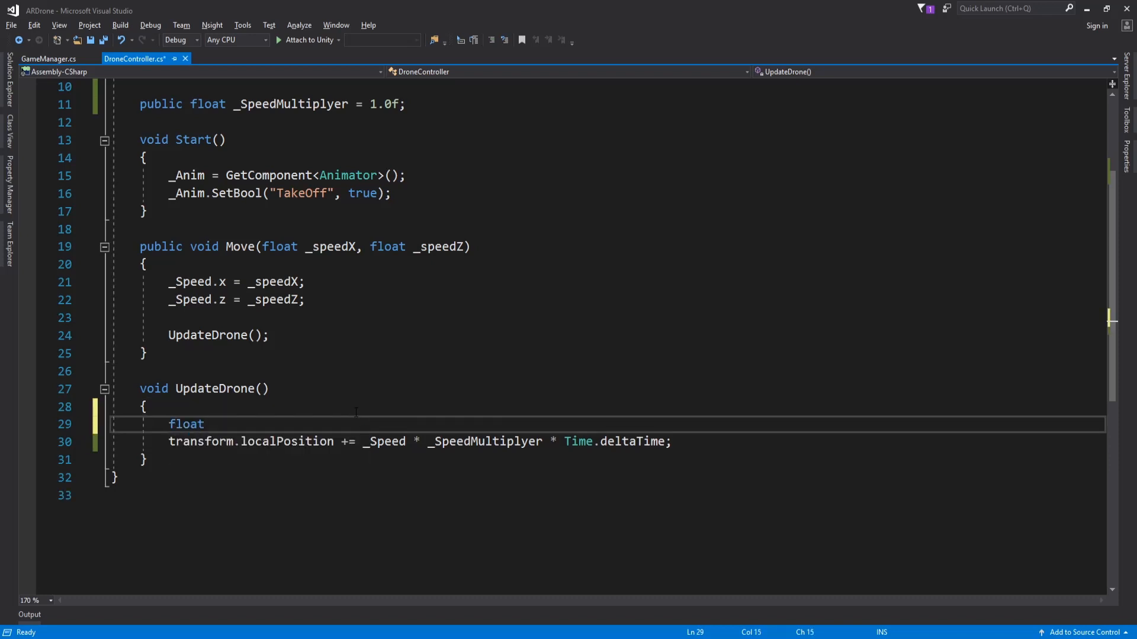
{"action": "type", "text": "angleZ"}
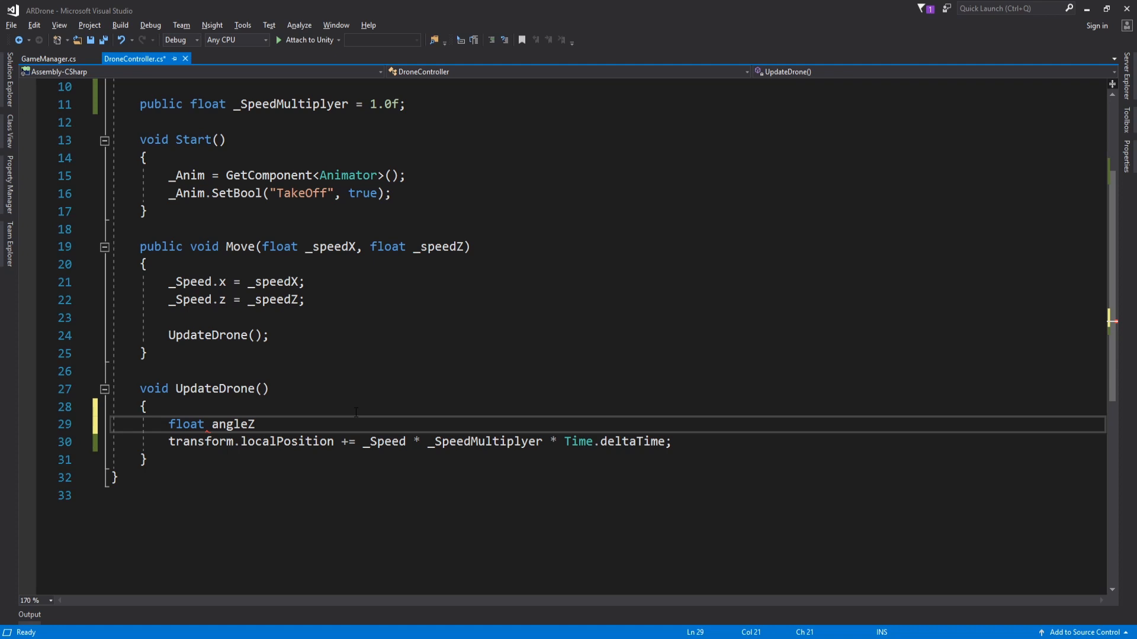
{"action": "type", "text": "= -30.0f"}
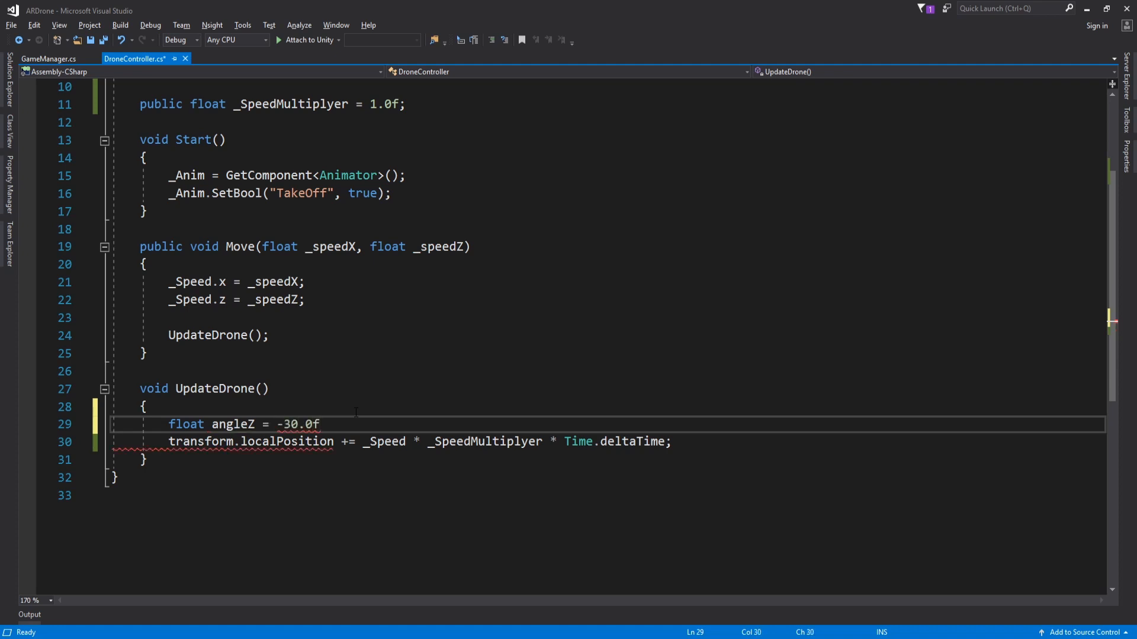
{"action": "type", "text": ";"}
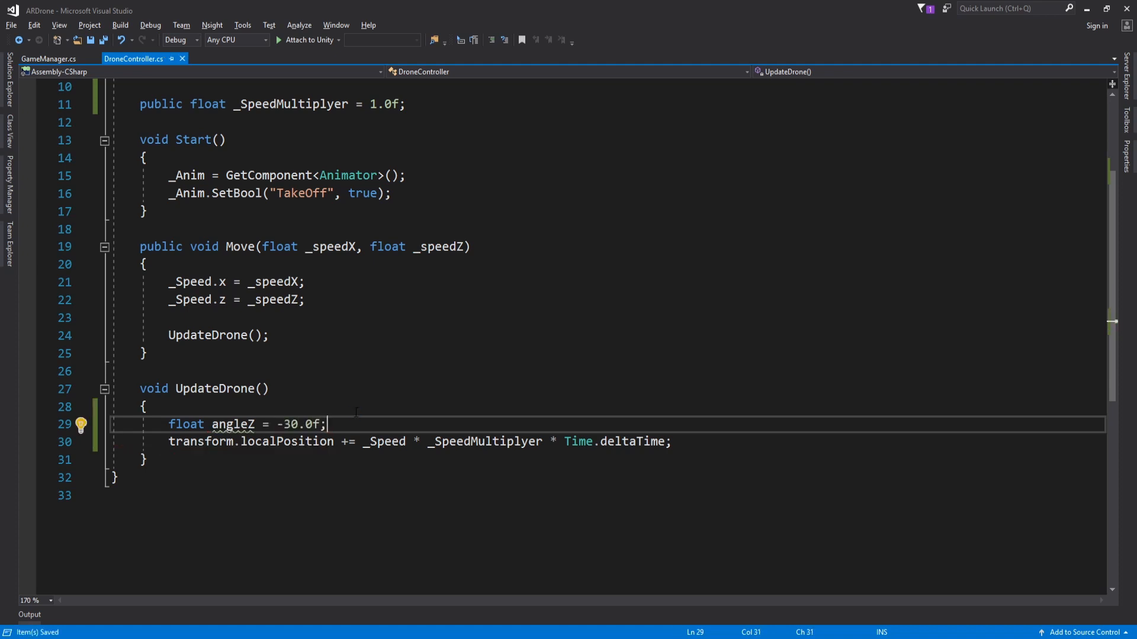
Read transform.localRotation.eulerAngles into a rotation vector and save
{"action": "type", "text": "Vector3"}
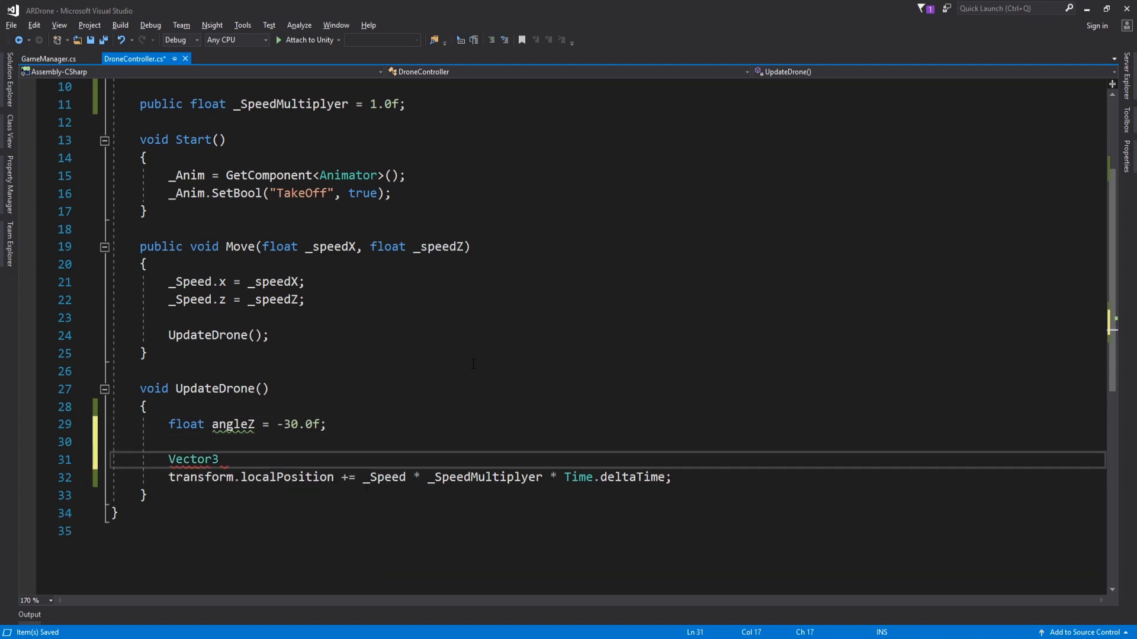
{"action": "type", "text": "rotation = t"}
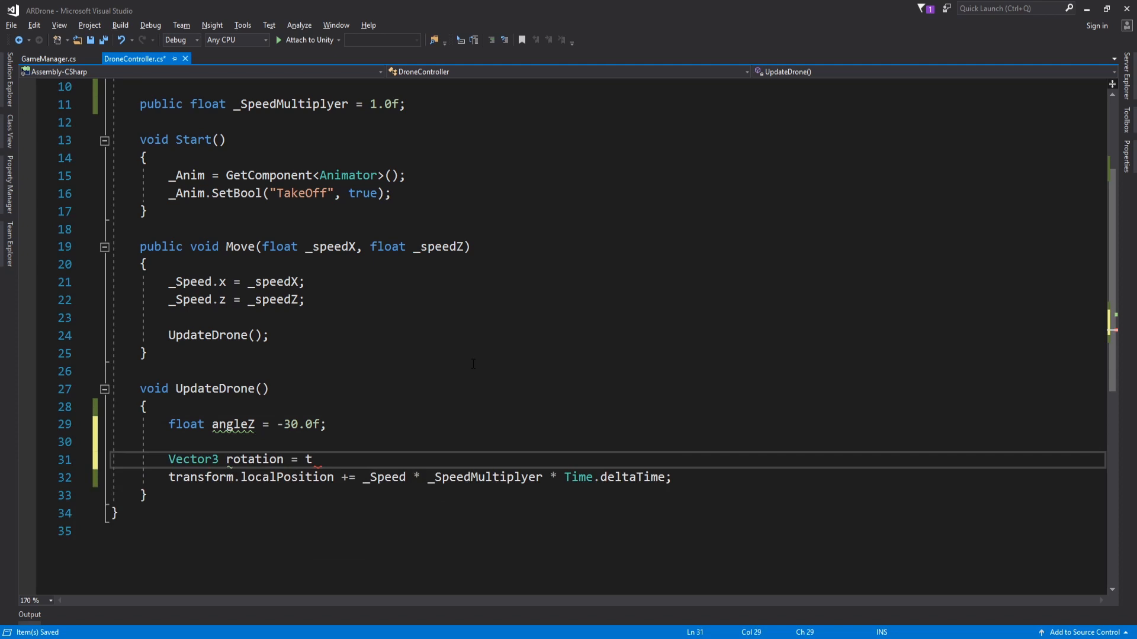
{"action": "type", "text": "ransform.localRotation.eulerAngles;"}
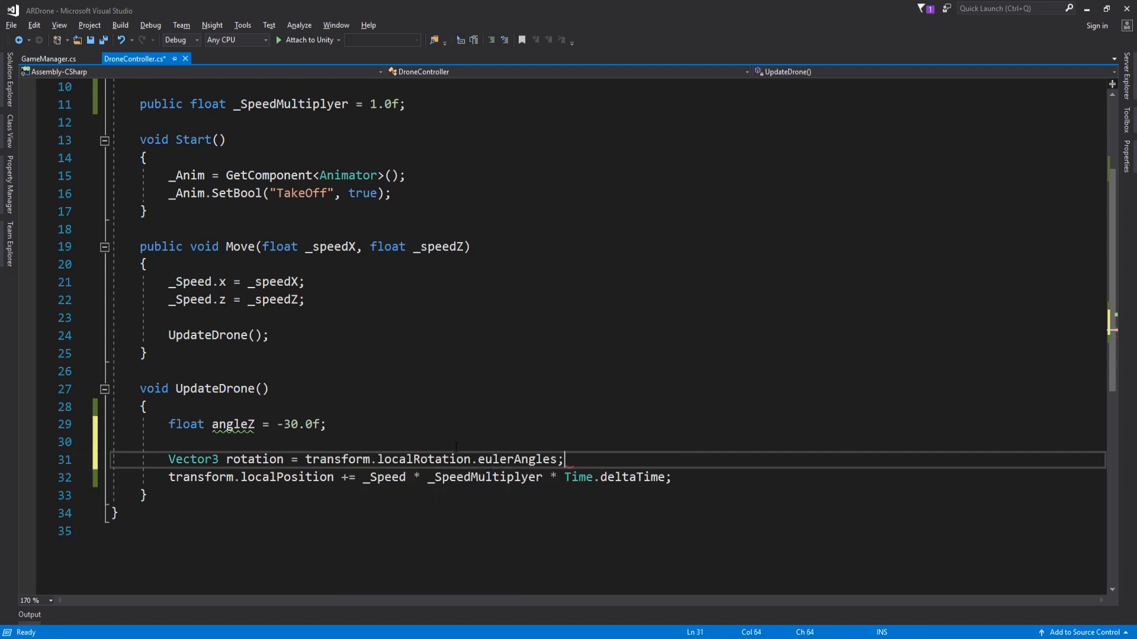
{"action": "key", "text": "ctrl+s"}
{"action": "type", "text": "transform."}
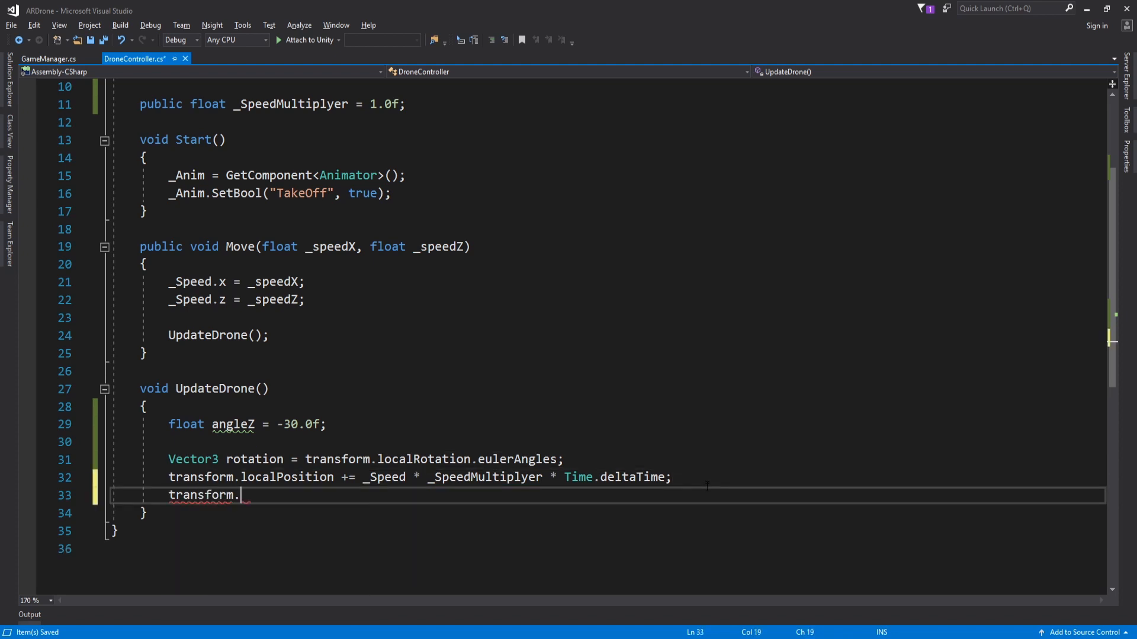
Assign Quaternion.Euler(rotation.x, rotation.y, angleZ) to the drone's localRotation
{"action": "type", "text": "localRotation"}
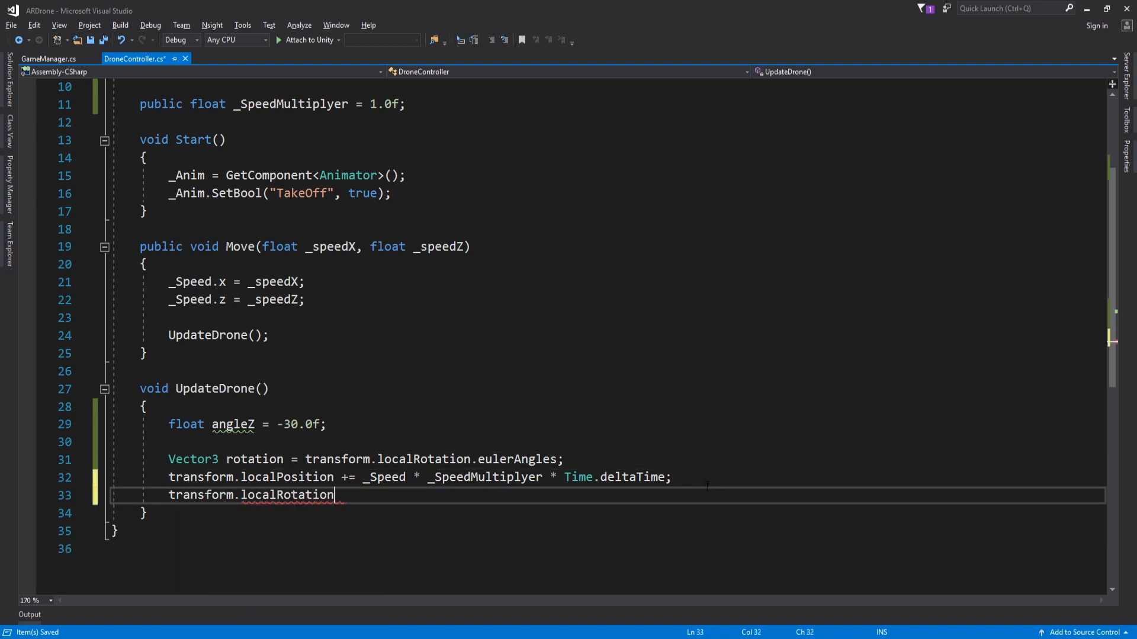
{"action": "type", "text": "= Quaternion.Euler("}
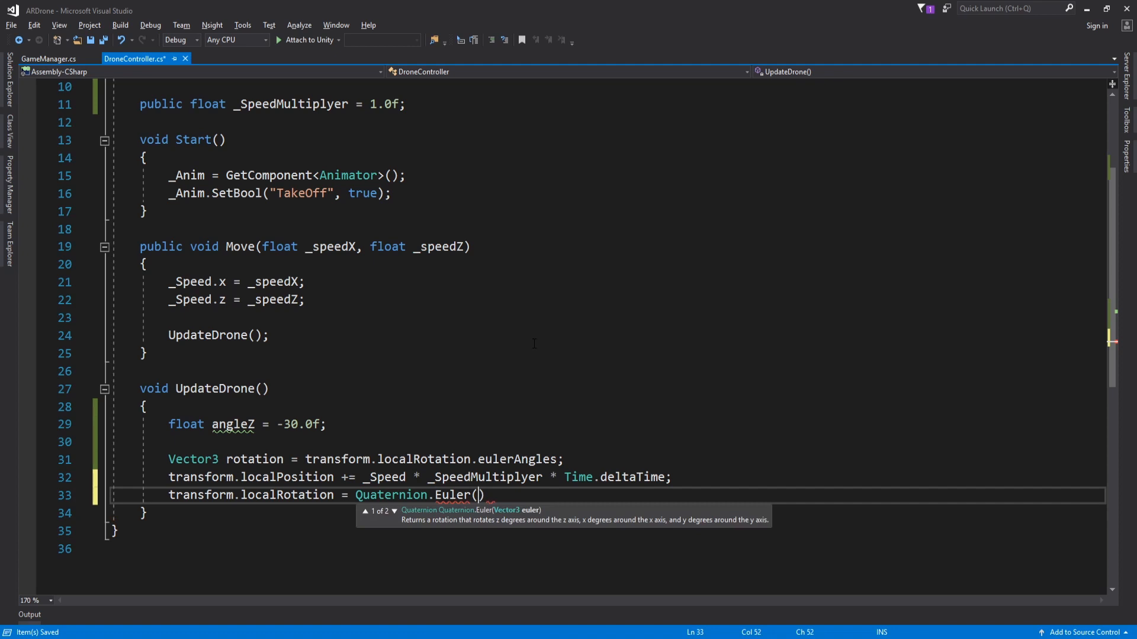
{"action": "type", "text": "rotation.x"}
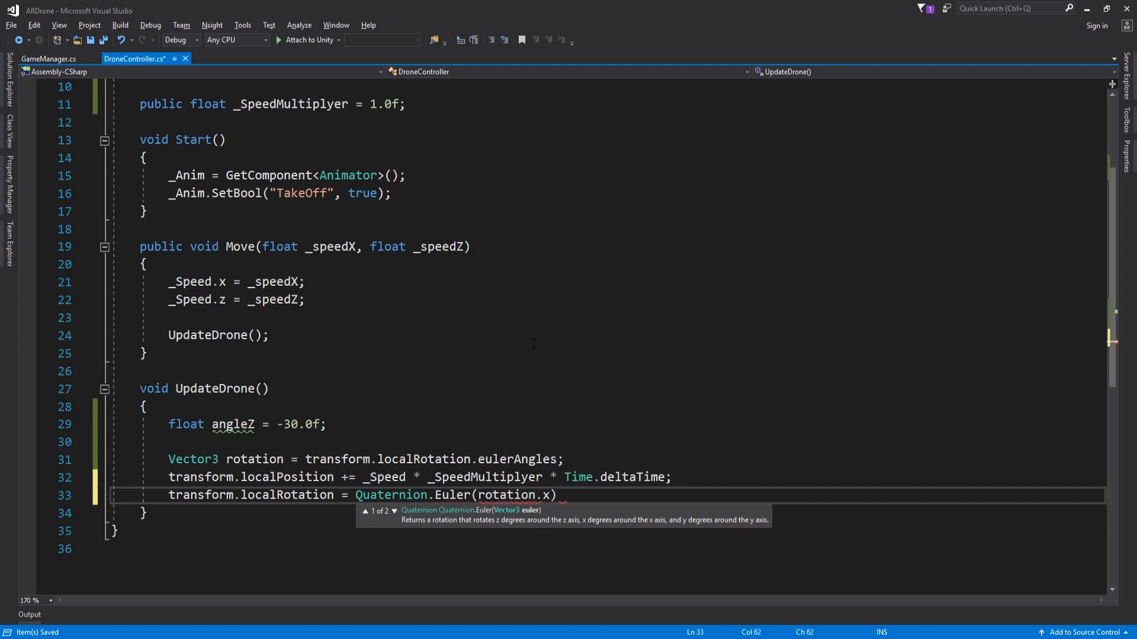
{"action": "type", "text": ", rotation.y."}
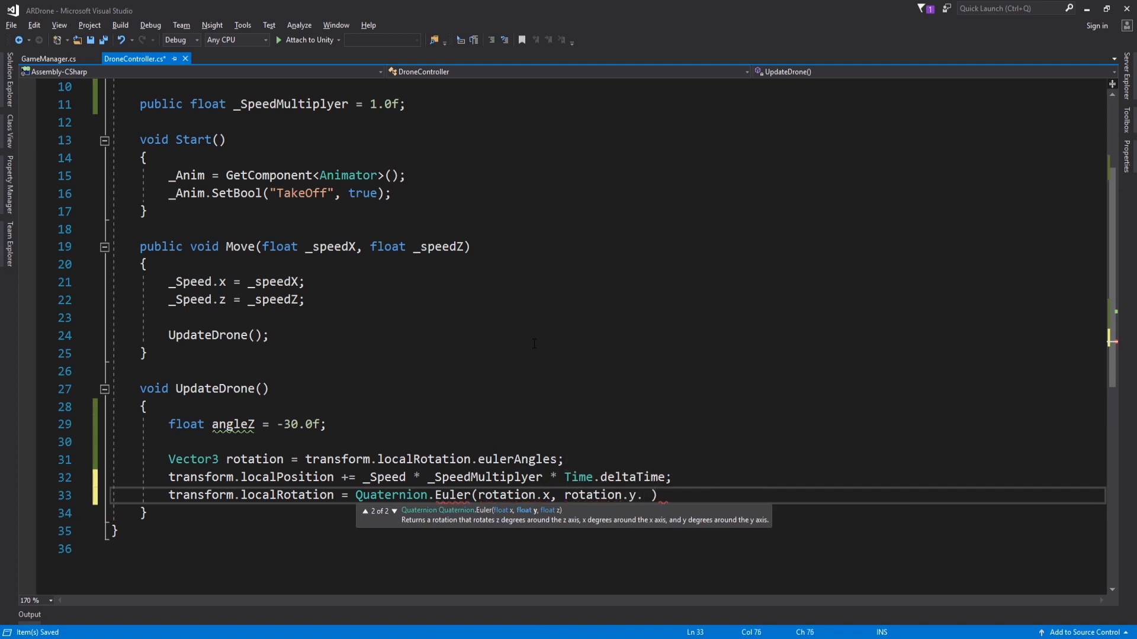
{"action": "type", "text": "angleZ"}
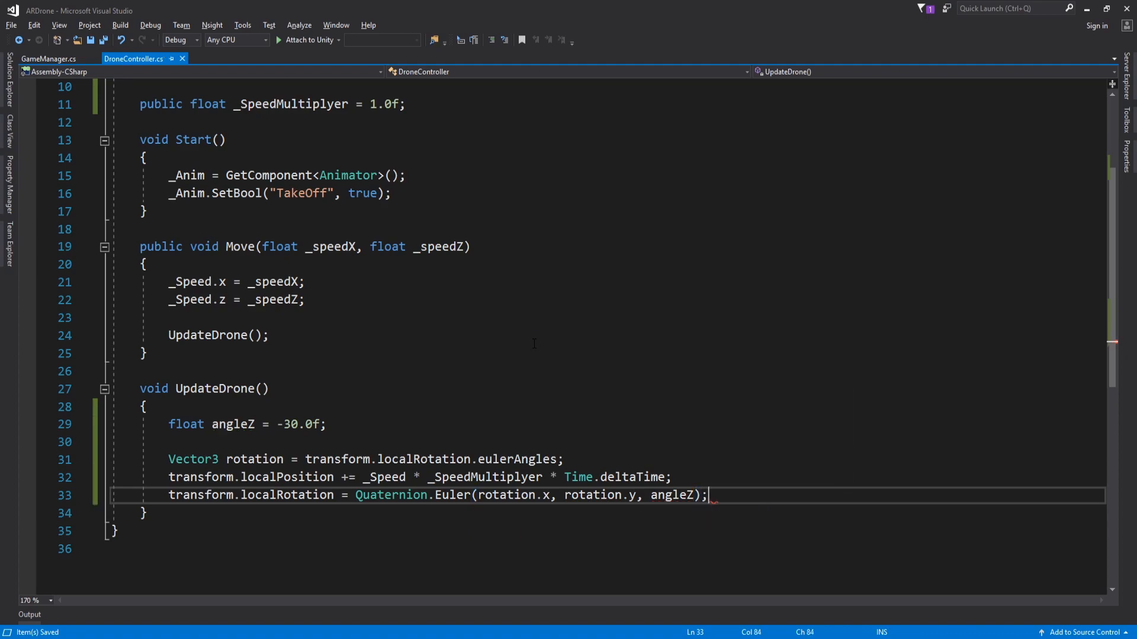
Switch to Unity so the edited DroneController script recompiles
{"action": "left_click", "coordinate": [534, 37]}
{"action": "type", "text": " * _Speed.x"}
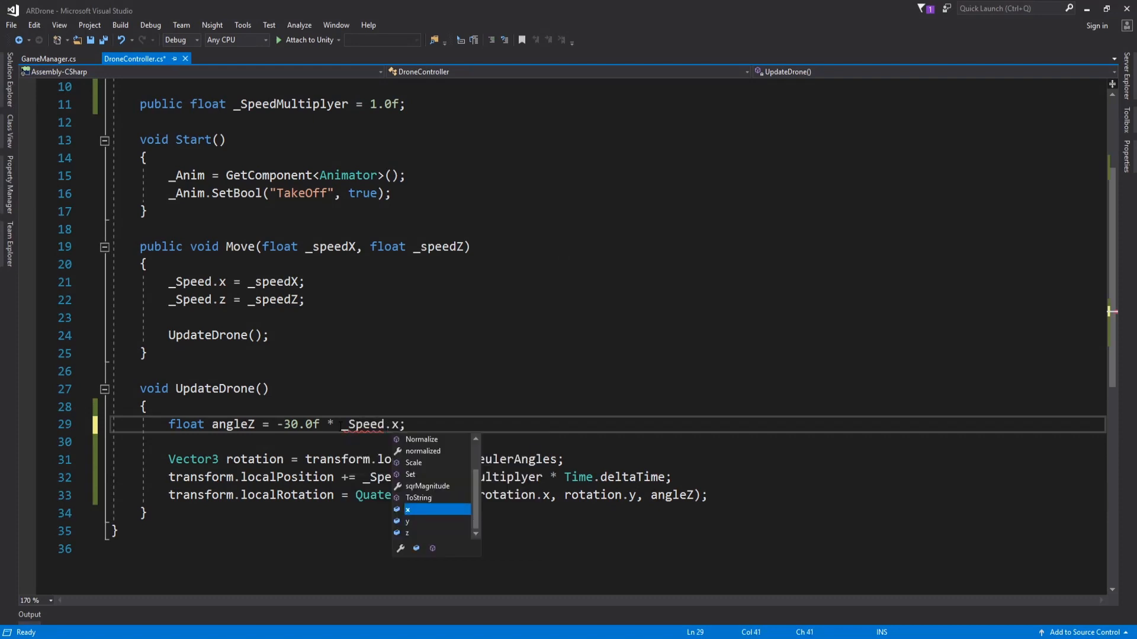
Extend angleZ to -30.0f * _Speed.x * 60.0f * Time.deltaTime
{"action": "key", "text": "Escape"}
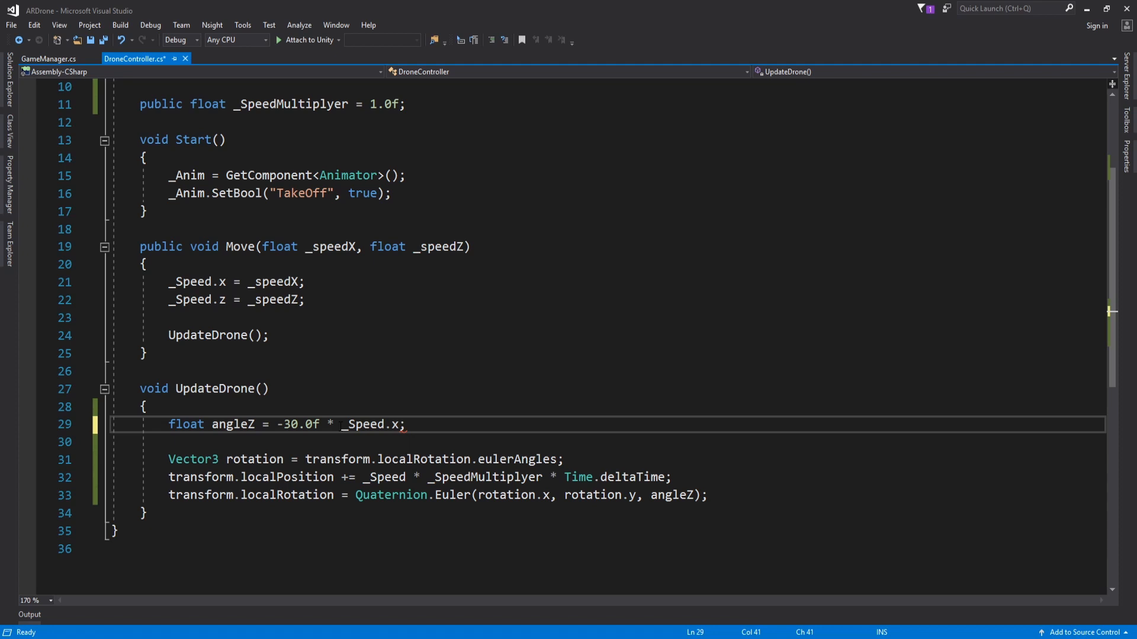
{"action": "type", "text": "*"}
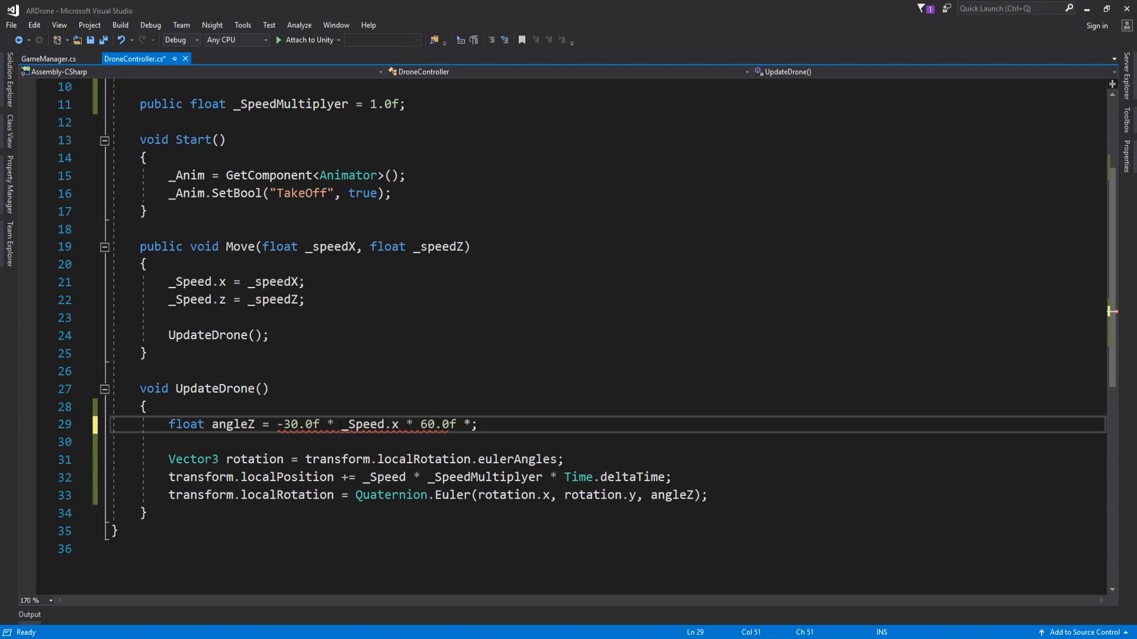
{"action": "type", "text": "Time.deltaTime"}
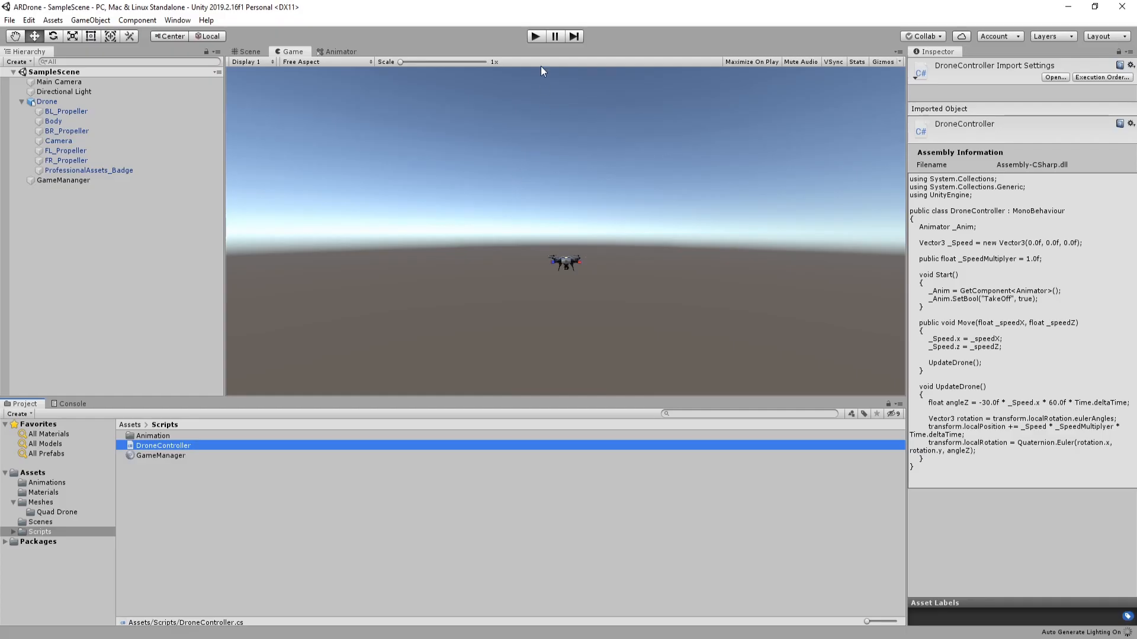
Return to editing the DroneController script in Visual Studio
{"action": "left_click", "coordinate": [535, 36]}
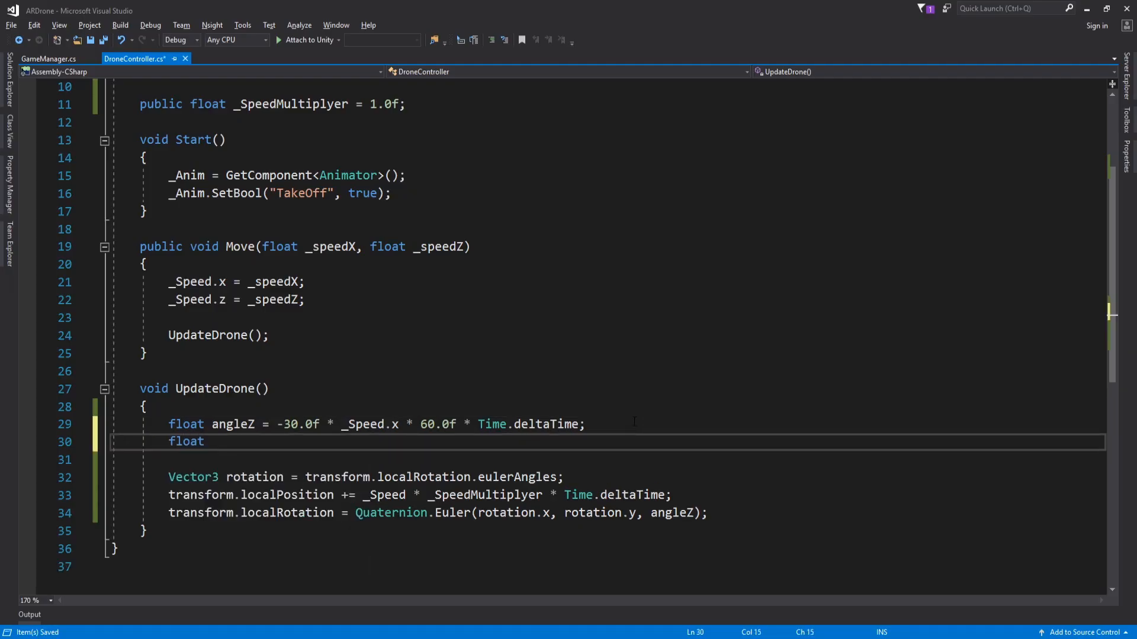
Declare angleX = 30.0f * _Speed.z * 60.0f * Time.deltaTime for forward tilt
{"action": "type", "text": "angleX = -30.0f * _Speed.x * 60.0f * Time.deltaTime;"}
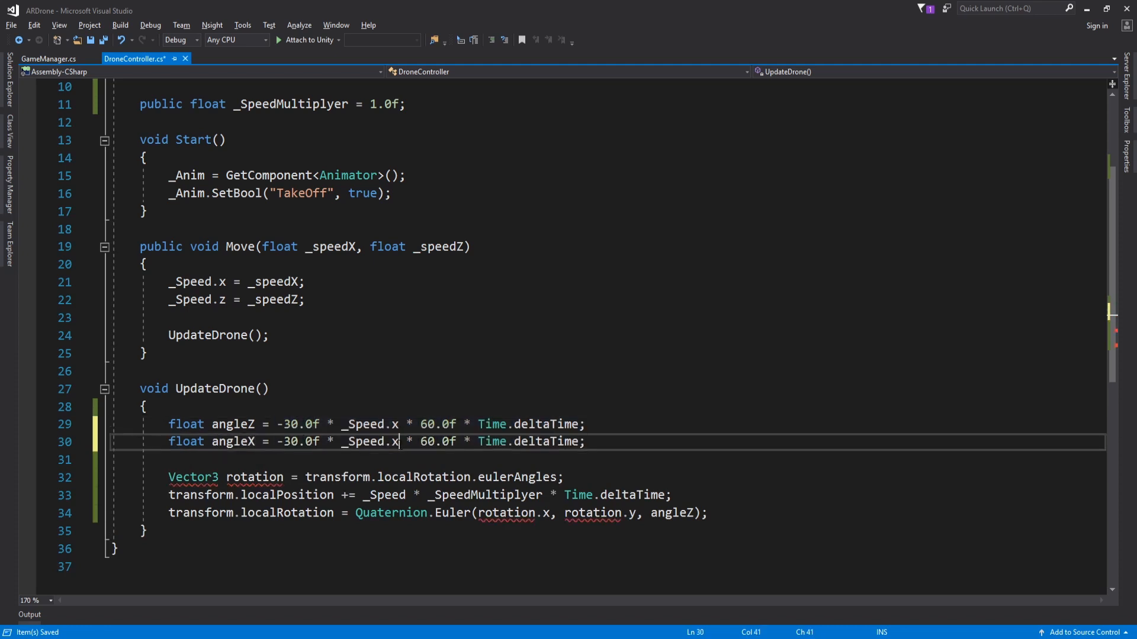
{"action": "type", "text": "z"}
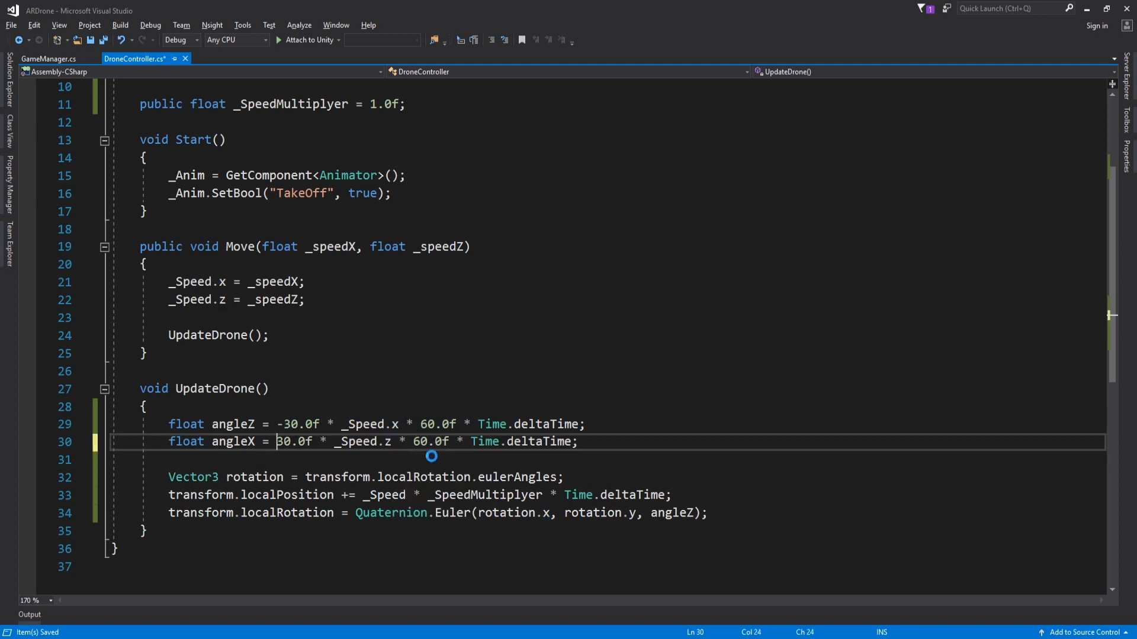
{"action": "mouse_move", "coordinate": [232, 441]}
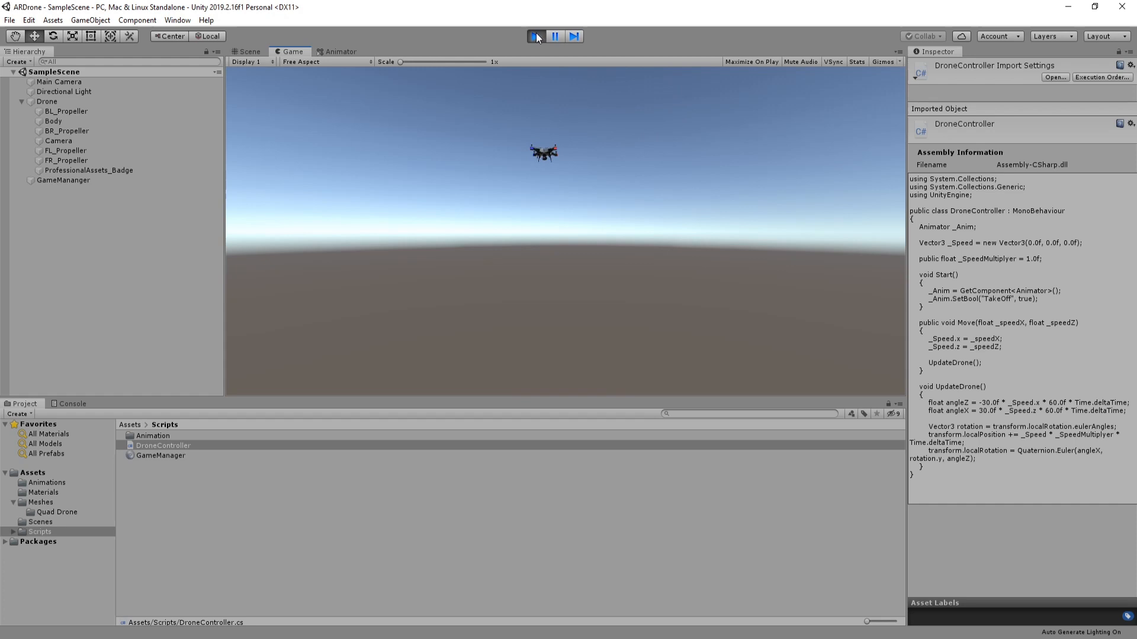
Stop play mode and bring up the Hierarchy menu for adding UI objects
{"action": "left_click", "coordinate": [535, 36]}
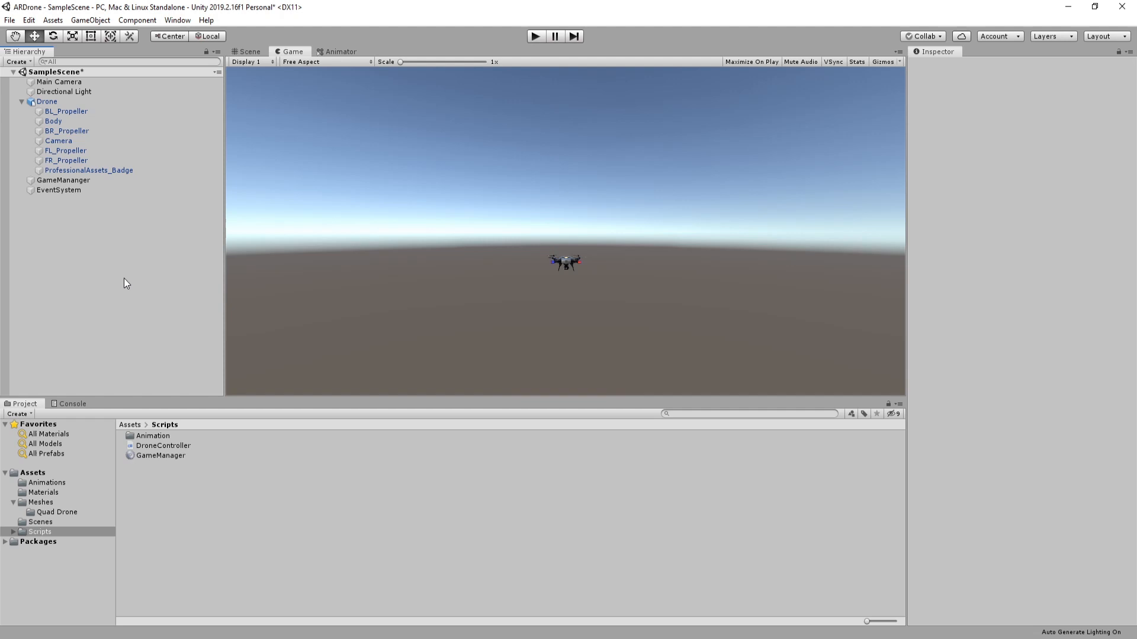
{"action": "right_click", "coordinate": [125, 283]}
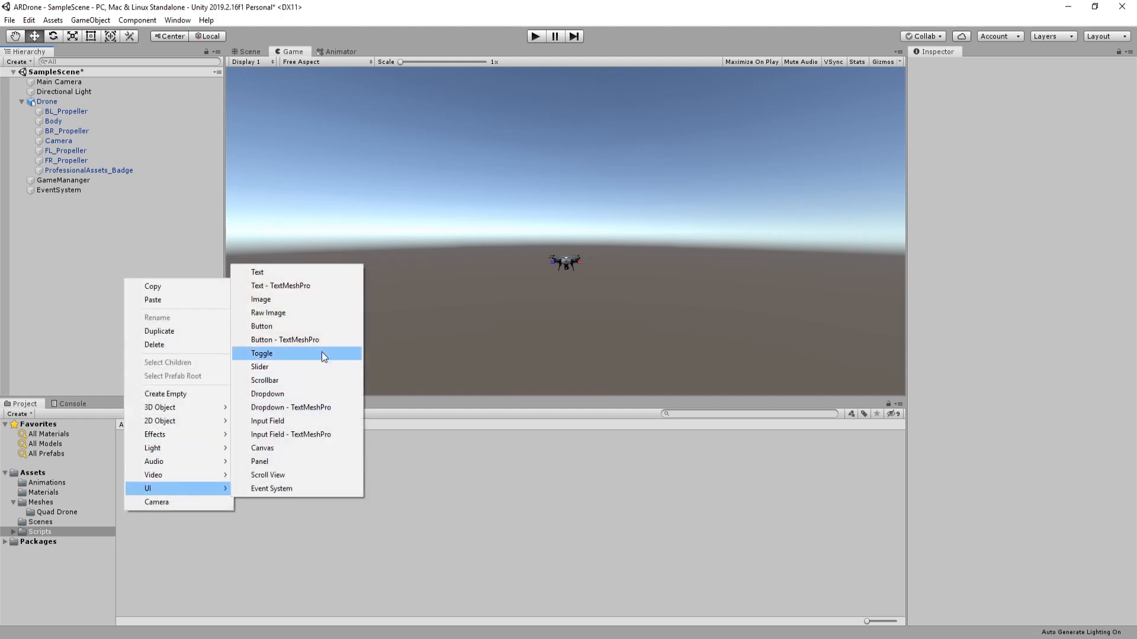
Add a FlyButton, rename the canvas MainUI and make it scale with screen size
{"action": "left_click", "coordinate": [262, 327]}
{"action": "type", "text": "FlyButton"}
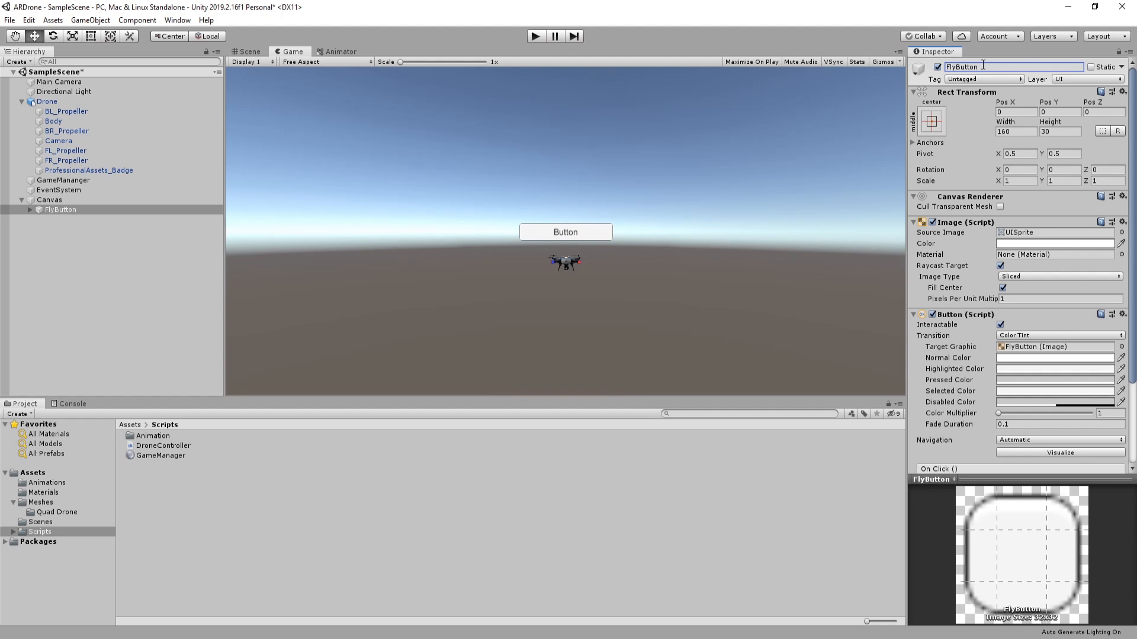
{"action": "left_click", "coordinate": [50, 199]}
{"action": "type", "text": "Main"}
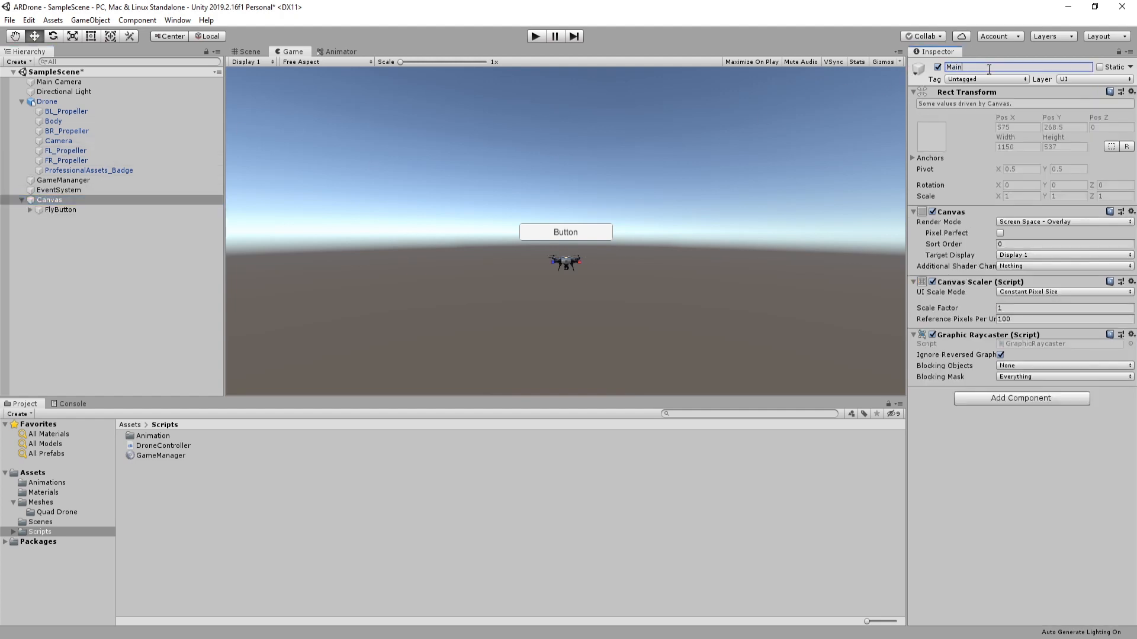
{"action": "type", "text": "UI"}
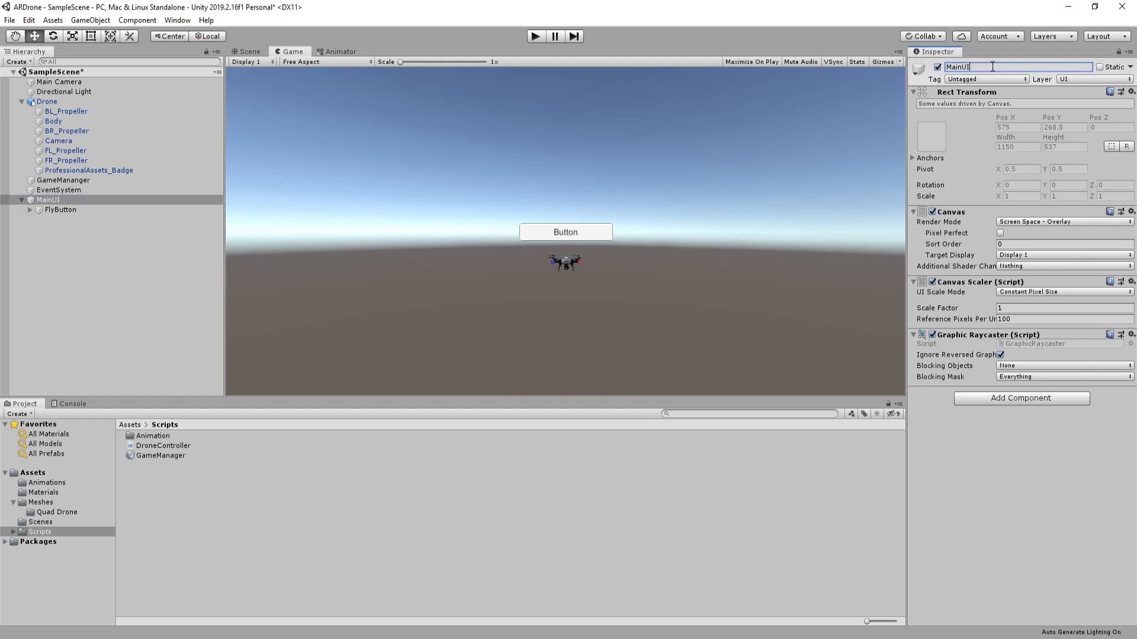
{"action": "left_click", "coordinate": [1063, 291]}
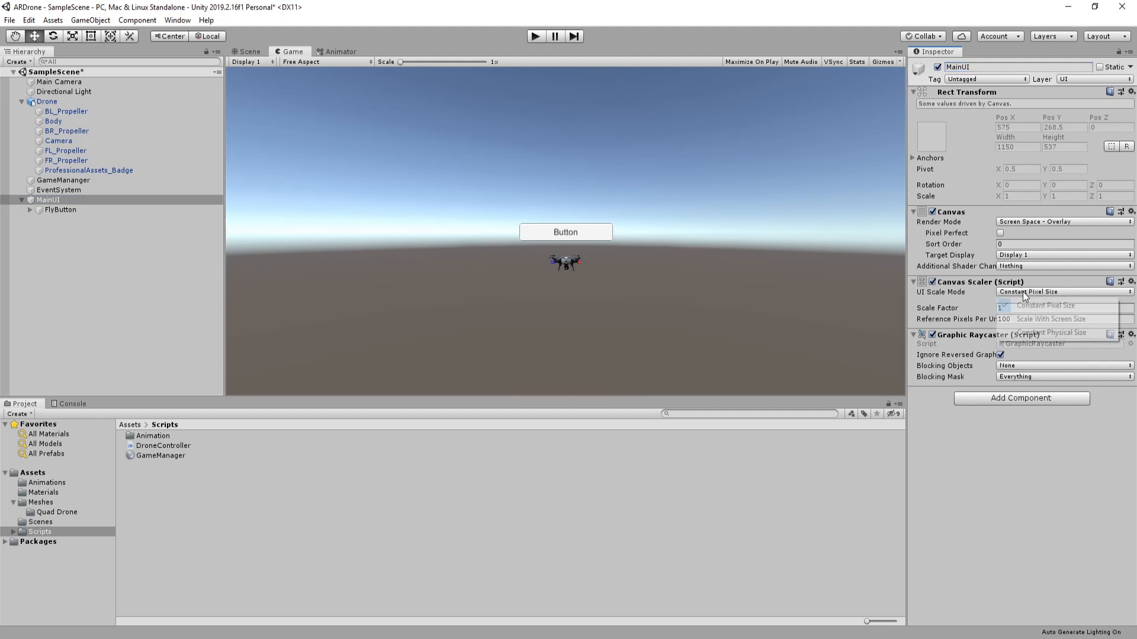
{"action": "left_click", "coordinate": [1052, 318]}
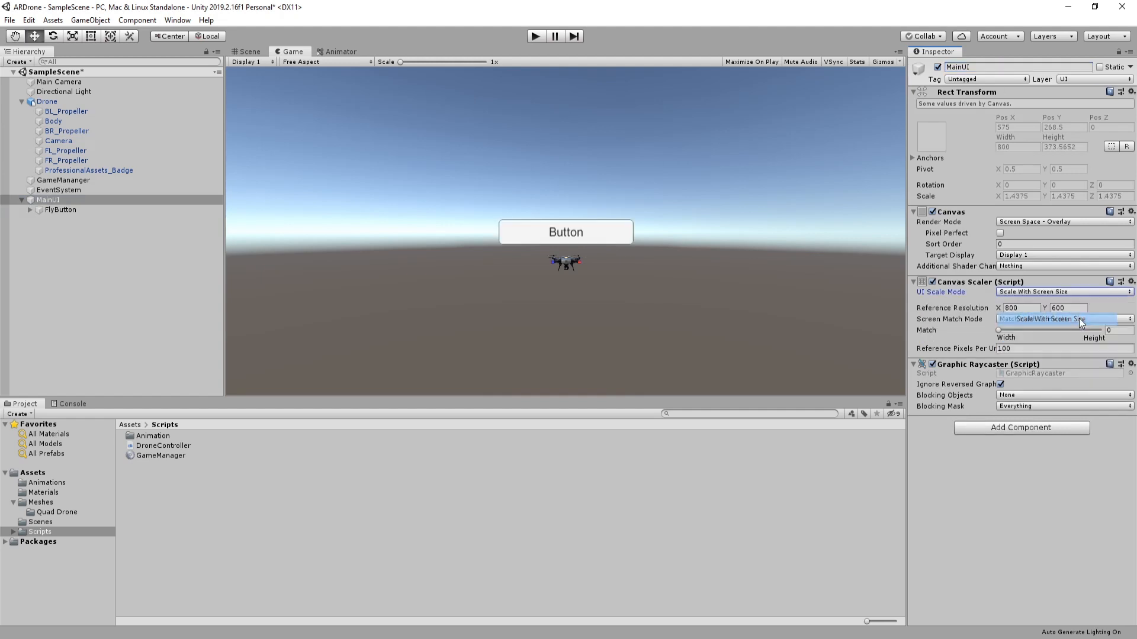
Label the button Fly, set its width to 120 and anchor it bottom-right
{"action": "left_click", "coordinate": [61, 209]}
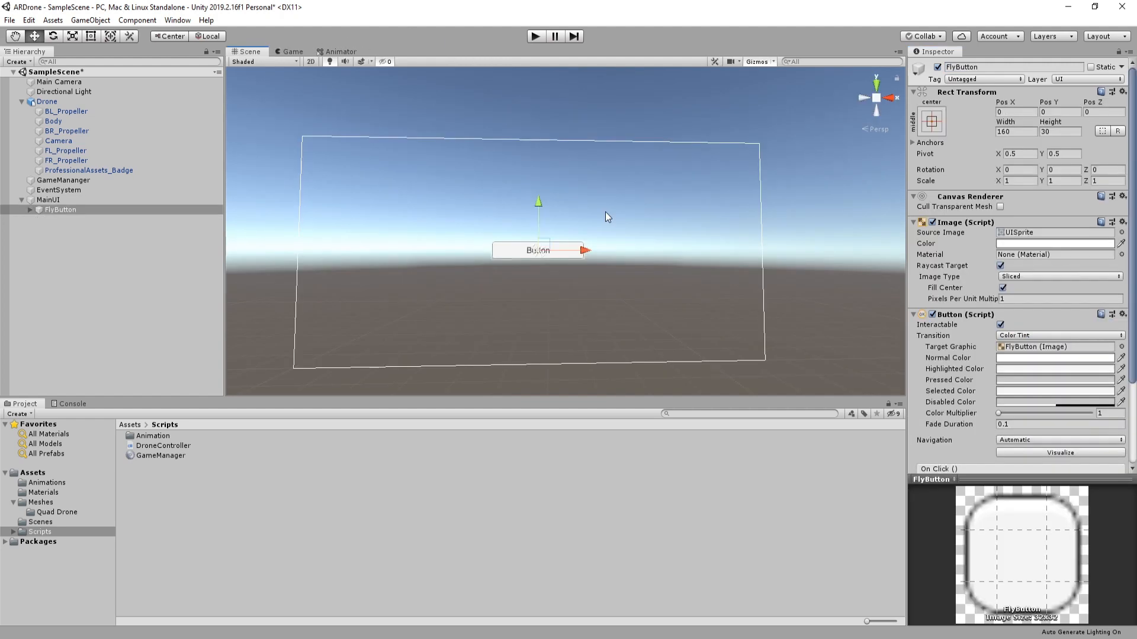
{"action": "left_click", "coordinate": [30, 209]}
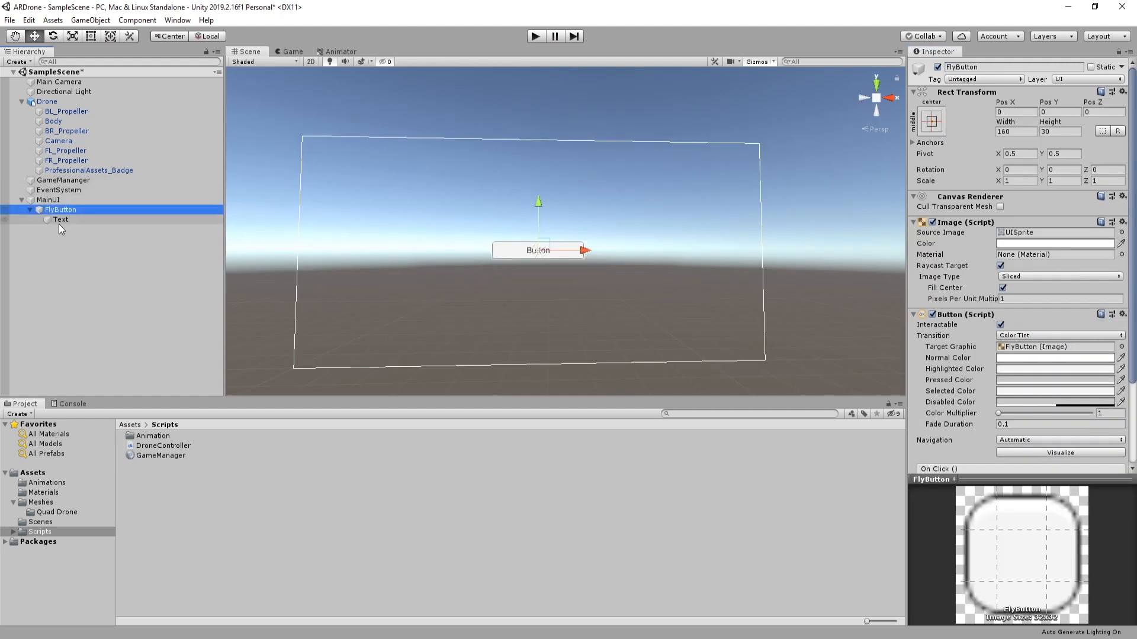
{"action": "left_click", "coordinate": [60, 220]}
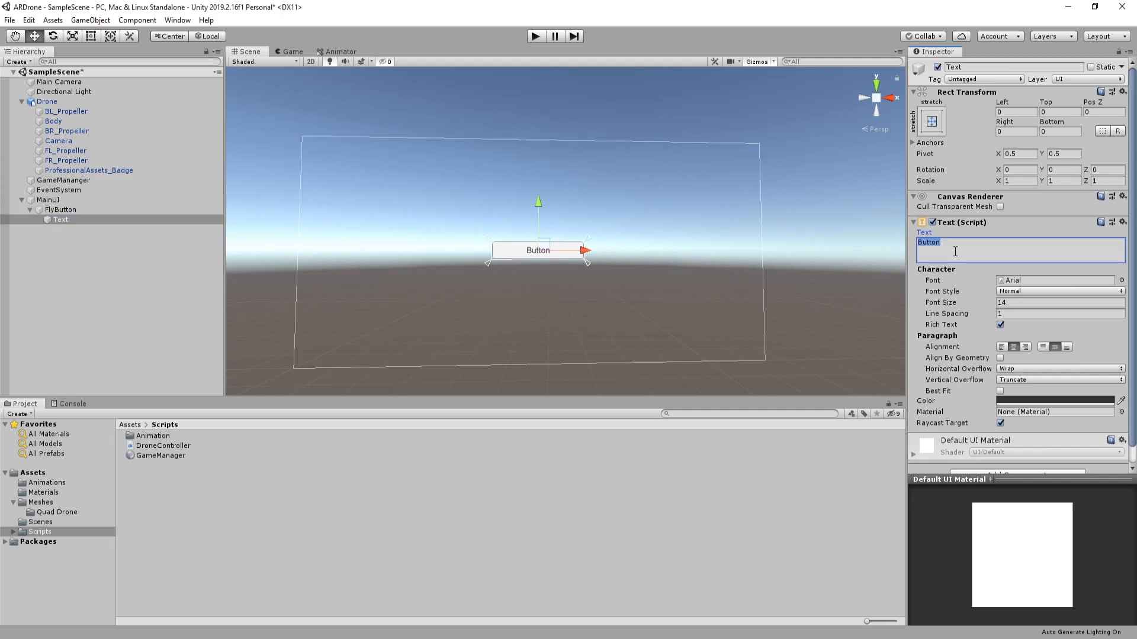
{"action": "left_click", "coordinate": [60, 210]}
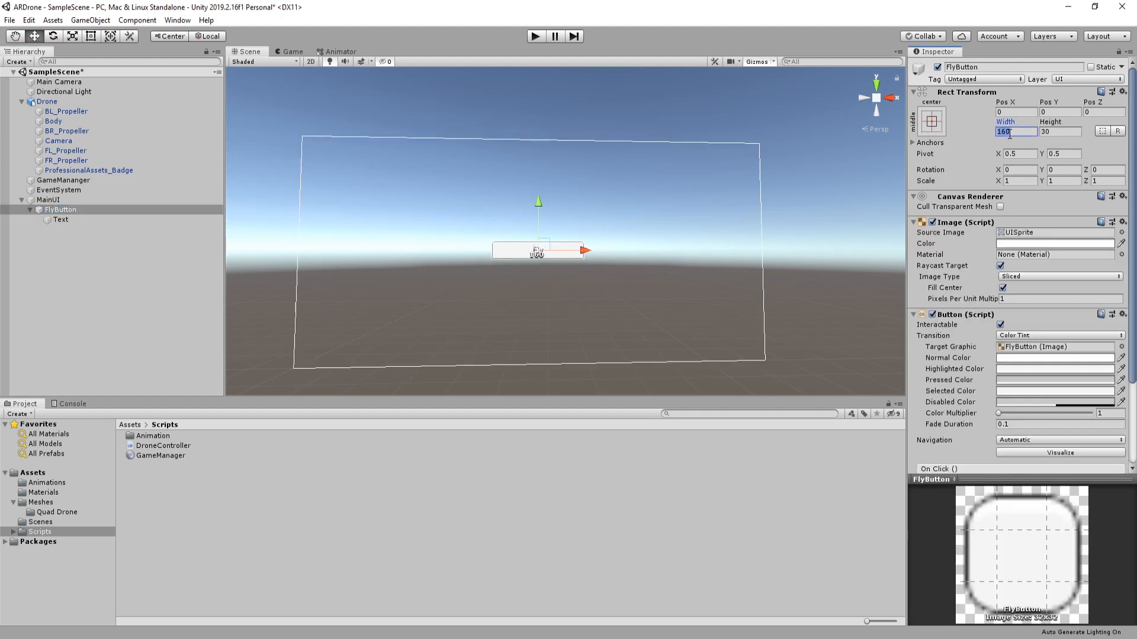
{"action": "type", "text": "120"}
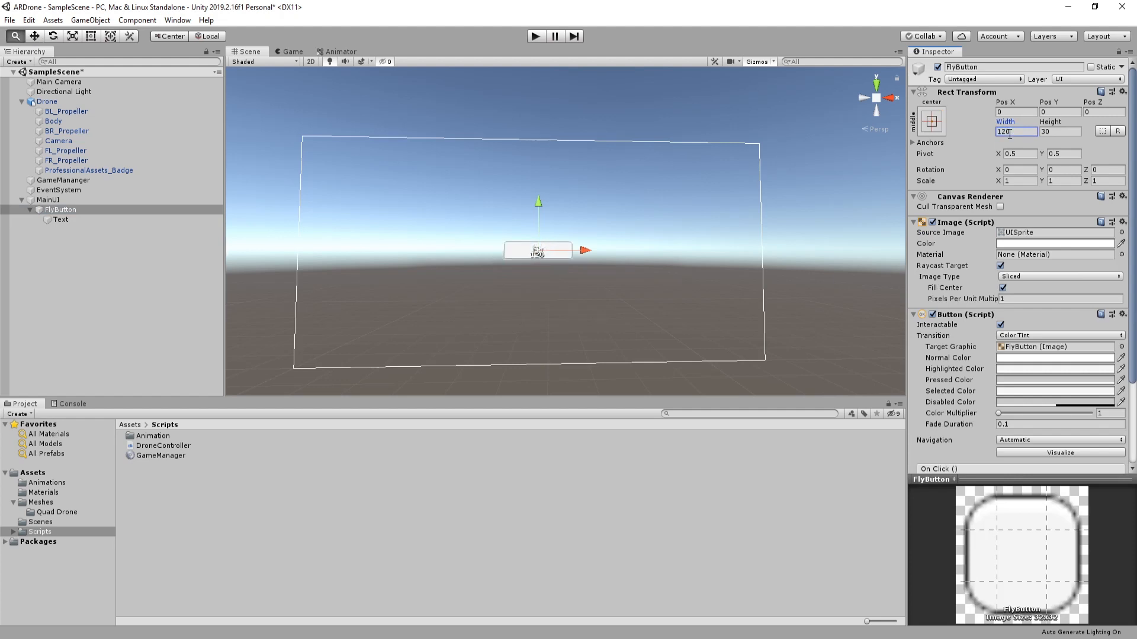
{"action": "left_click", "coordinate": [930, 121]}
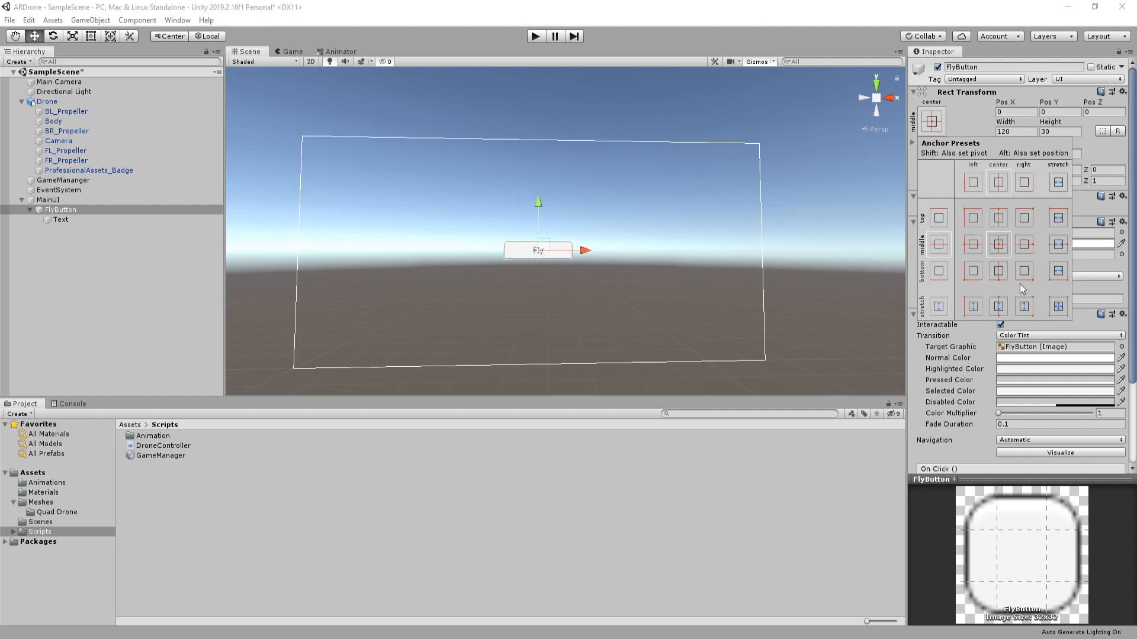
{"action": "left_click", "coordinate": [1023, 270]}
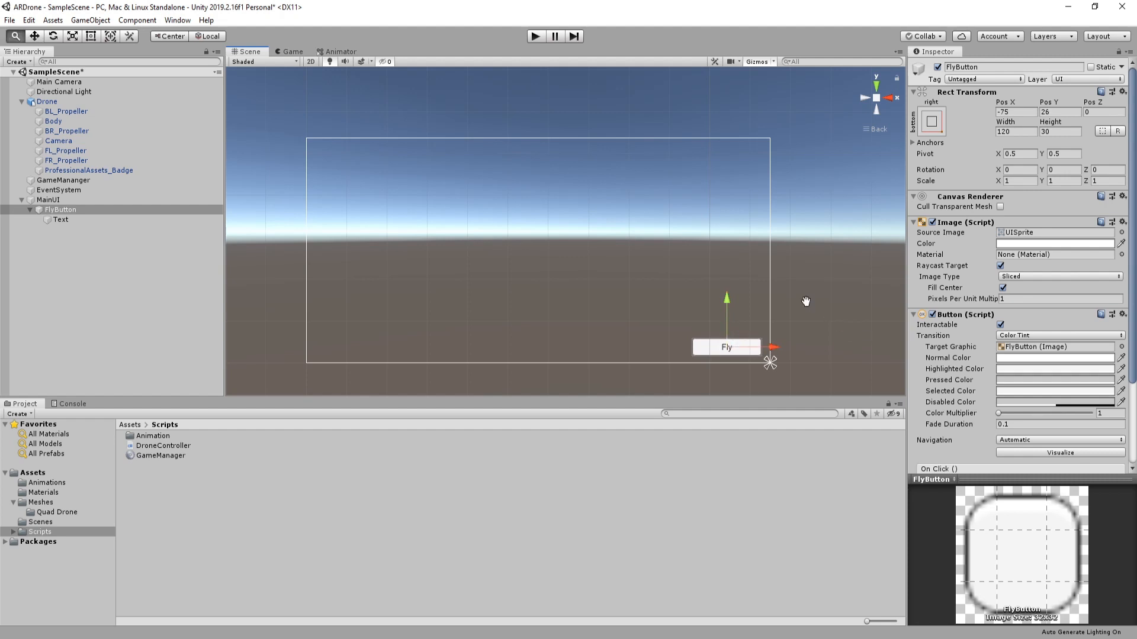
{"action": "left_click", "coordinate": [158, 455]}
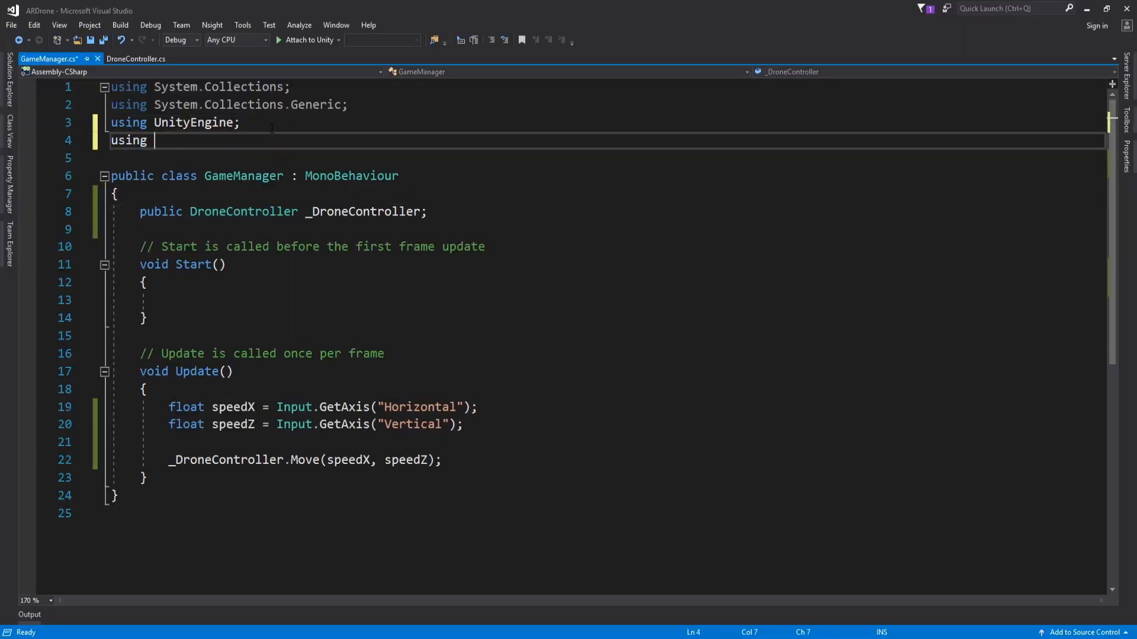
Add using UnityEngine.UI and declare public Button _FlyButton in GameManager
{"action": "type", "text": "UnityEngine.UI;"}
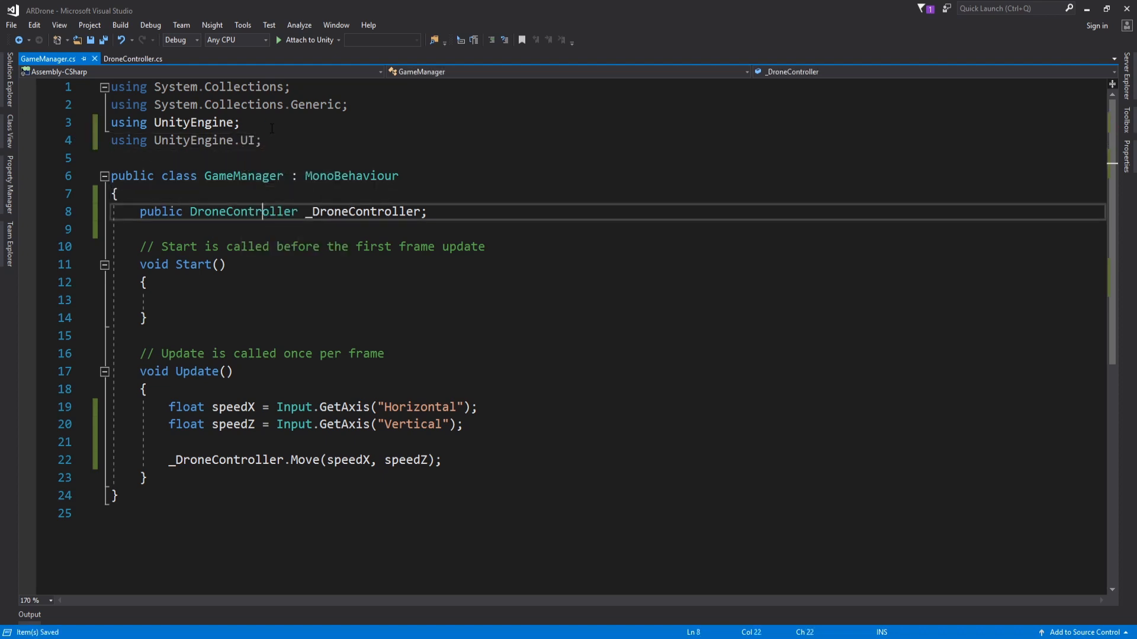
{"action": "type", "text": "public"}
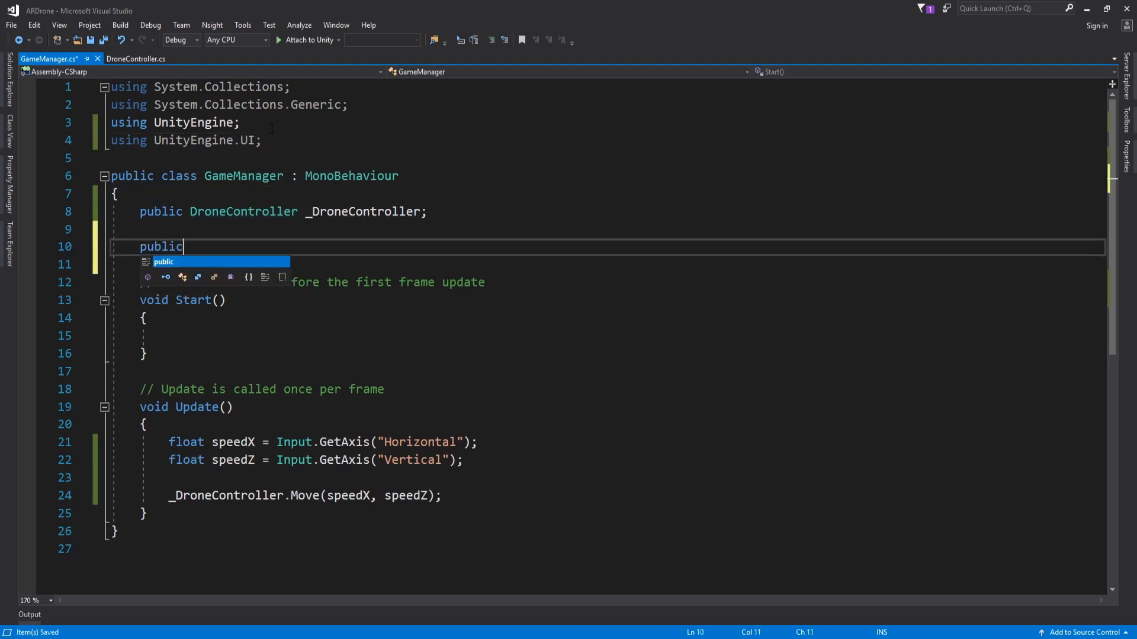
{"action": "type", "text": "Button"}
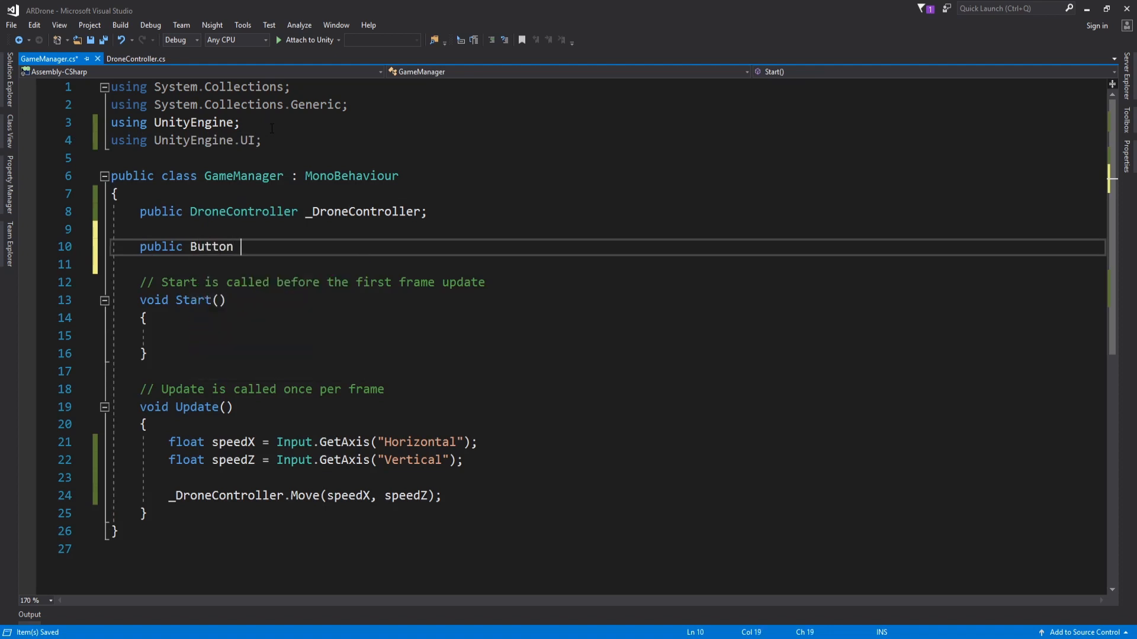
{"action": "type", "text": "_FlyB"}
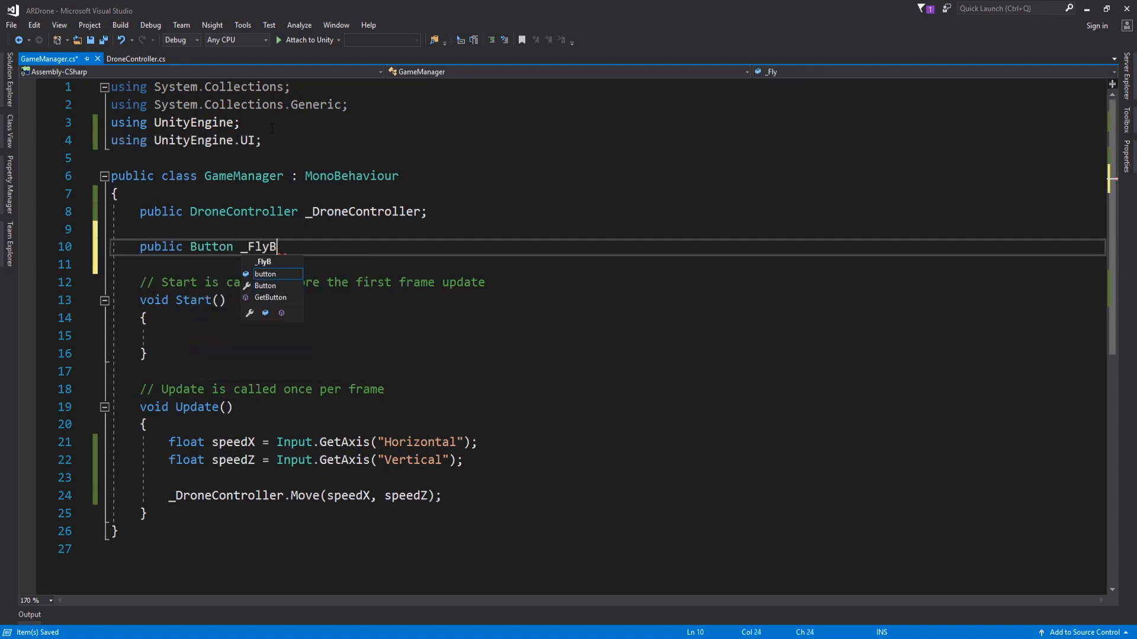
{"action": "type", "text": "utton;"}
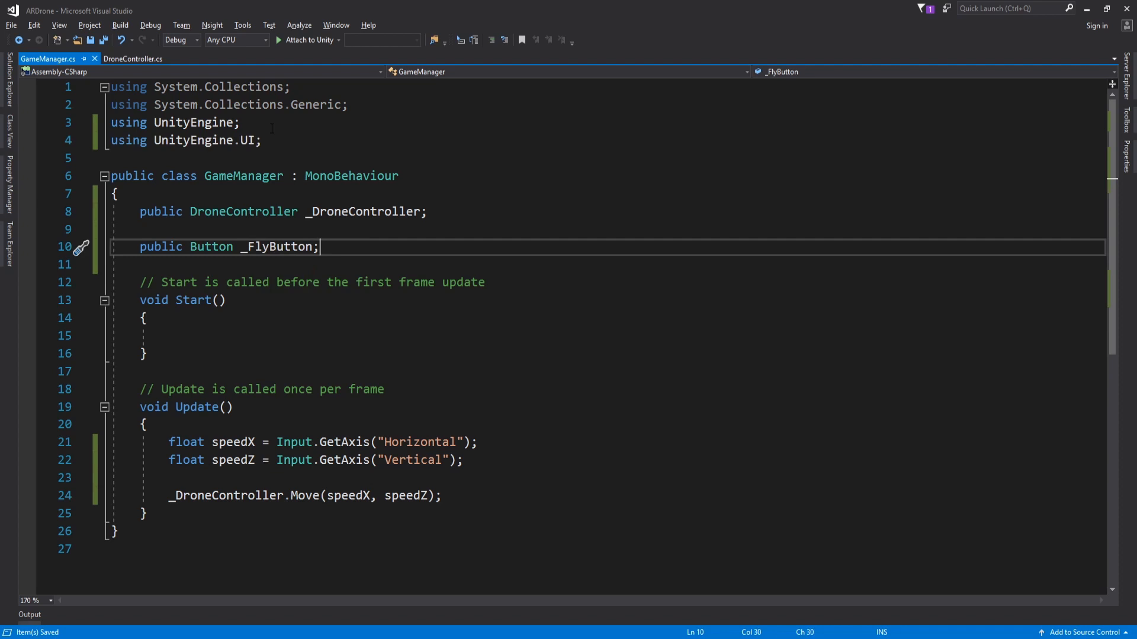
Write EventOnClickFlyButton and register it via _FlyButton.onClick.AddListener in Start
{"action": "type", "text": "void EventOnClickFlyButton("}
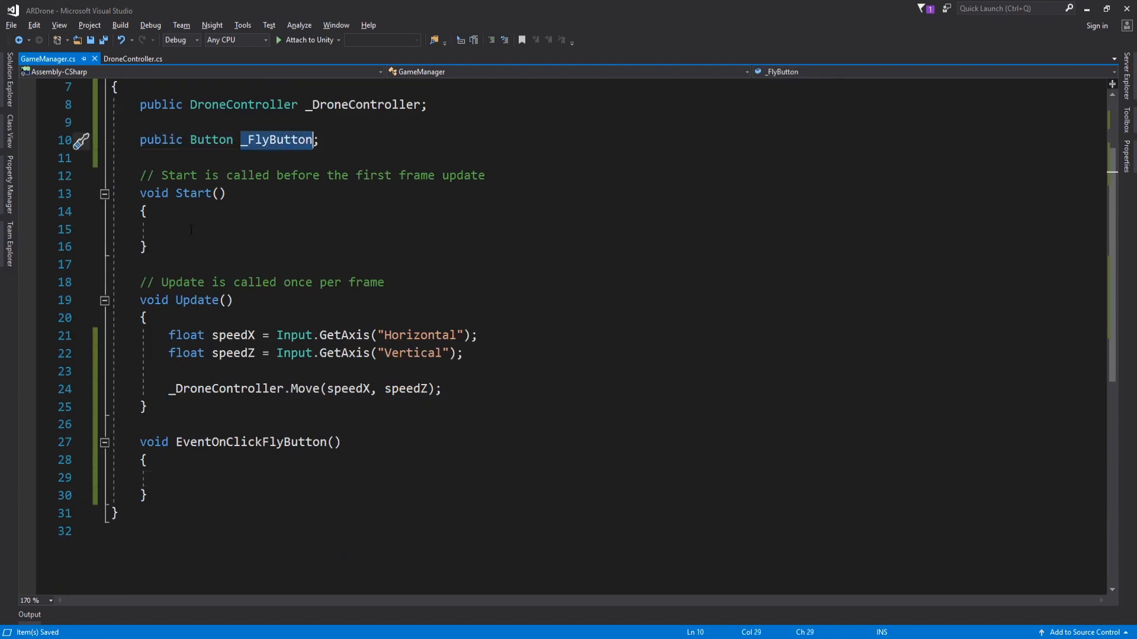
{"action": "type", "text": "_FlyButton.onClick"}
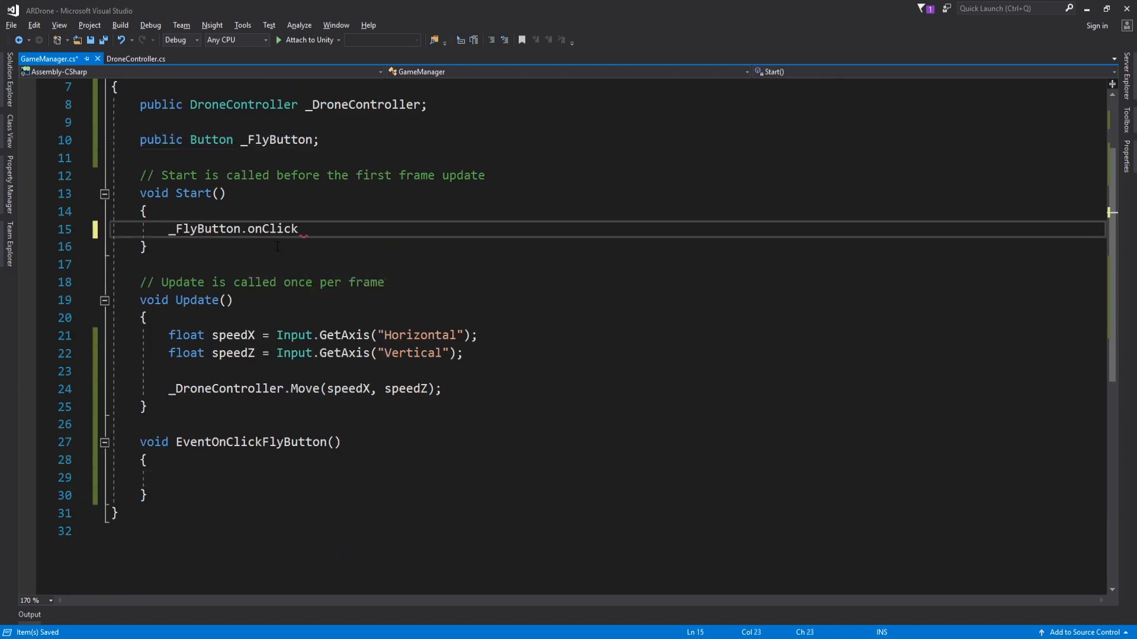
{"action": "type", "text": "."}
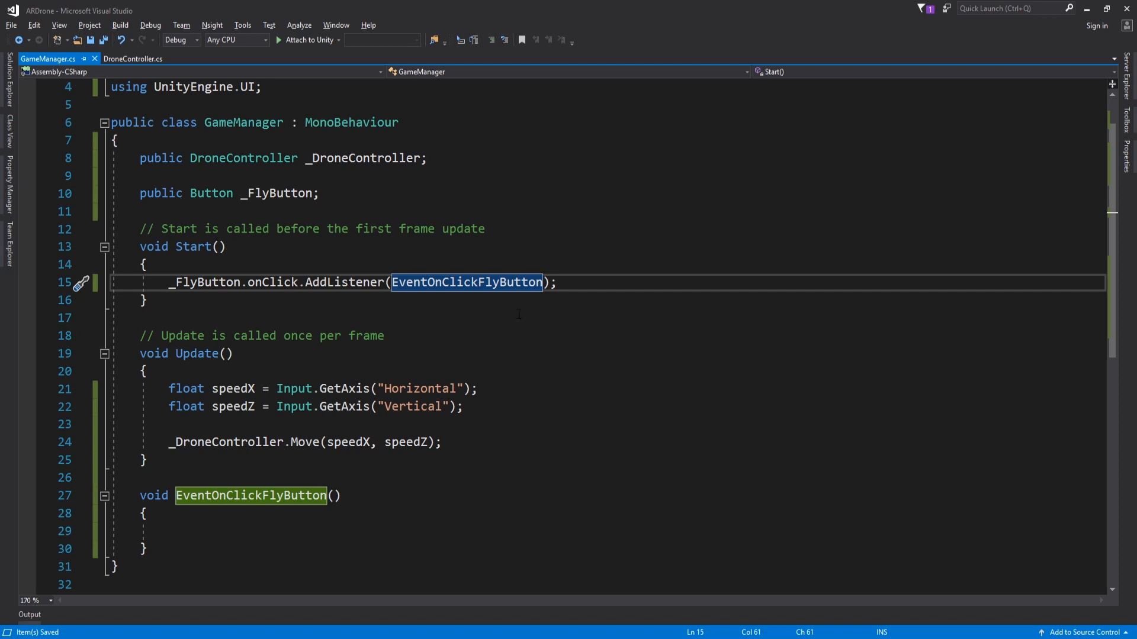
{"action": "left_click", "coordinate": [133, 59]}
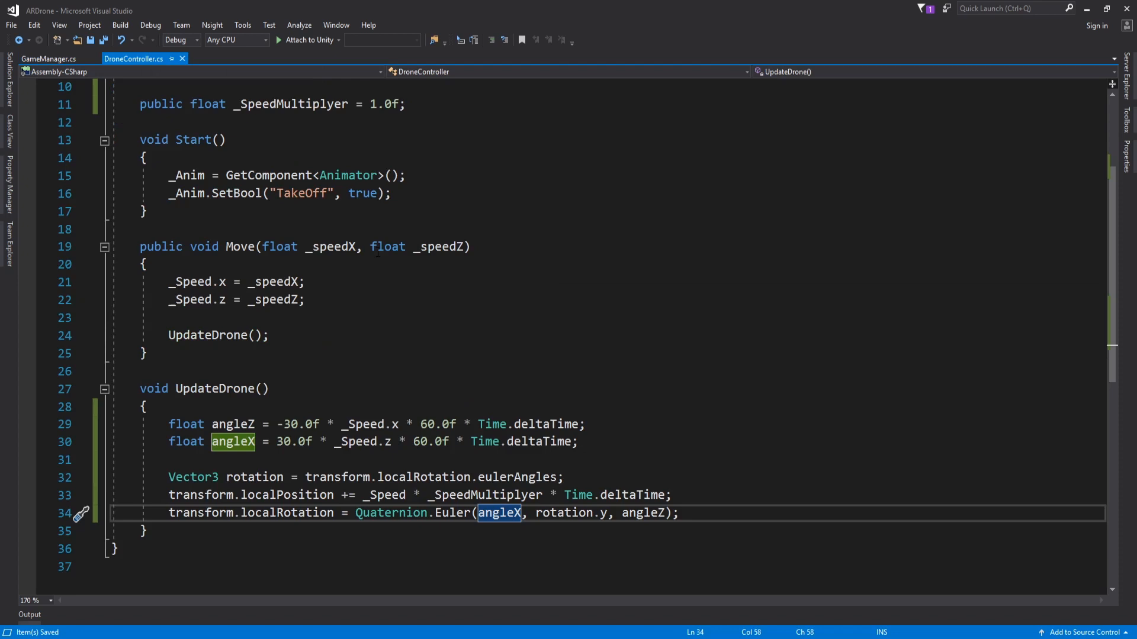
Declare the DroneState enum with idle, start-taking-off, taking-off, moving-up and flying states
{"action": "scroll", "scroll_direction": "up", "scroll_amount": 3}
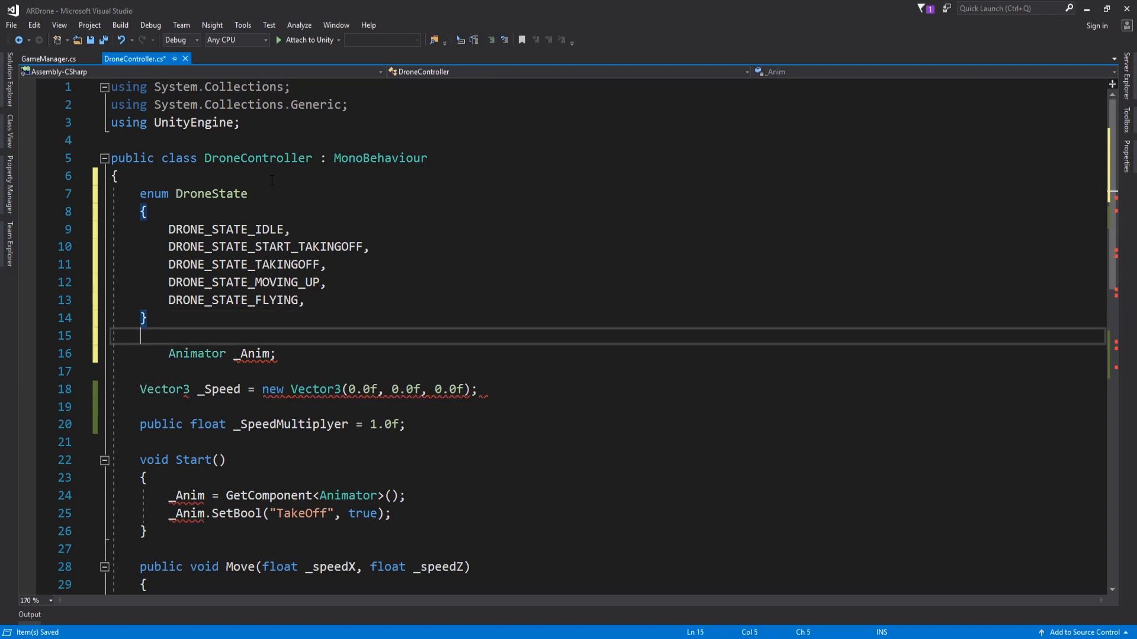
{"action": "left_click", "coordinate": [202, 354]}
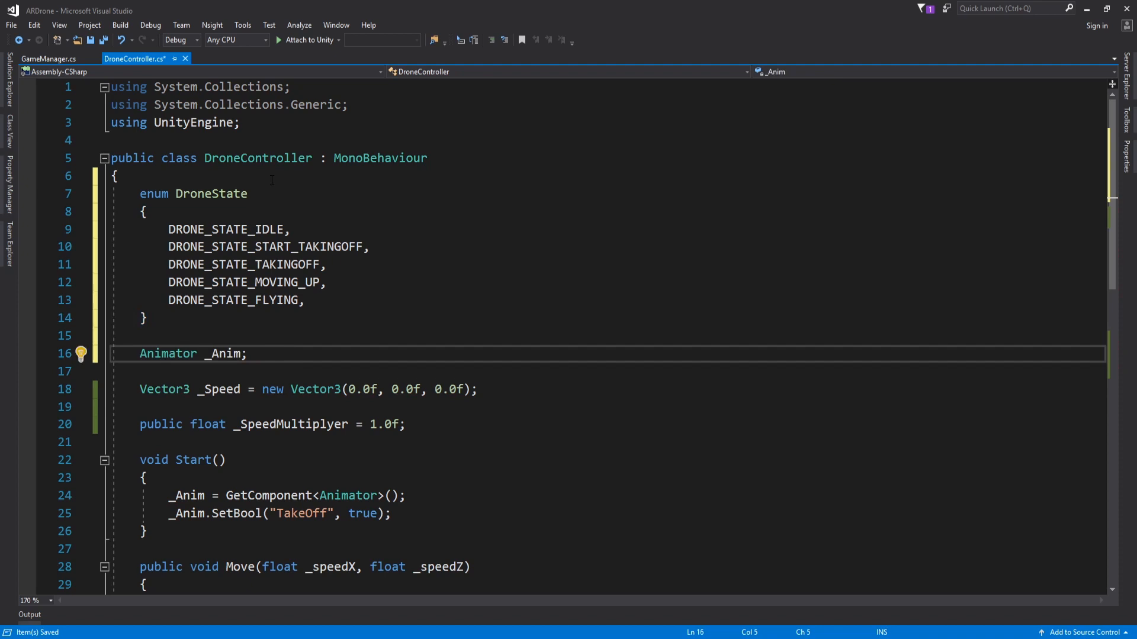
Declare a DroneState _State field and initialize it to DRONE_STATE_IDLE in Start
{"action": "type", "text": "DroneState"}
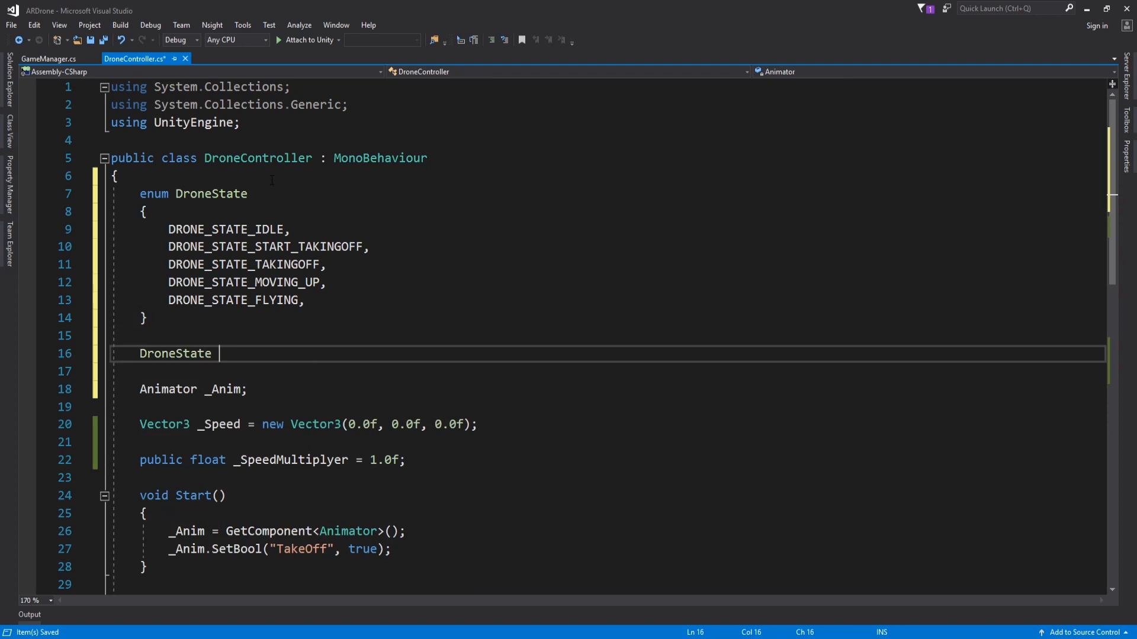
{"action": "type", "text": "_State;"}
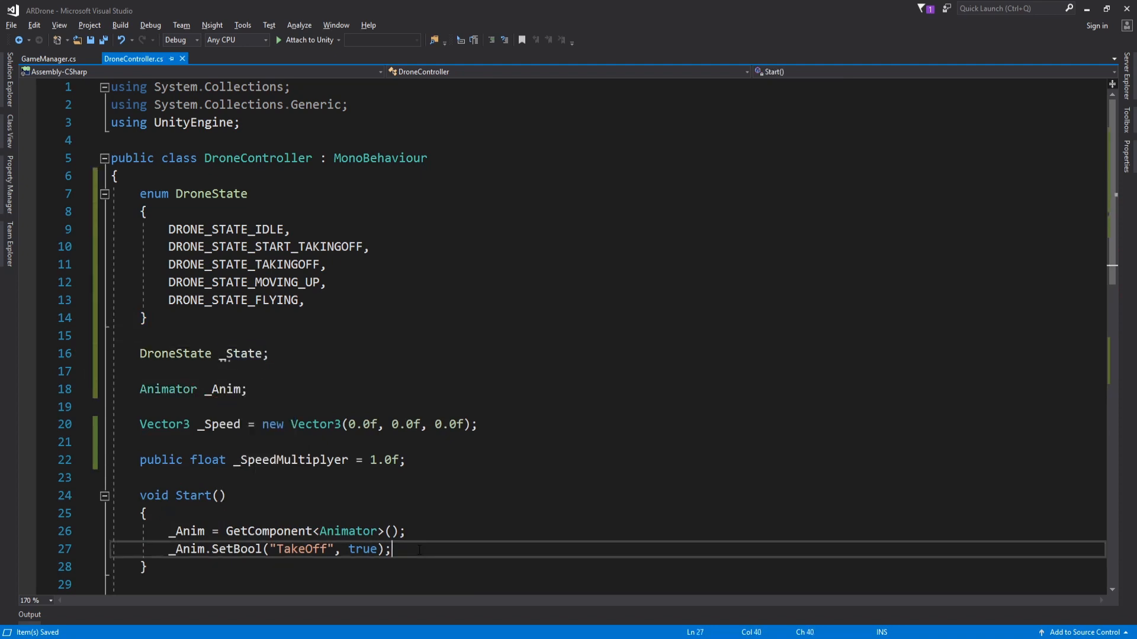
{"action": "type", "text": "_State = DroneState.DRONE_STATE_IDLE;"}
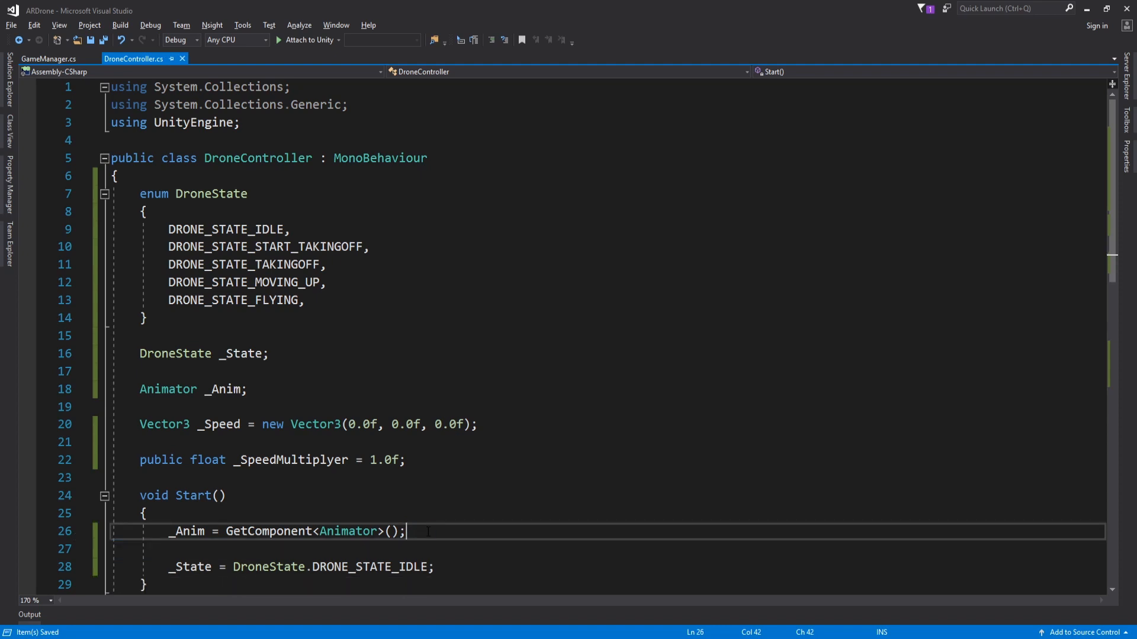
{"action": "scroll", "scroll_direction": "down", "scroll_amount": 3}
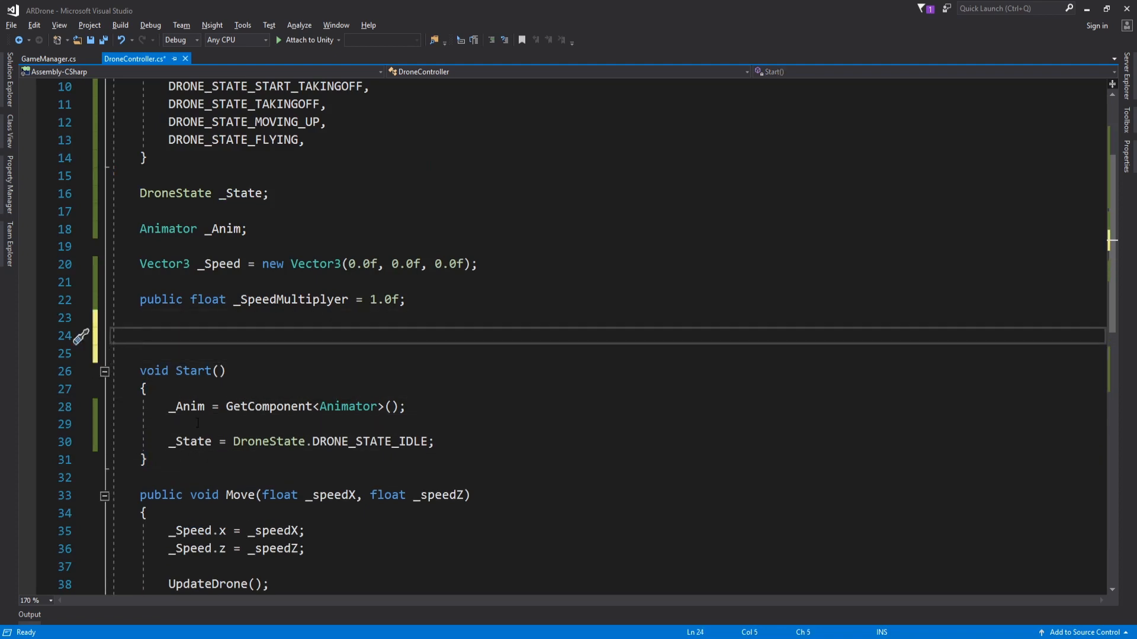
Add bool IsIdle() returning whether _State equals DroneState.DRONE_STATE_IDLE
{"action": "type", "text": "bool IsI"}
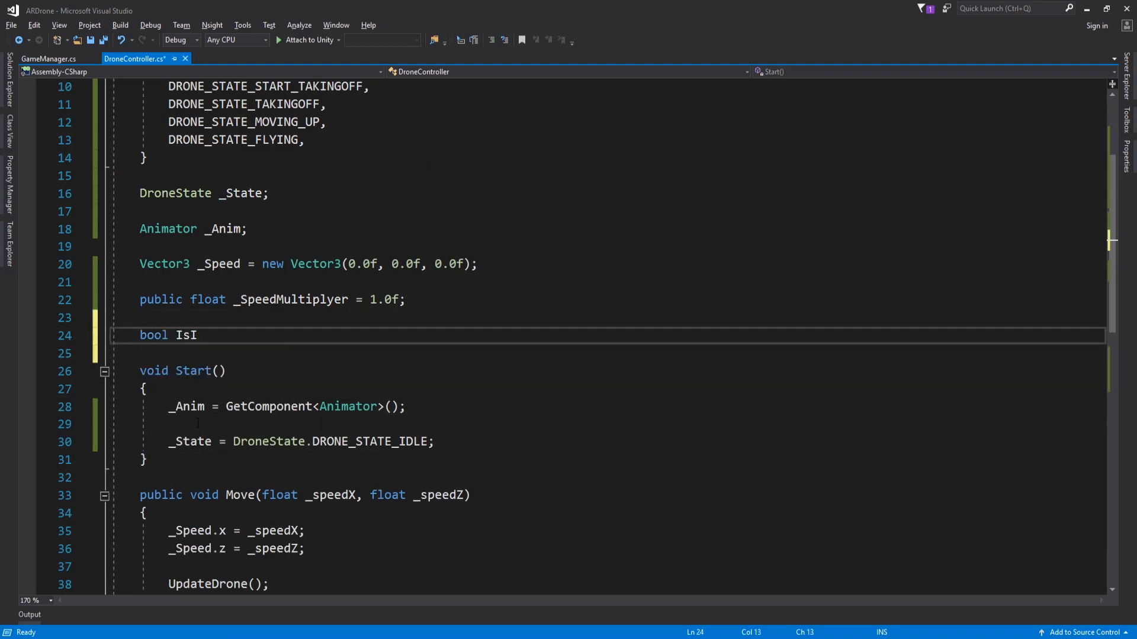
{"action": "type", "text": "dle()"}
{"action": "type", "text": "return"}
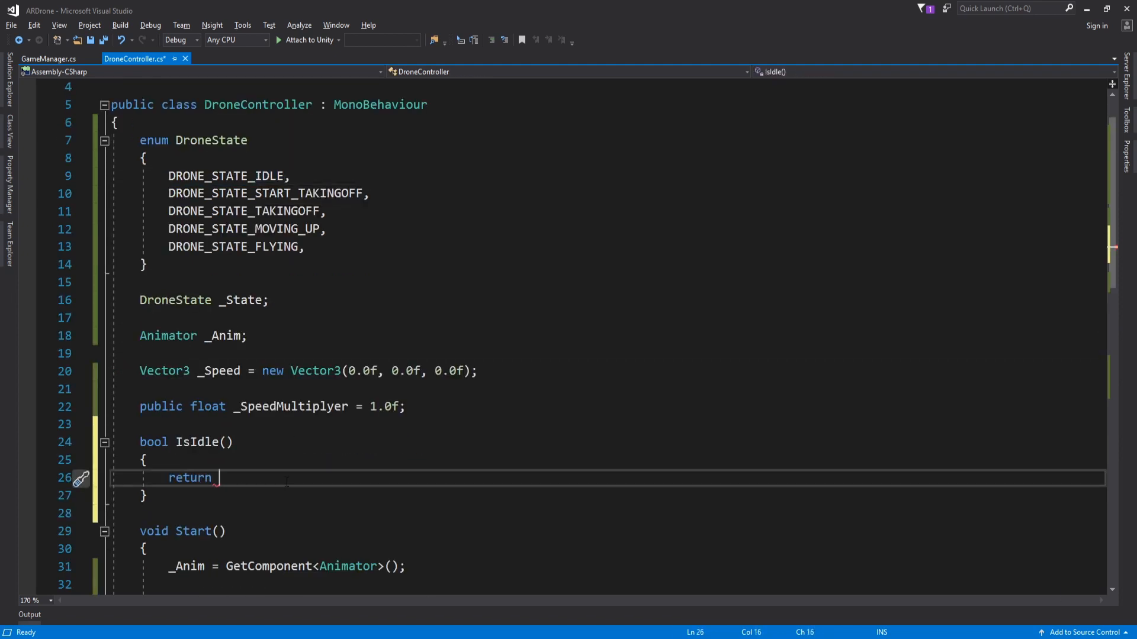
{"action": "type", "text": "(_stea"}
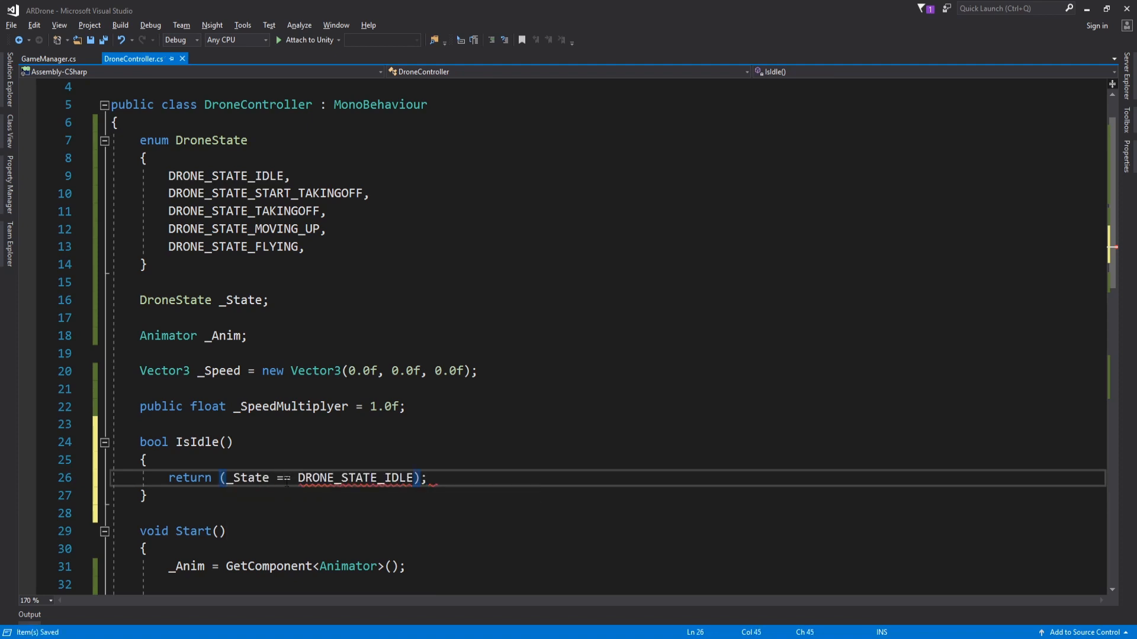
{"action": "type", "text": "DroneState.D"}
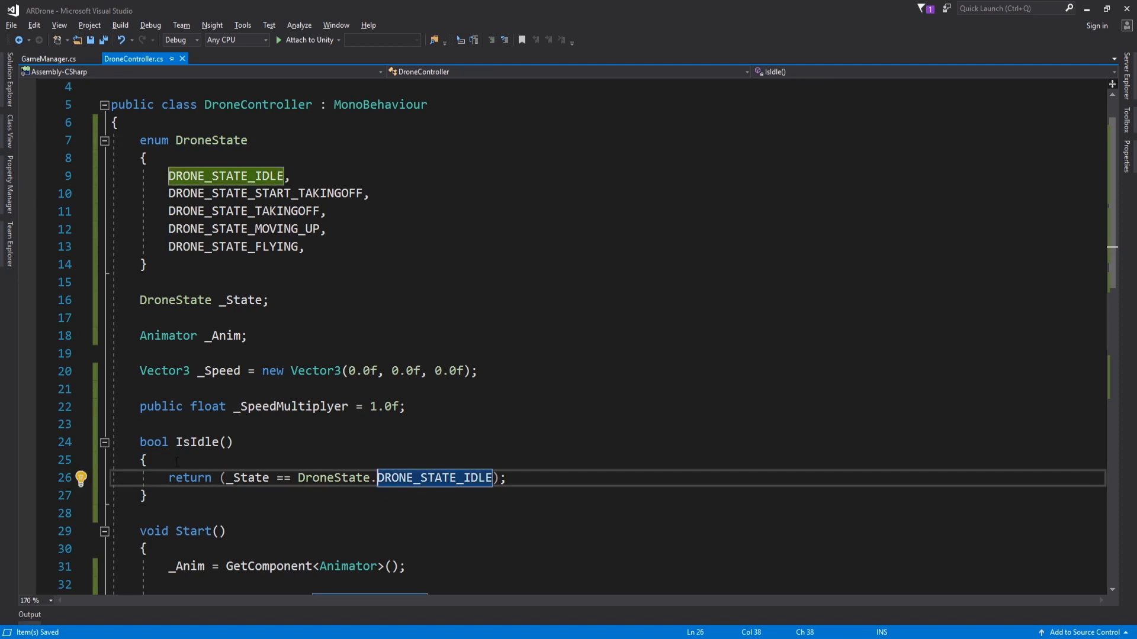
Add void TakeOff() setting _State to DroneState.DRONE_STATE_START_TAKINGOFF
{"action": "type", "text": "void TakeOff("}
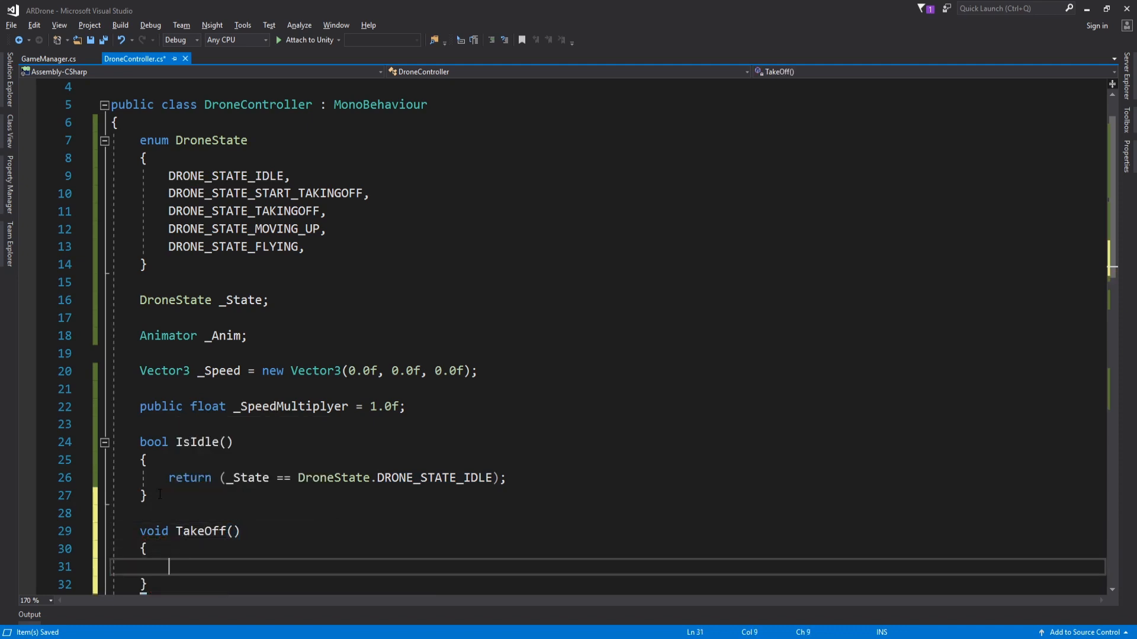
{"action": "type", "text": "_State ="}
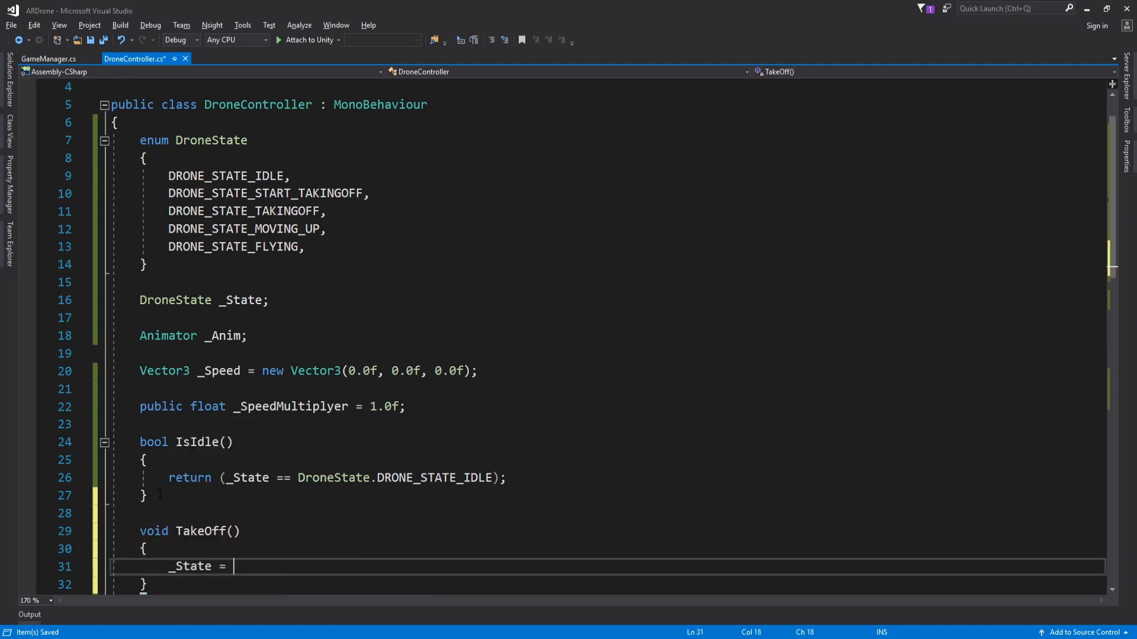
{"action": "type", "text": "DroneState.tak"}
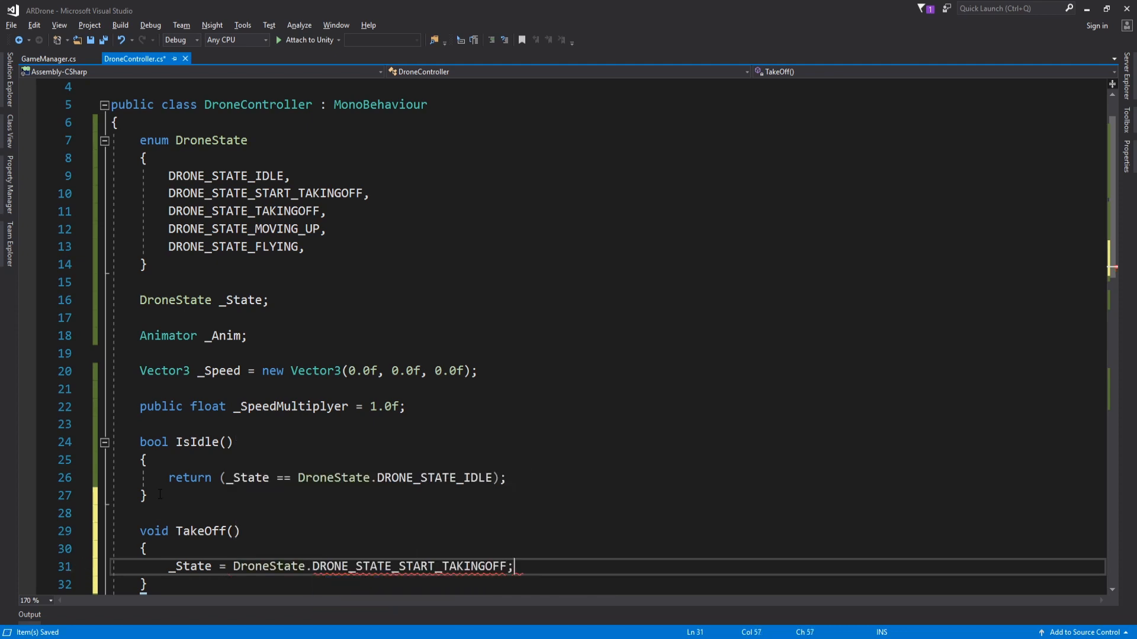
{"action": "scroll", "scroll_direction": "down", "scroll_amount": 3}
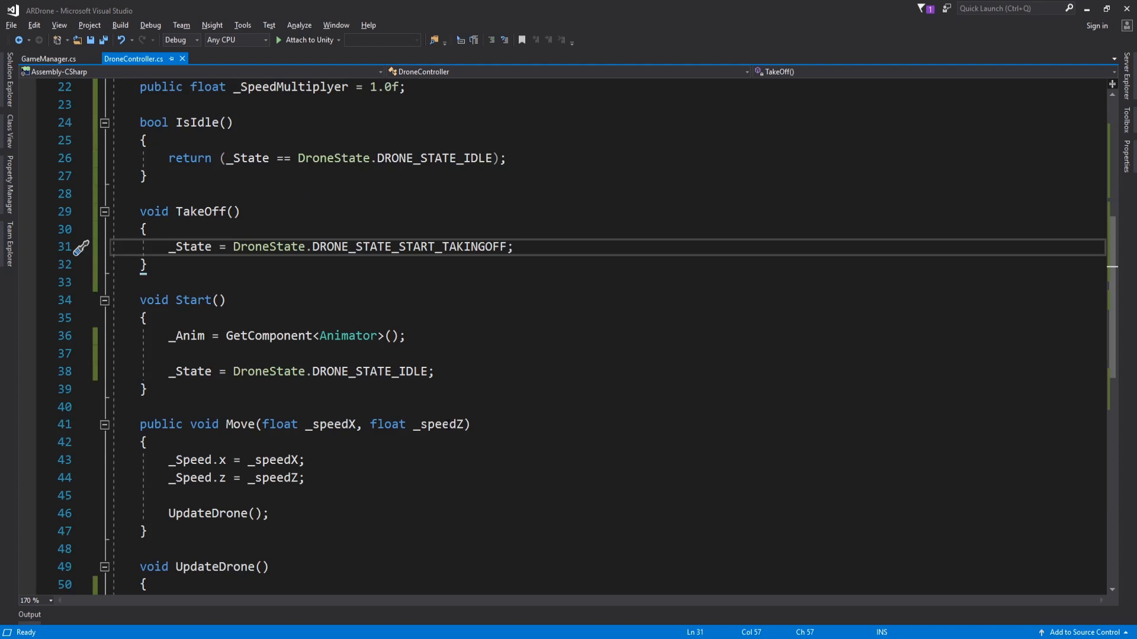
Make UpdateDrone switch on _State with a DRONE_STATE_IDLE case
{"action": "scroll", "scroll_direction": "down", "scroll_amount": 3}
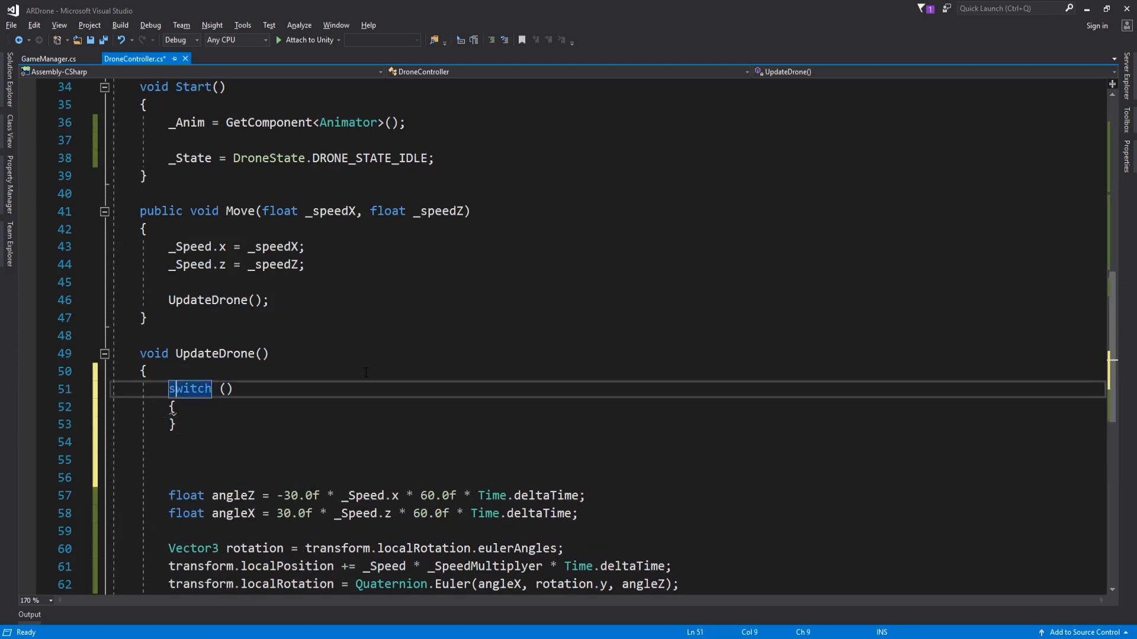
{"action": "type", "text": "_s"}
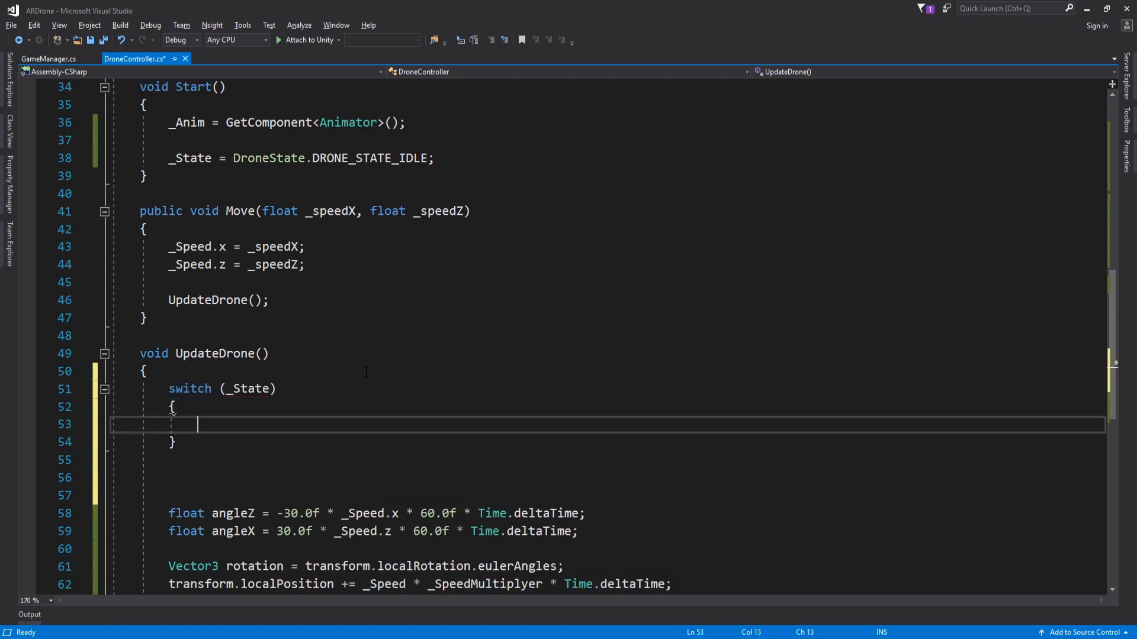
{"action": "type", "text": "case DroneState."}
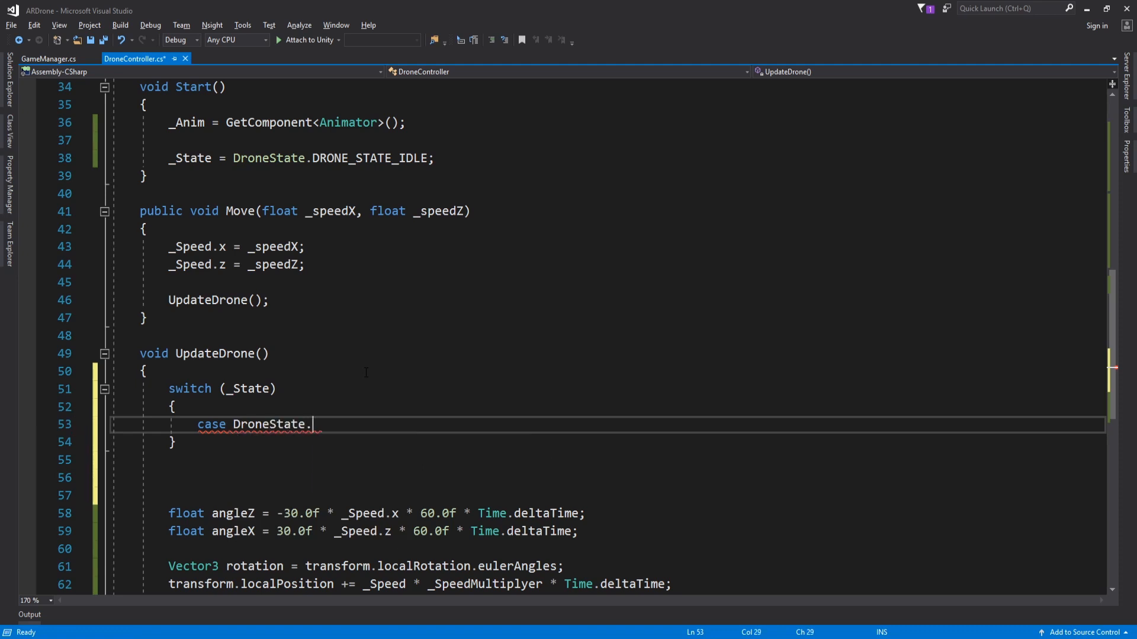
{"action": "type", "text": "DRONE_STATE_IDLE"}
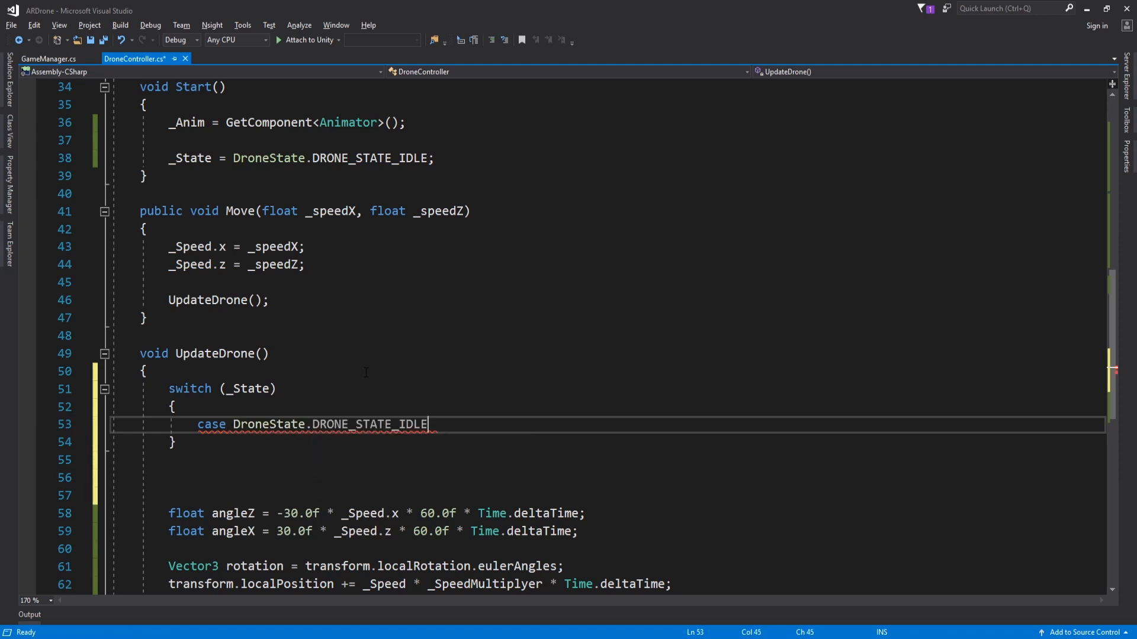
{"action": "type", "text": ":"}
{"action": "type", "text": "case"}
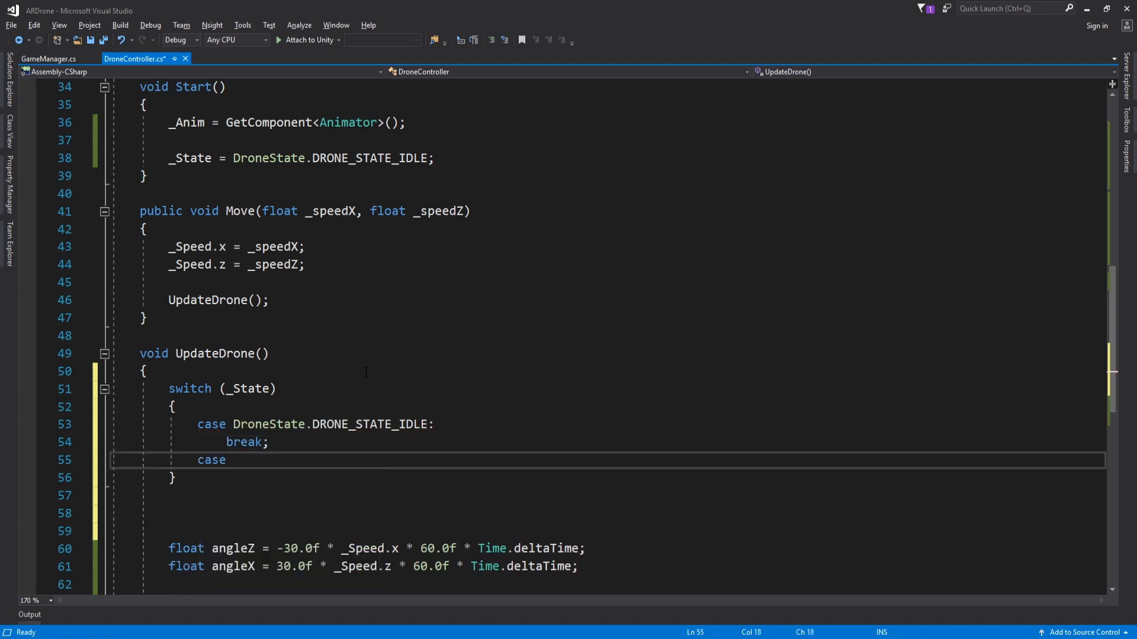
Add a DRONE_STATE_START_TAKINGOFF case calling _Anim.SetBool("TakeOff", true), save, and return to Unity
{"action": "type", "text": "DroneState."}
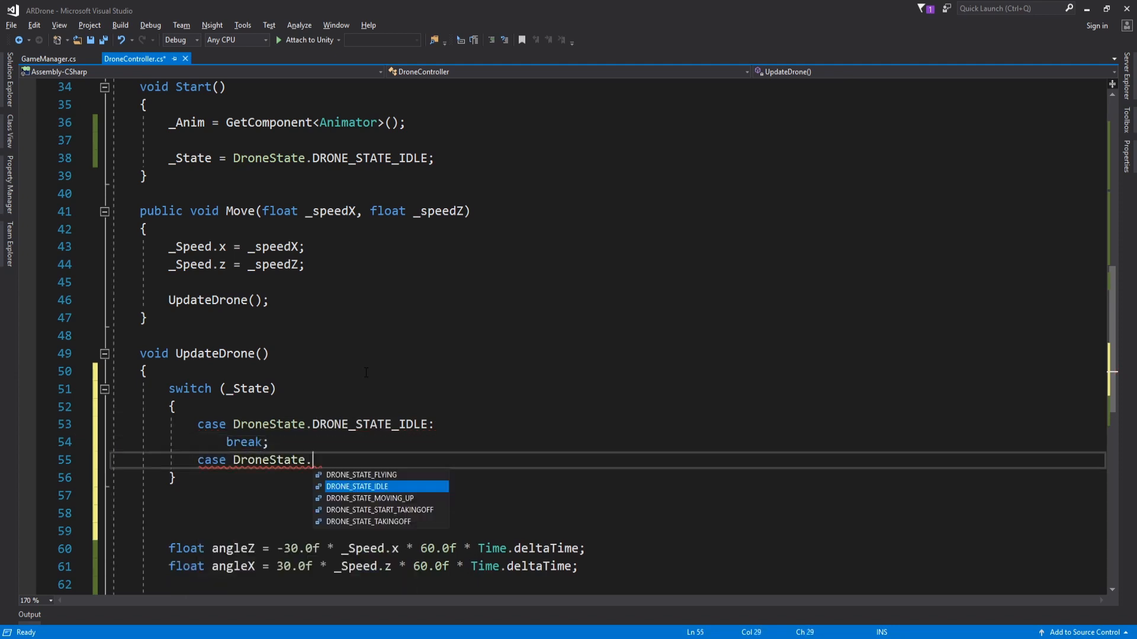
{"action": "type", "text": "DRONE_STATE_START_TAKINGOFF:"}
{"action": "type", "text": "break;"}
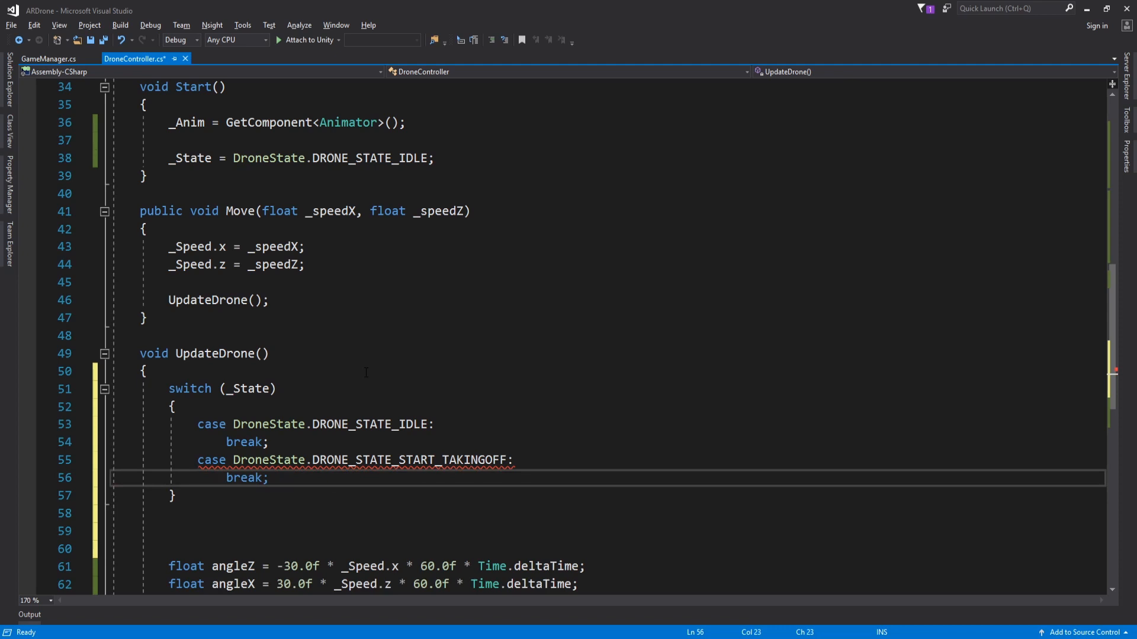
{"action": "key", "text": "Enter"}
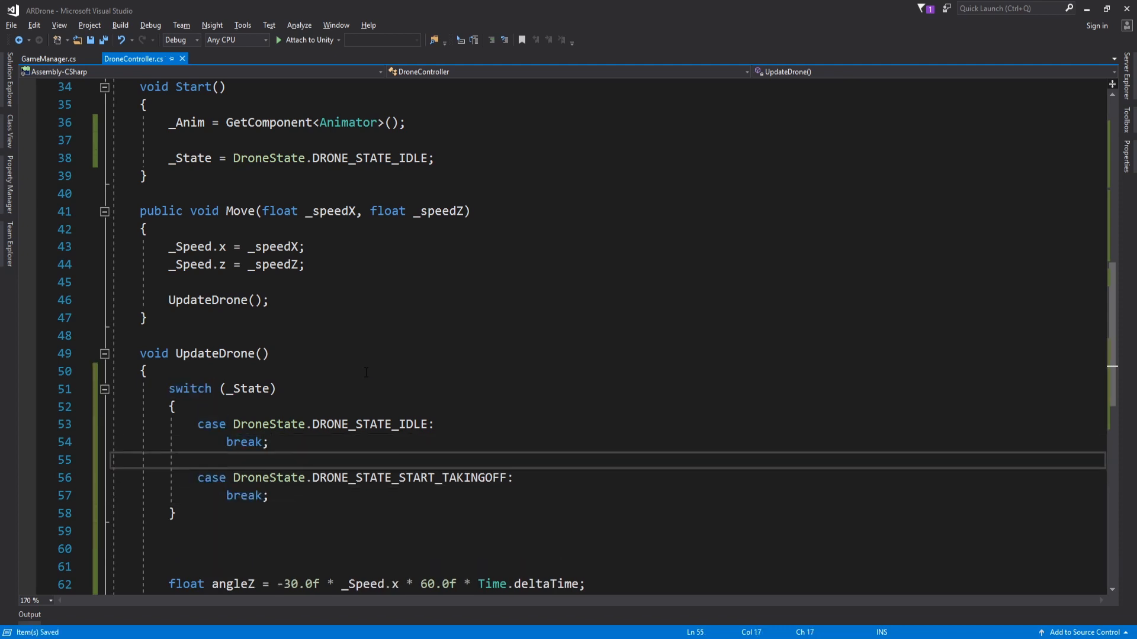
{"action": "type", "text": "anim.SetBool(\"TakeOff\", true);"}
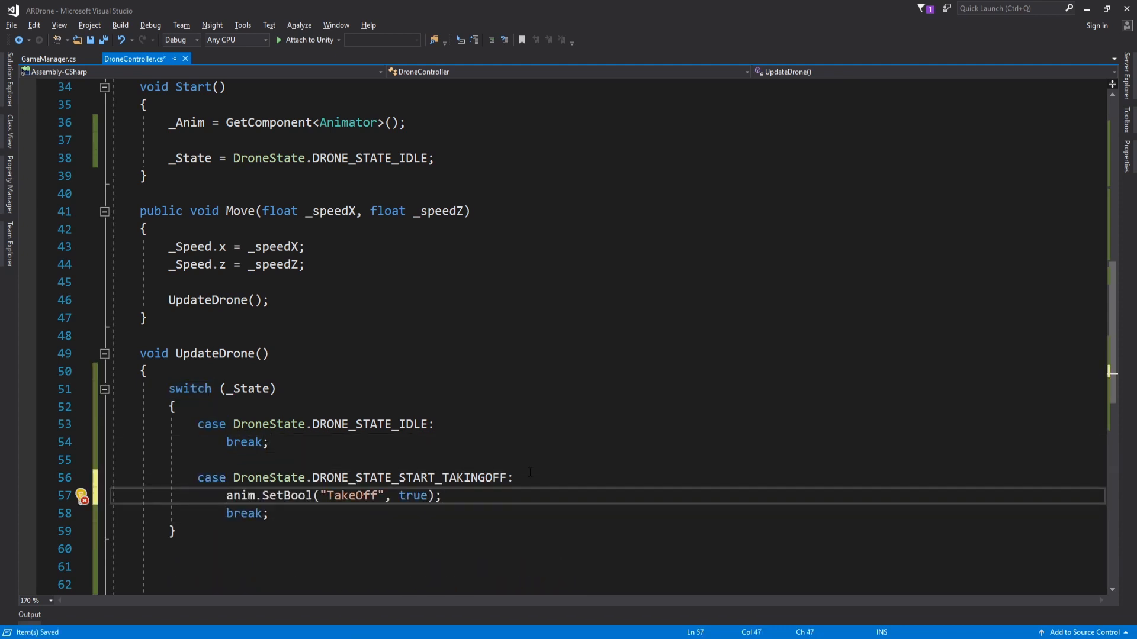
{"action": "key", "text": "enter"}
{"action": "type", "text": "case"}
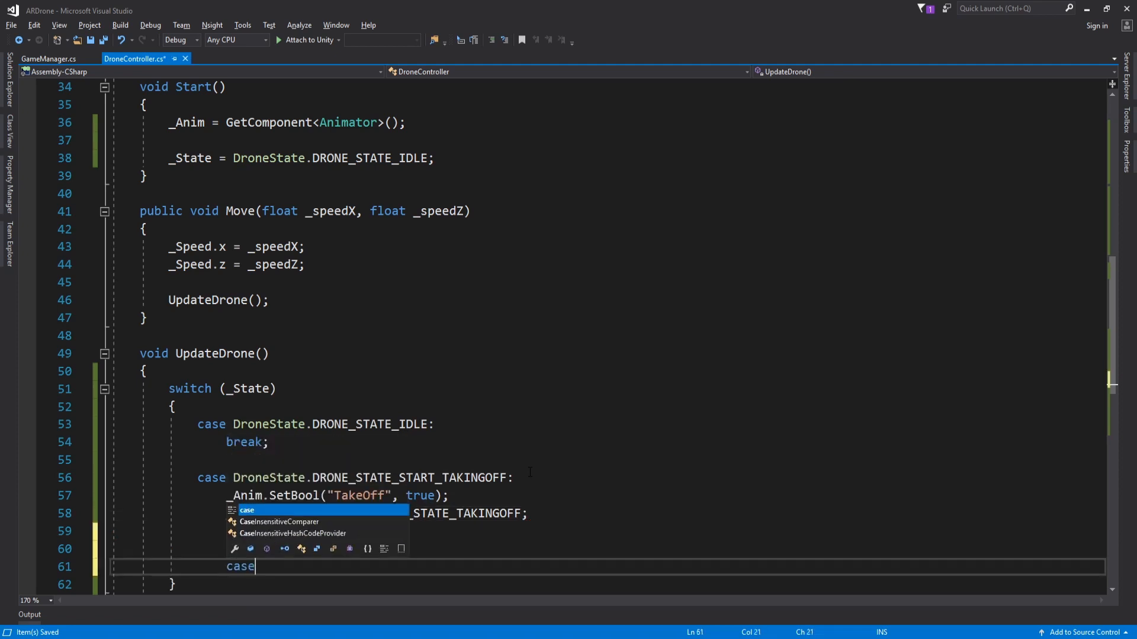
{"action": "type", "text": "DroneState"}
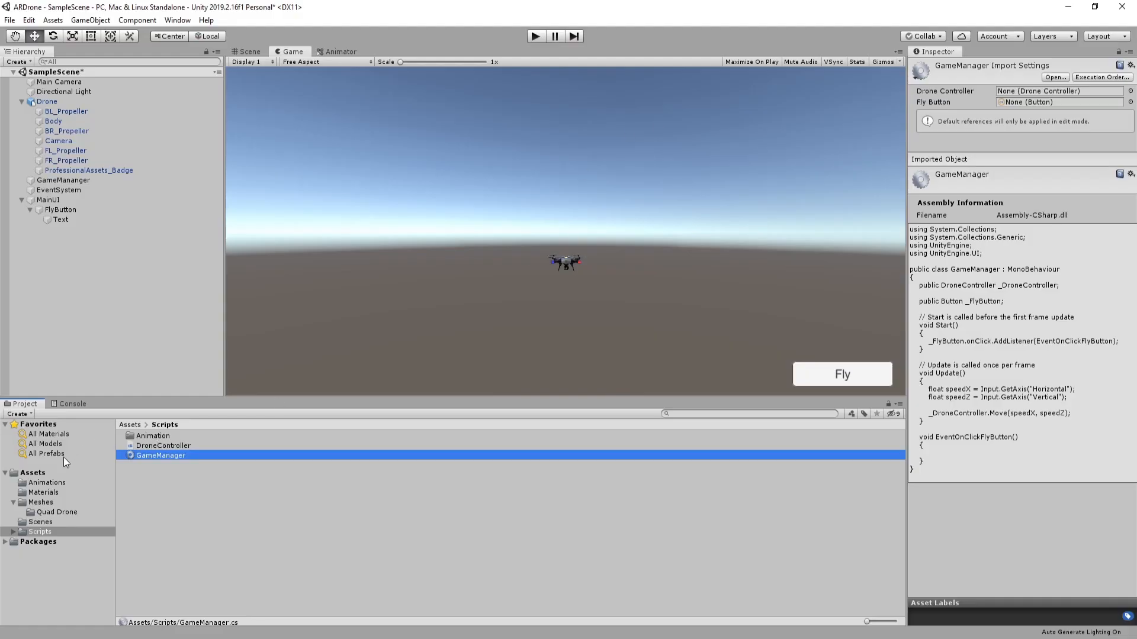
{"action": "left_click", "coordinate": [46, 482]}
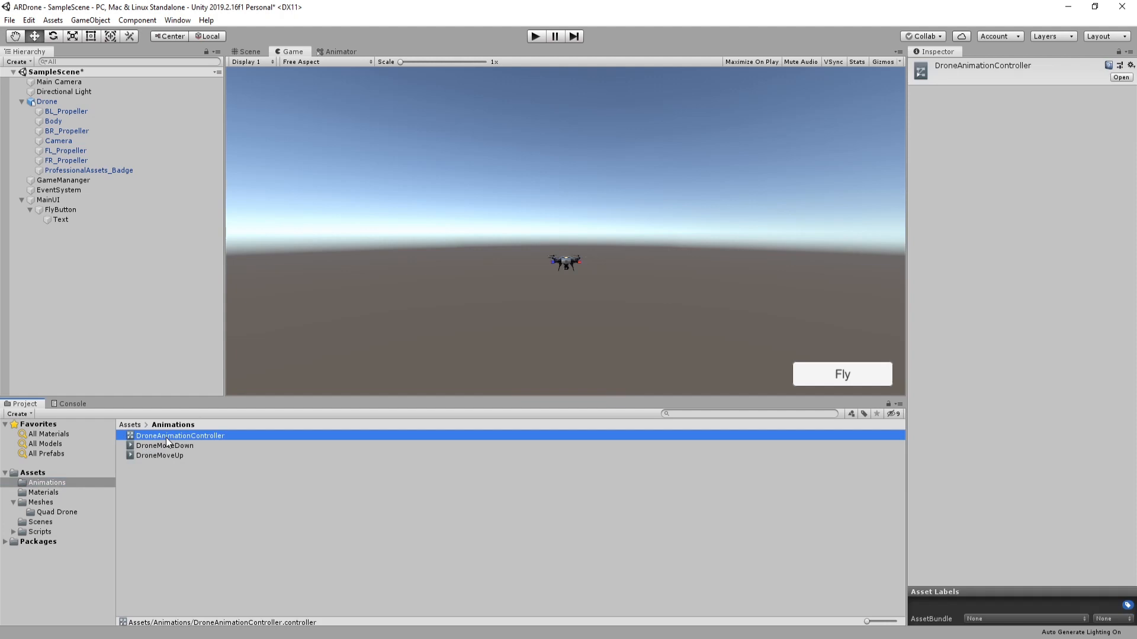
Review the TakingOff state, its transition and FlyingAndMovingBlendTree in DroneAnimationController, then bring up TakingOffState
{"action": "double_click", "coordinate": [180, 436]}
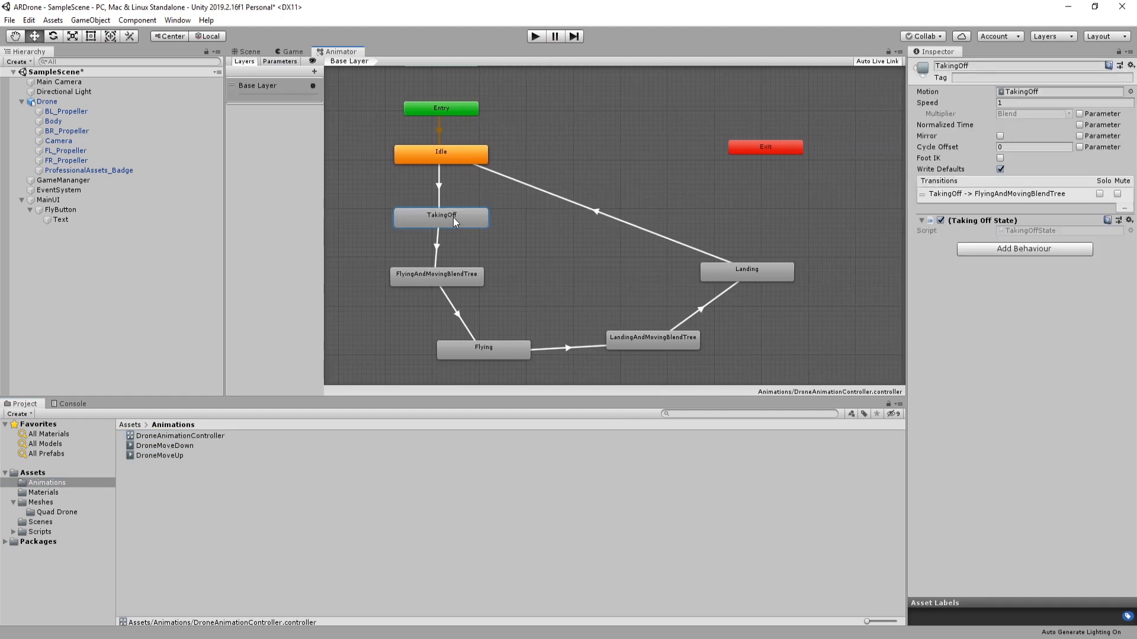
{"action": "mouse_move", "coordinate": [437, 240]}
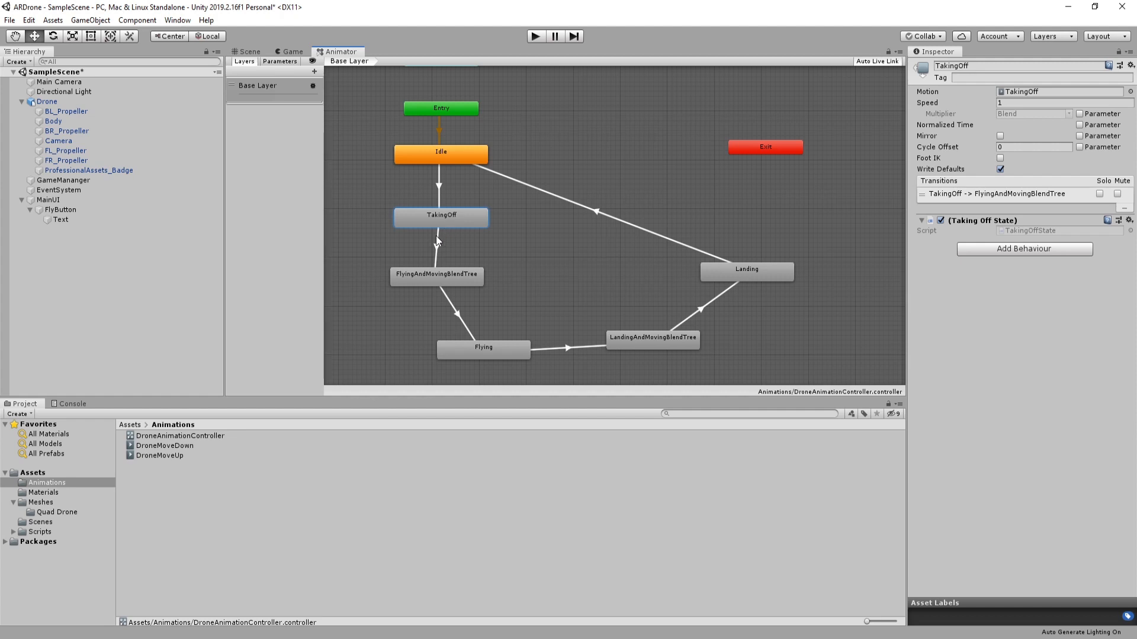
{"action": "left_click", "coordinate": [438, 246]}
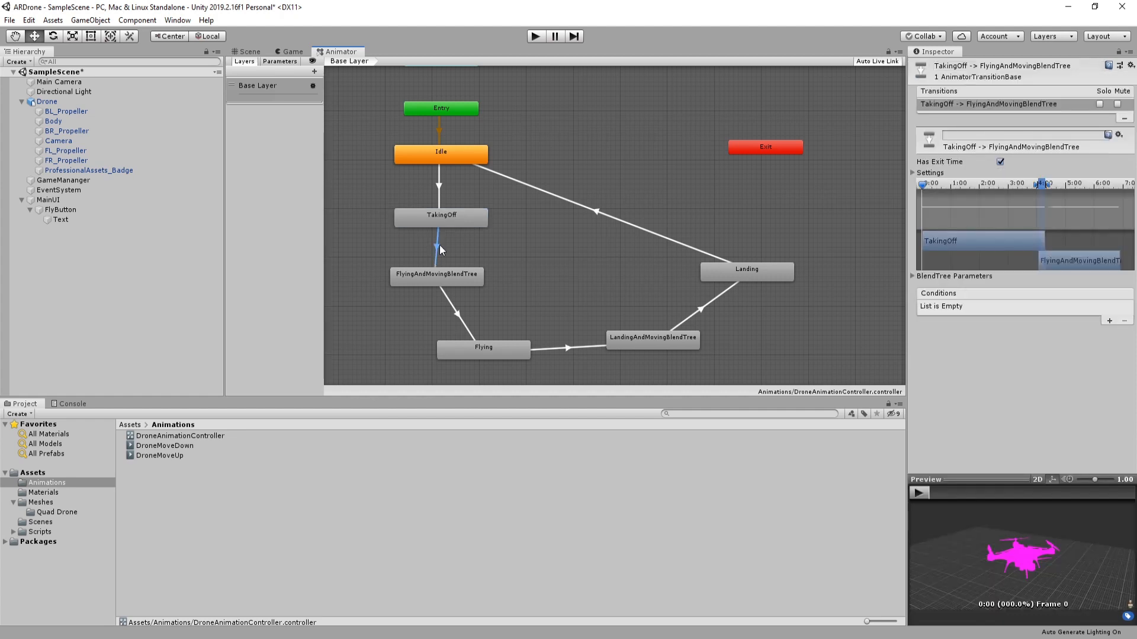
{"action": "left_click", "coordinate": [436, 276]}
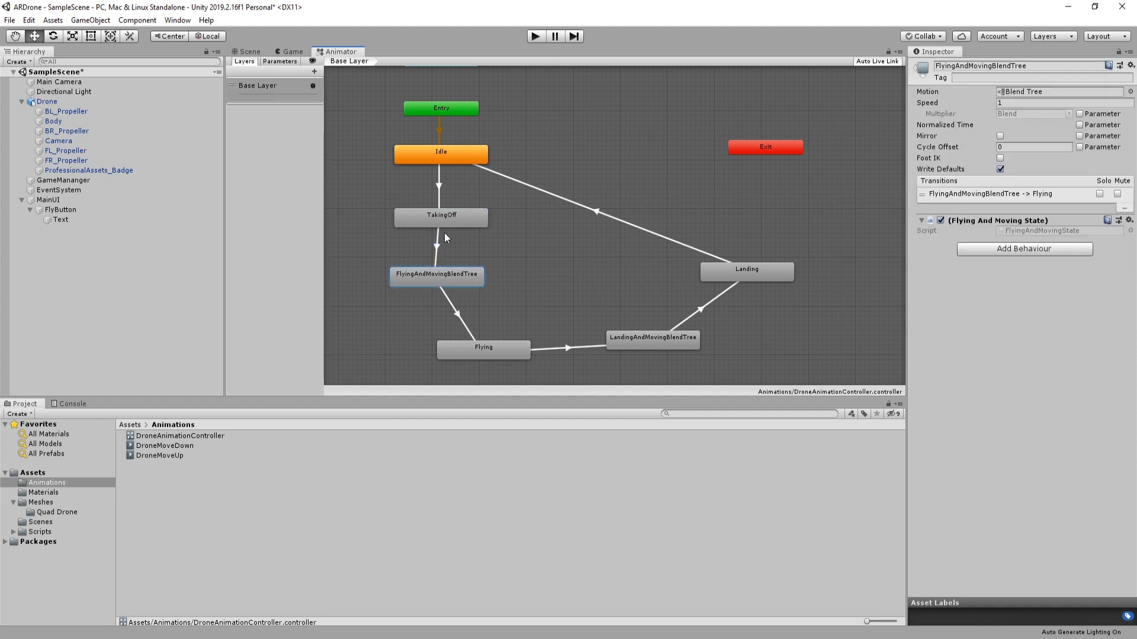
{"action": "left_click", "coordinate": [441, 216]}
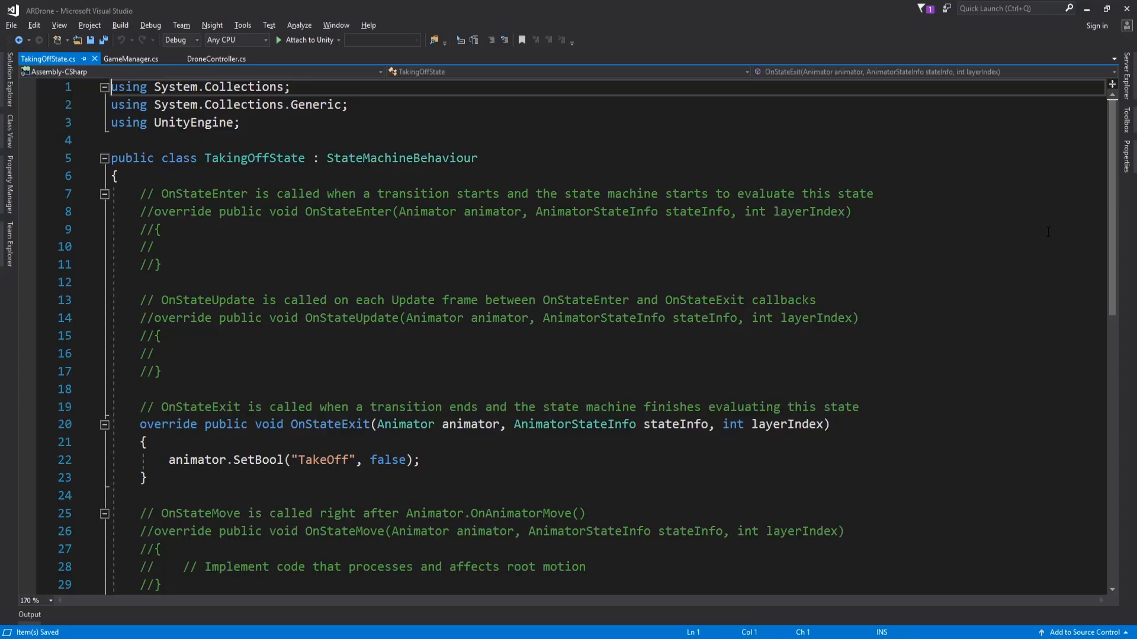
{"action": "mouse_move", "coordinate": [325, 459]}
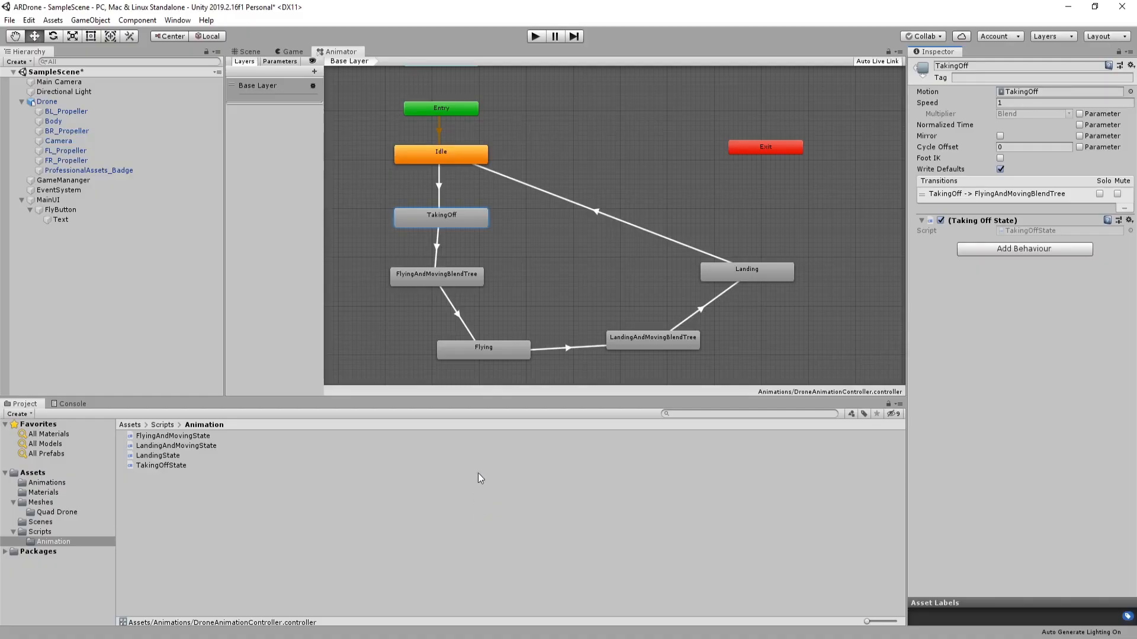
In FlyingAndMovingState, set animator MoveUp to true in OnStateEnter (false on exit), then go to DroneController
{"action": "left_click", "coordinate": [436, 276]}
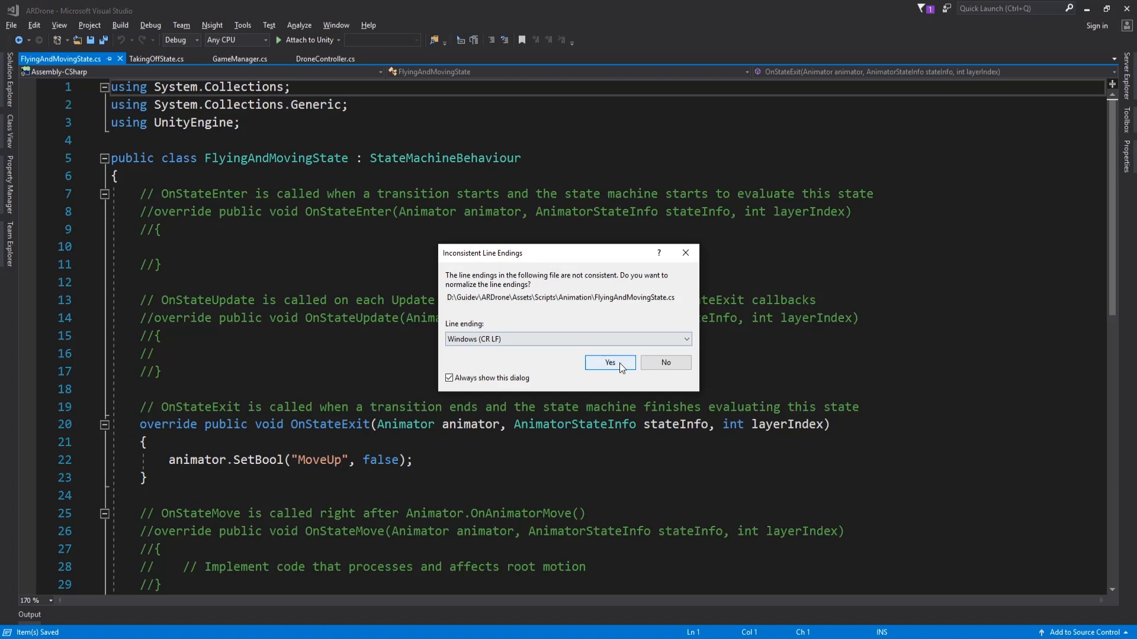
{"action": "left_click", "coordinate": [608, 362]}
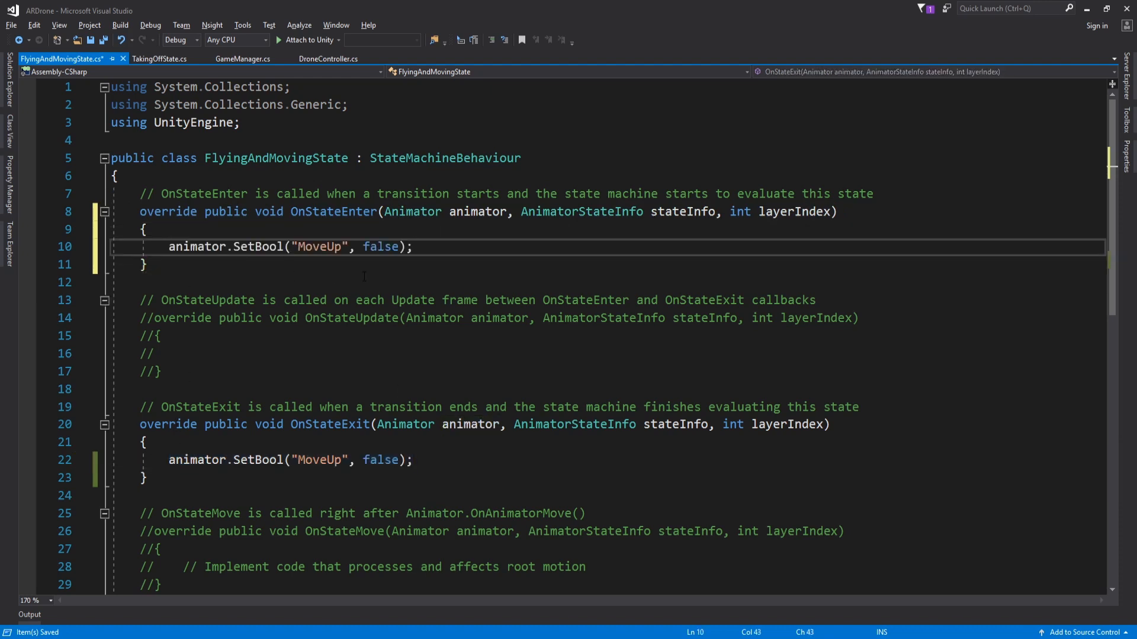
{"action": "double_click", "coordinate": [380, 247]}
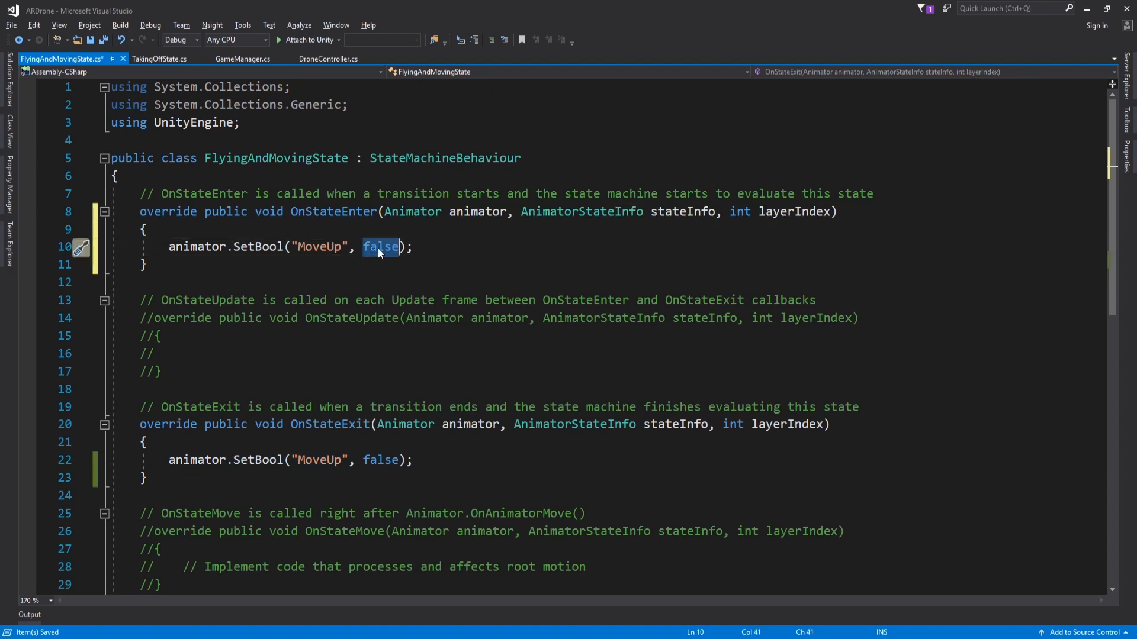
{"action": "type", "text": "true"}
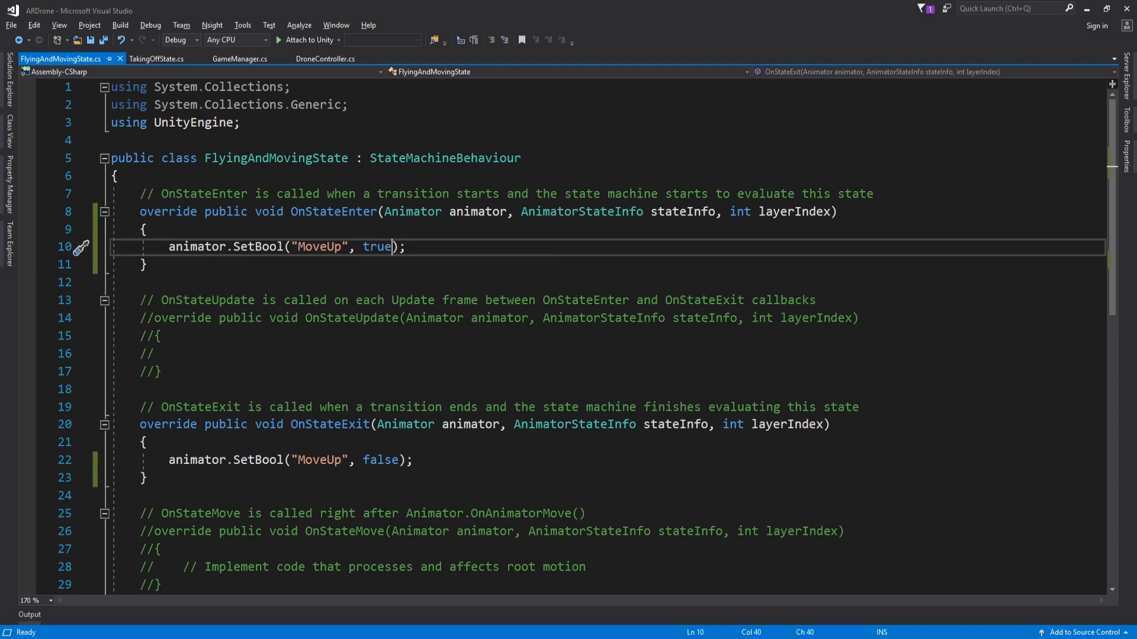
{"action": "left_click", "coordinate": [326, 60]}
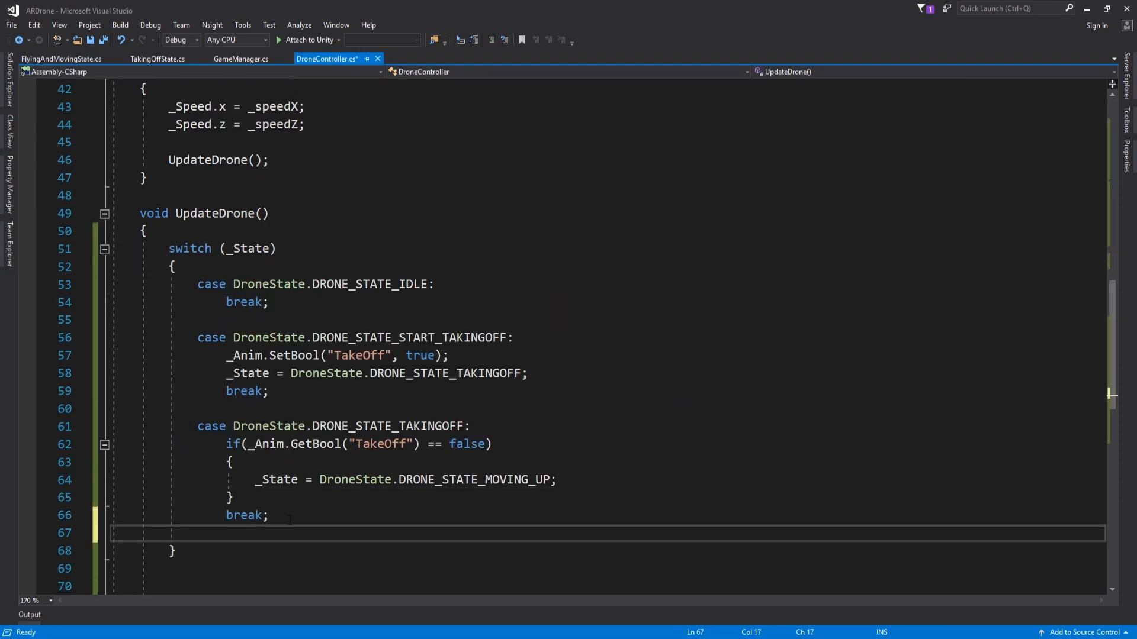
Add a DRONE_STATE_MOVING_UP case that switches to flying once GetBool("MoveUp") is false
{"action": "type", "text": "case DroneState.DRONE_STATE_MOVING_UP"}
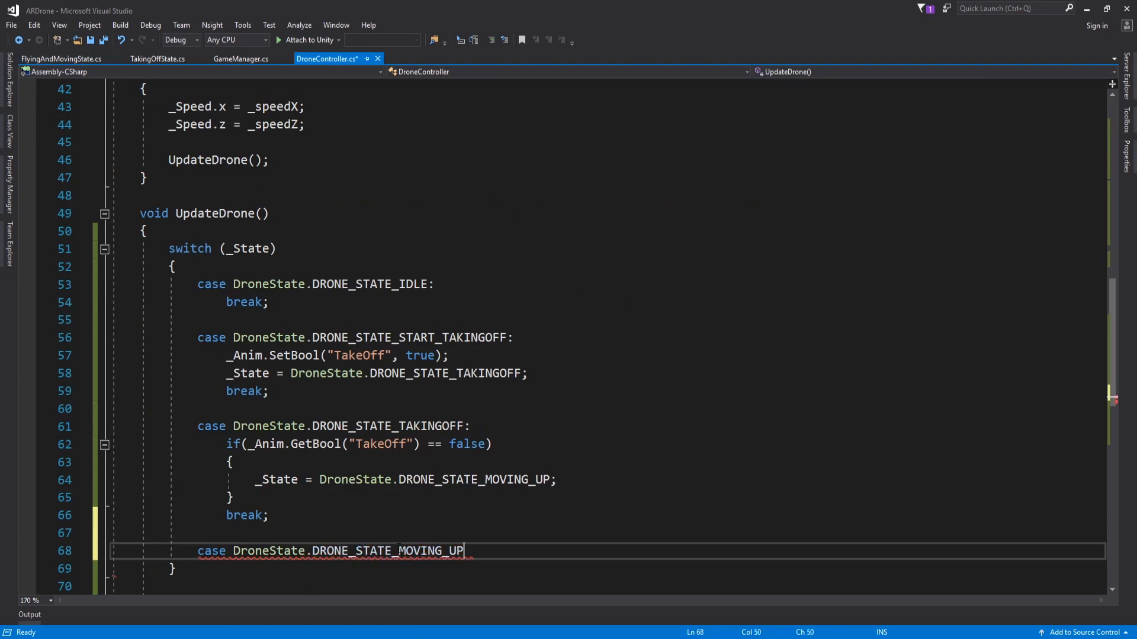
{"action": "type", "text": "break;"}
{"action": "type", "text": "if(_Anim.GetBool("}
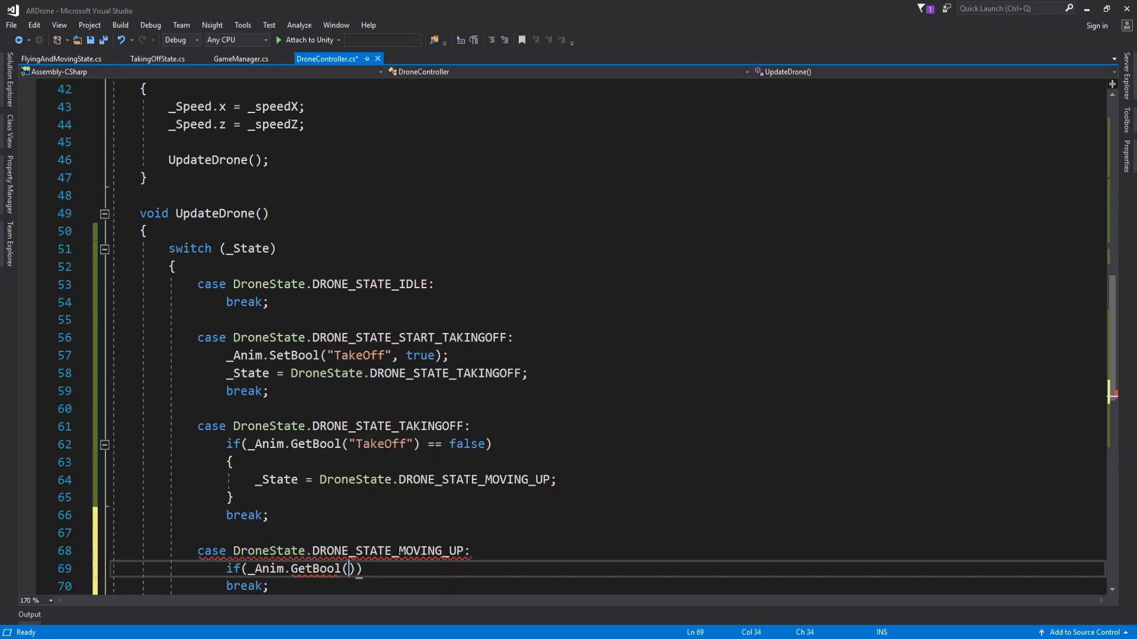
{"action": "type", "text": "\"M\""}
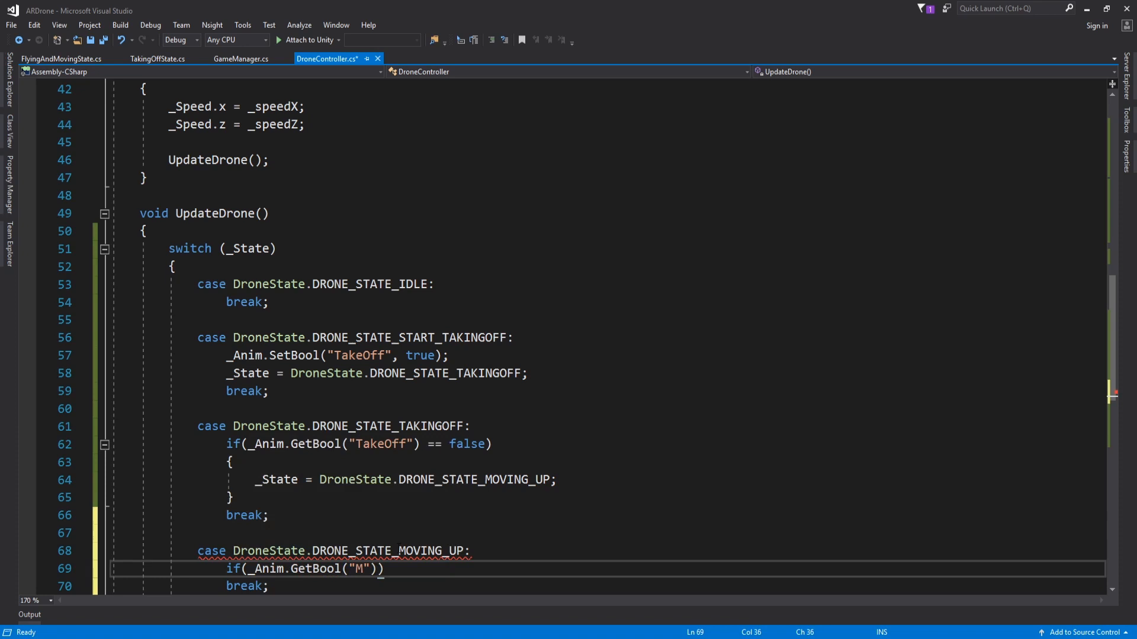
{"action": "type", "text": "oveUp"}
{"action": "type", "text": "case DroneState"}
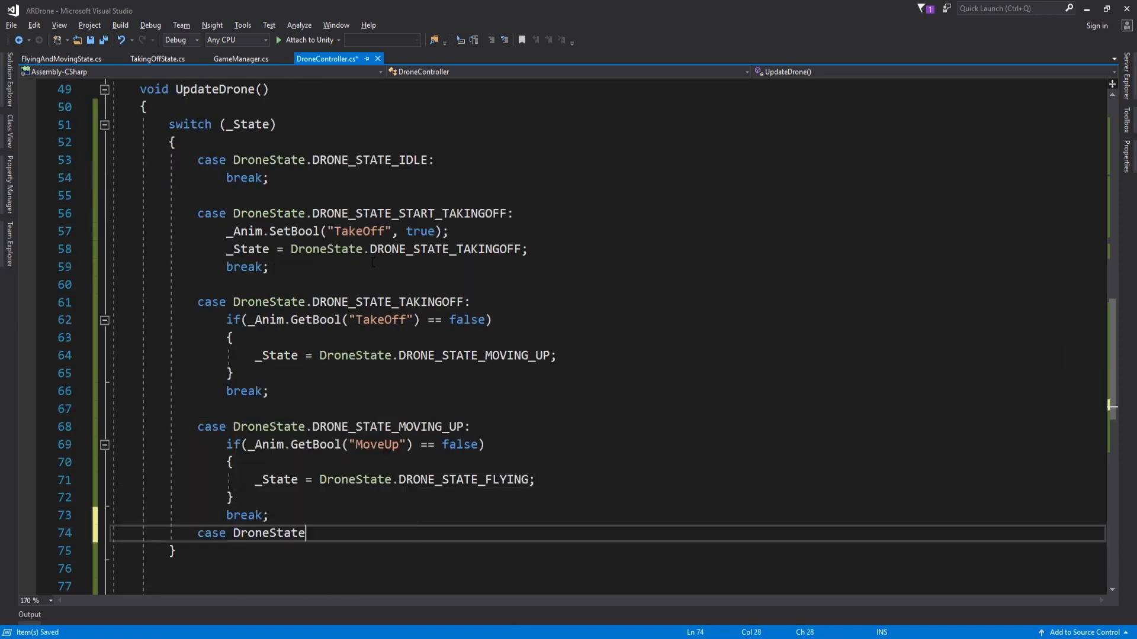
Add a DRONE_STATE_FLYING case with break, then go to the GameManager script
{"action": "type", "text": ".DRONE_STATE_FLYING:"}
{"action": "type", "text": "break;"}
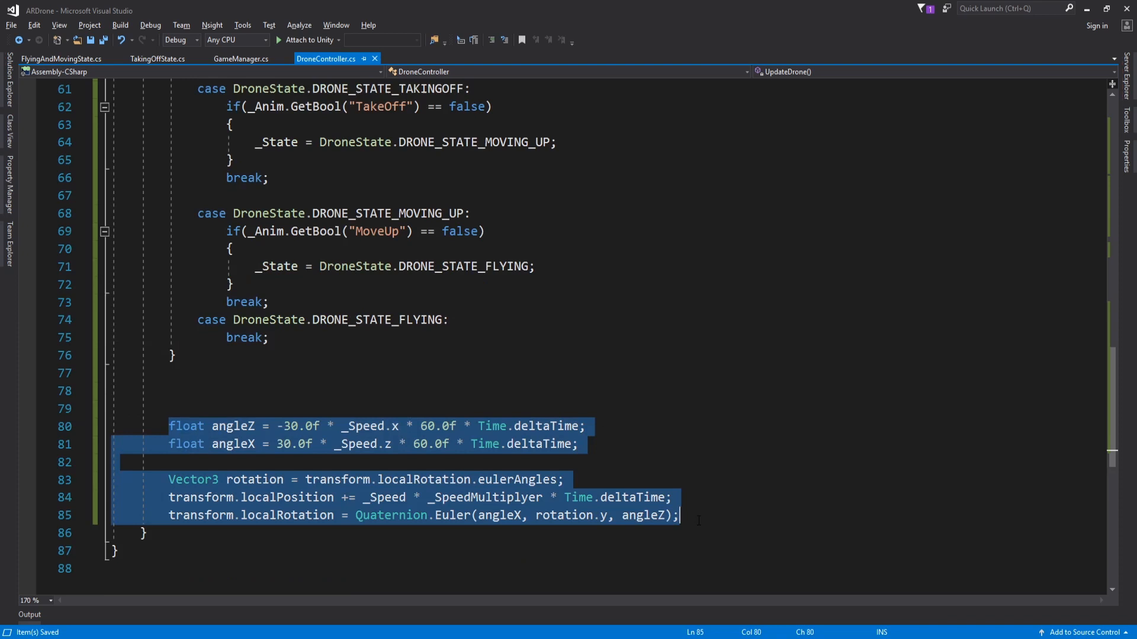
{"action": "key", "text": "Delete"}
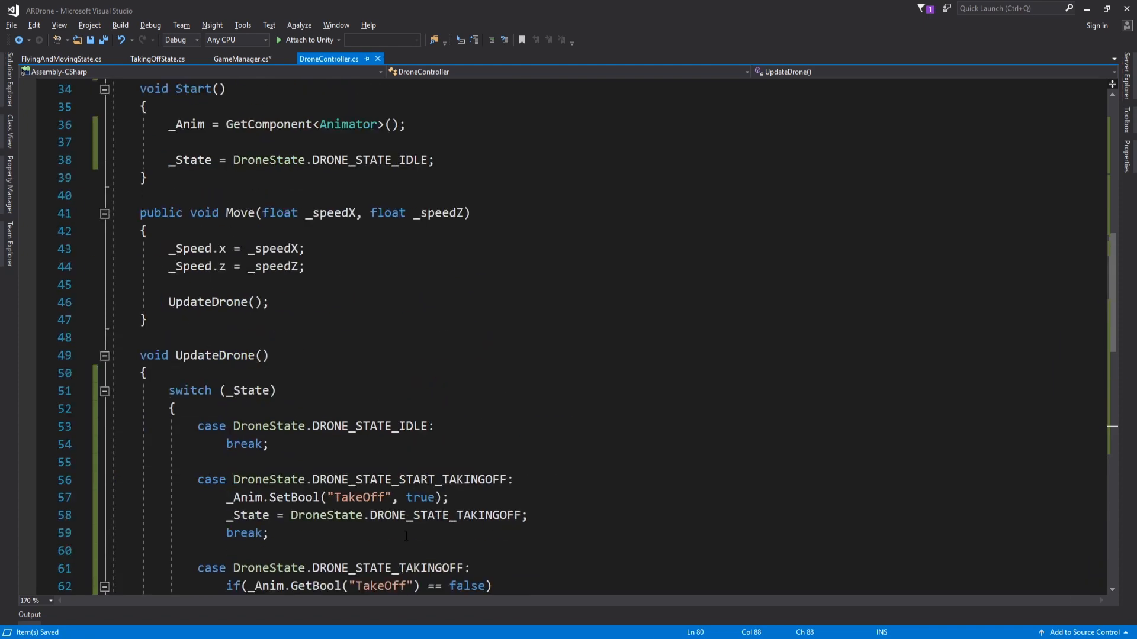
{"action": "scroll", "scroll_direction": "up", "scroll_amount": 3}
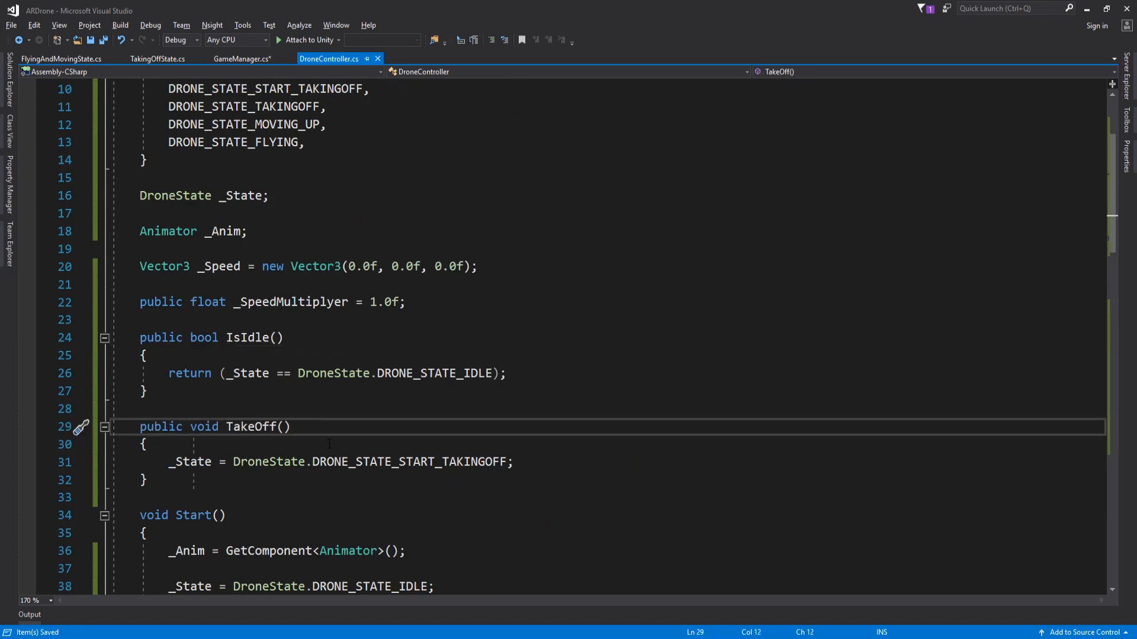
{"action": "left_click", "coordinate": [241, 59]}
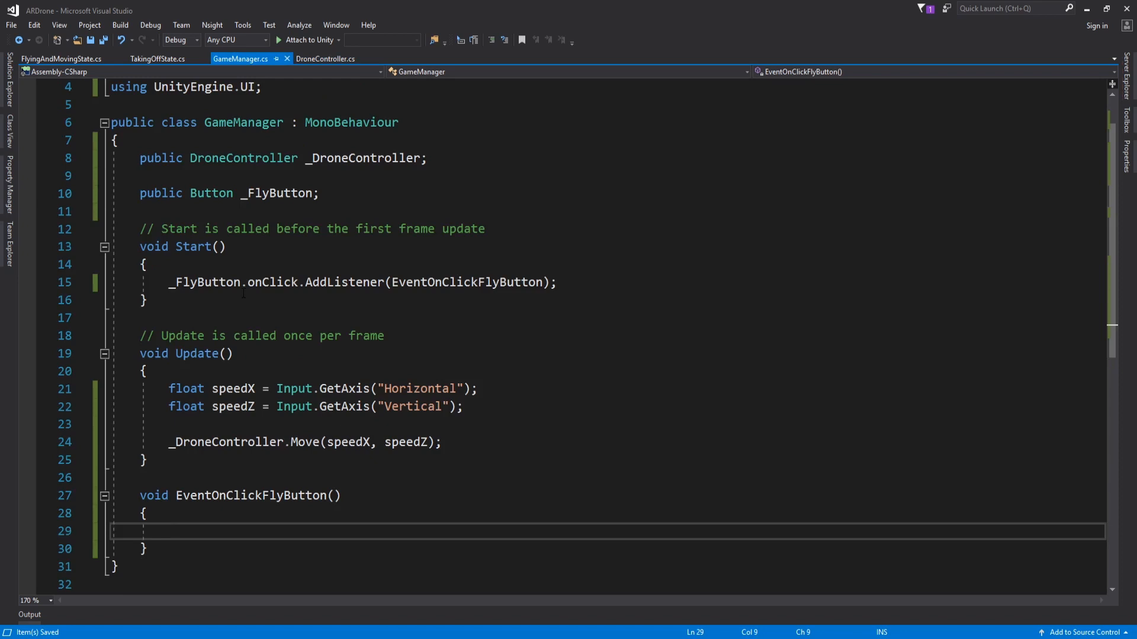
In EventOnClickFlyButton, wrap the handler body in if(_DroneController.IsIdle()) { }
{"action": "type", "text": "if(_DroneController."}
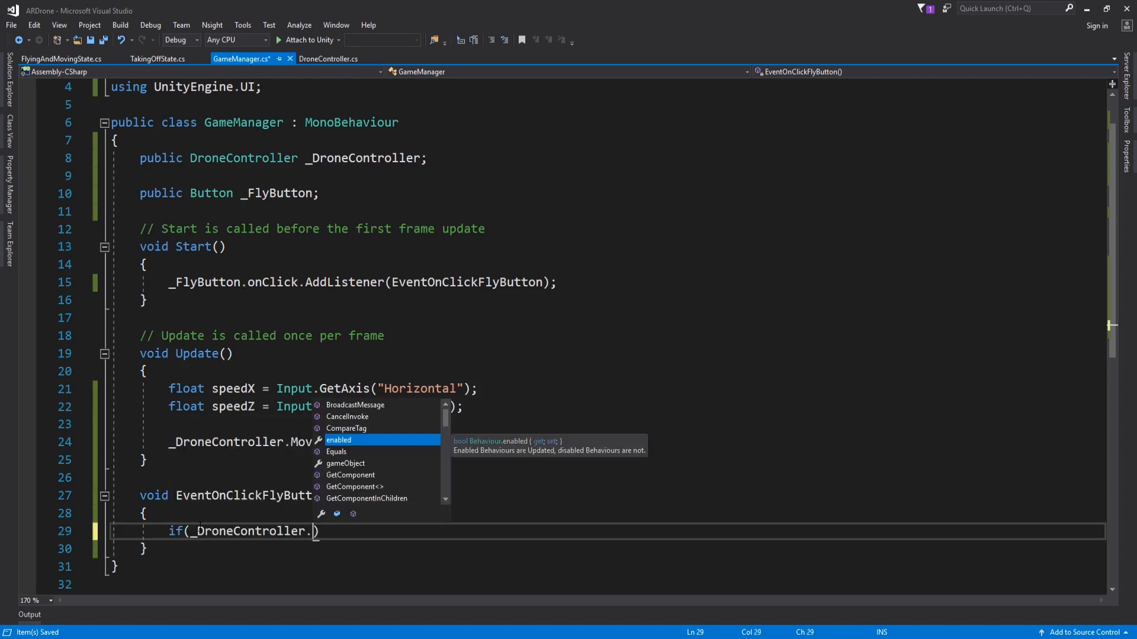
{"action": "type", "text": "IsIdle"}
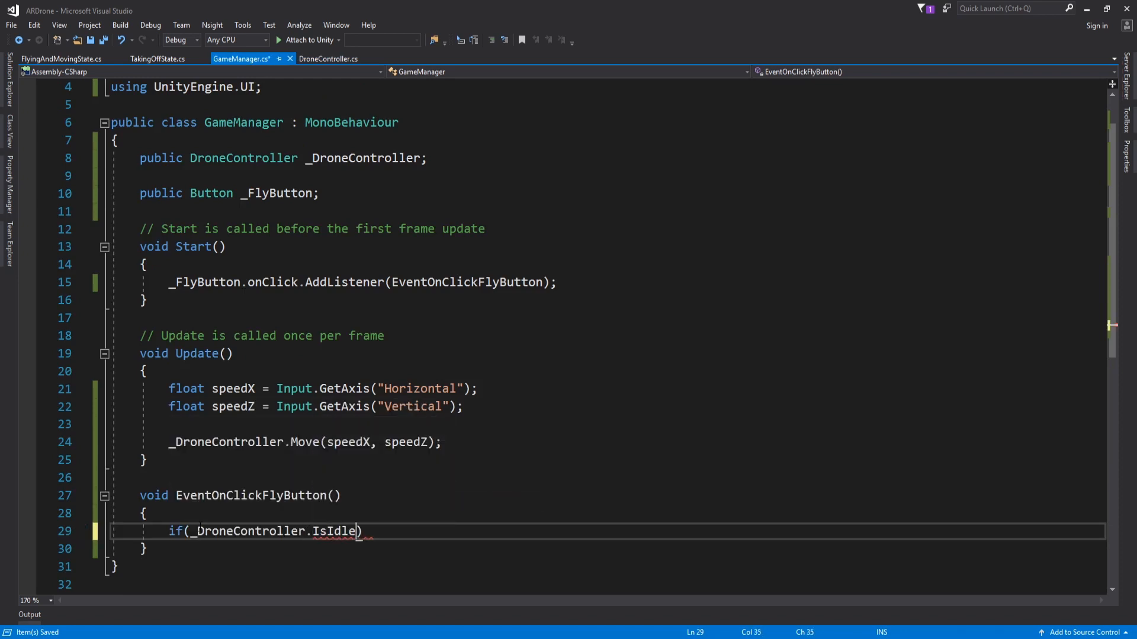
{"action": "type", "text": "()"}
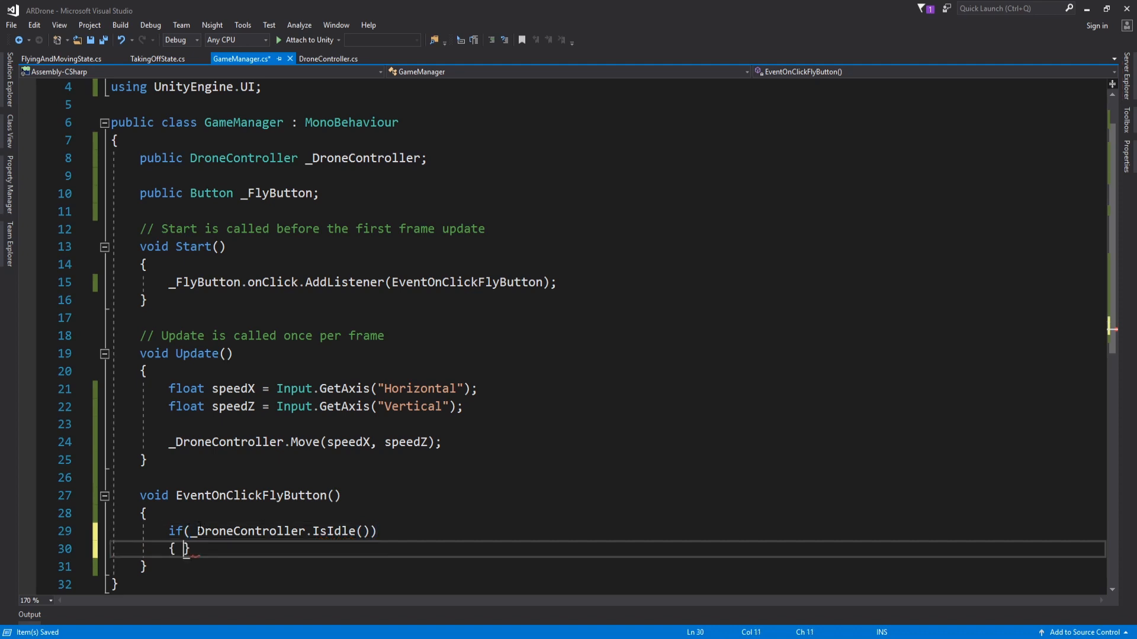
{"action": "type", "text": "_DroneController."}
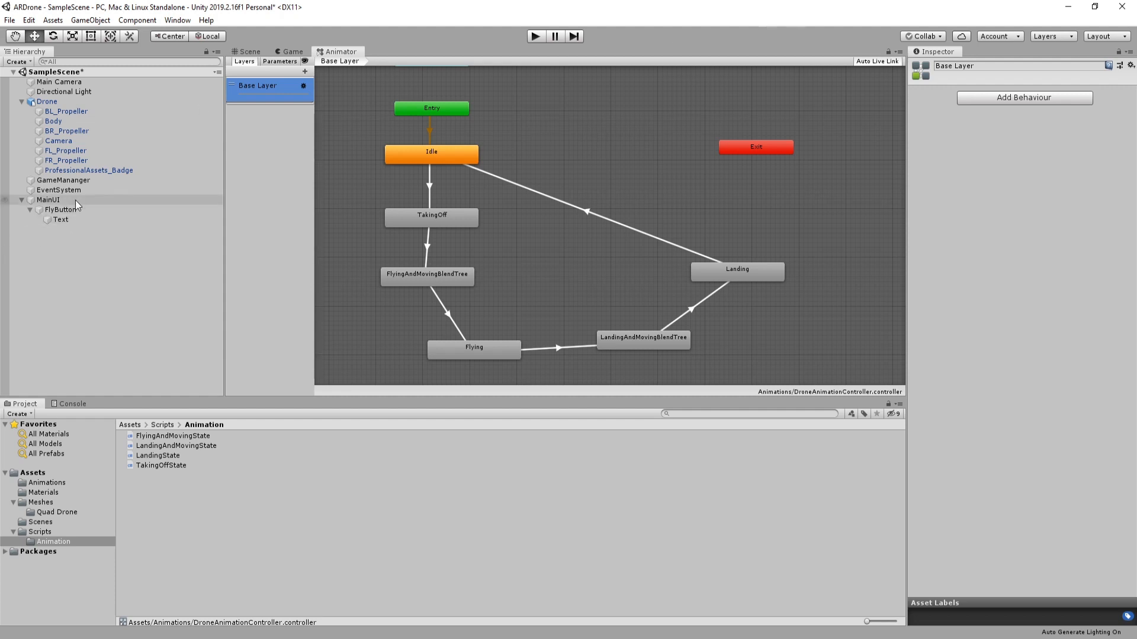
Play the scene, watch the drone rise in Scene and Game views, stop, and return to Visual Studio
{"action": "left_click", "coordinate": [64, 180]}
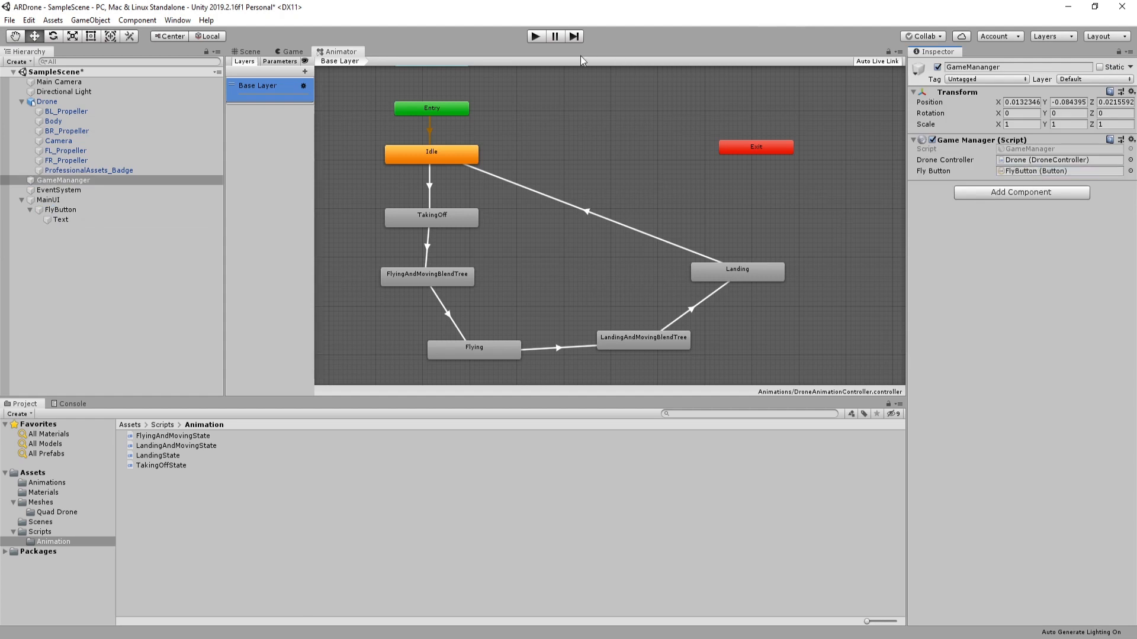
{"action": "left_click", "coordinate": [291, 51]}
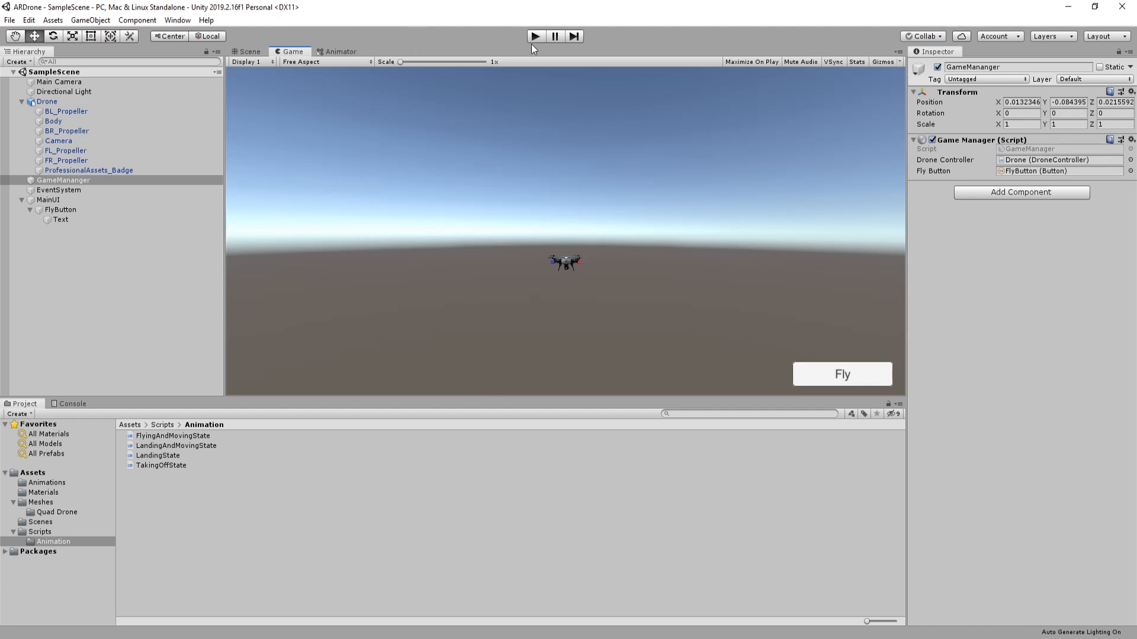
{"action": "left_click", "coordinate": [536, 36]}
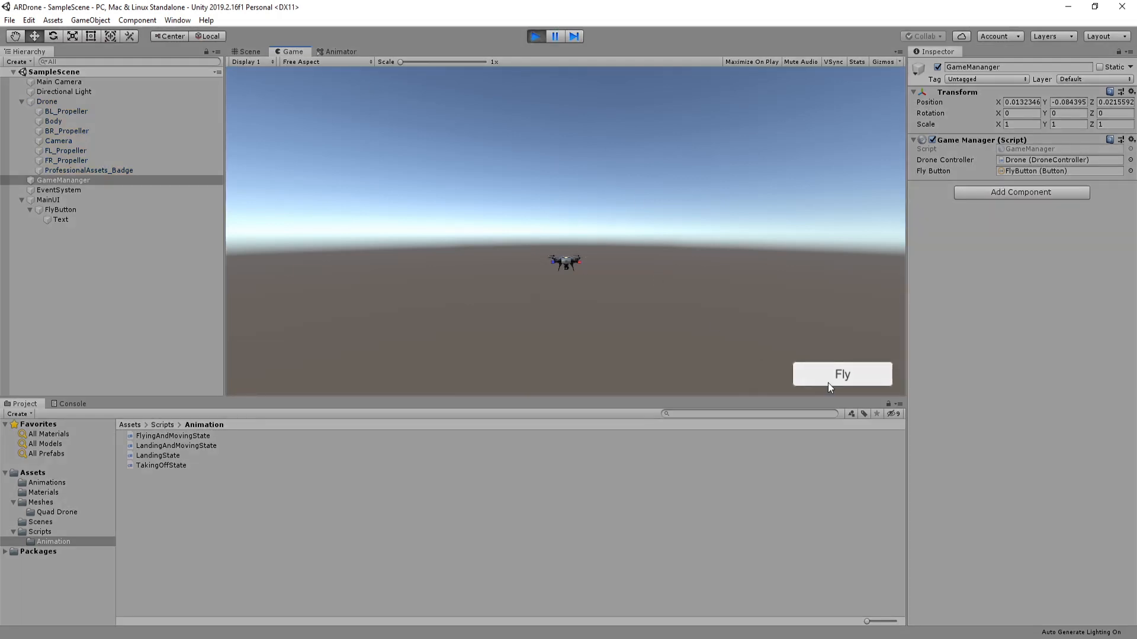
{"action": "mouse_move", "coordinate": [655, 323]}
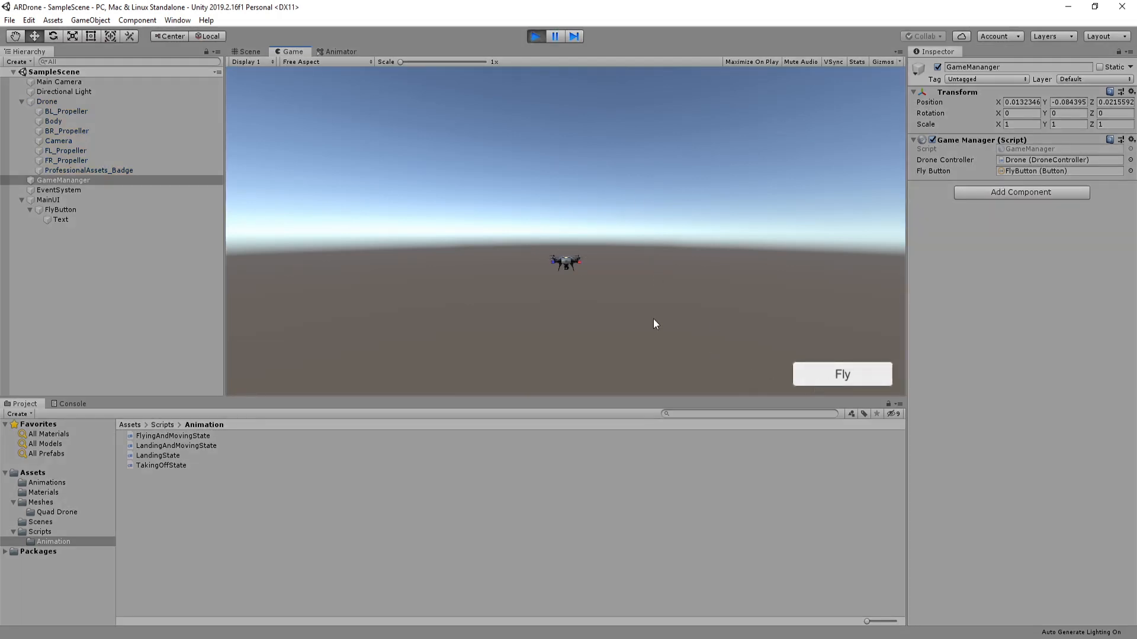
{"action": "left_click", "coordinate": [248, 51]}
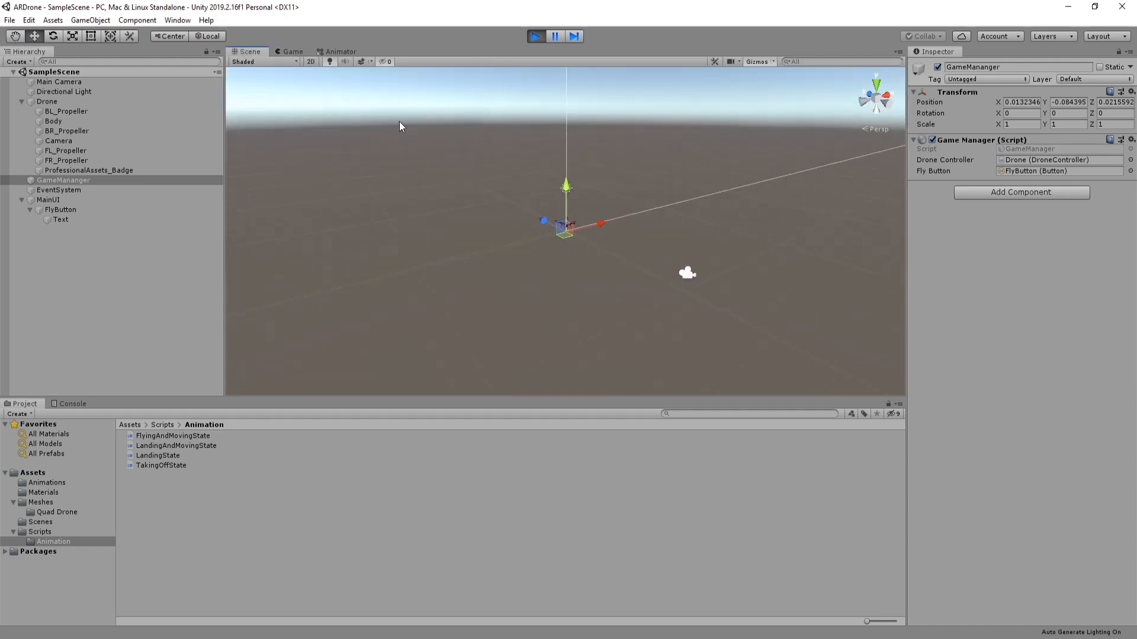
{"action": "left_click", "coordinate": [292, 51]}
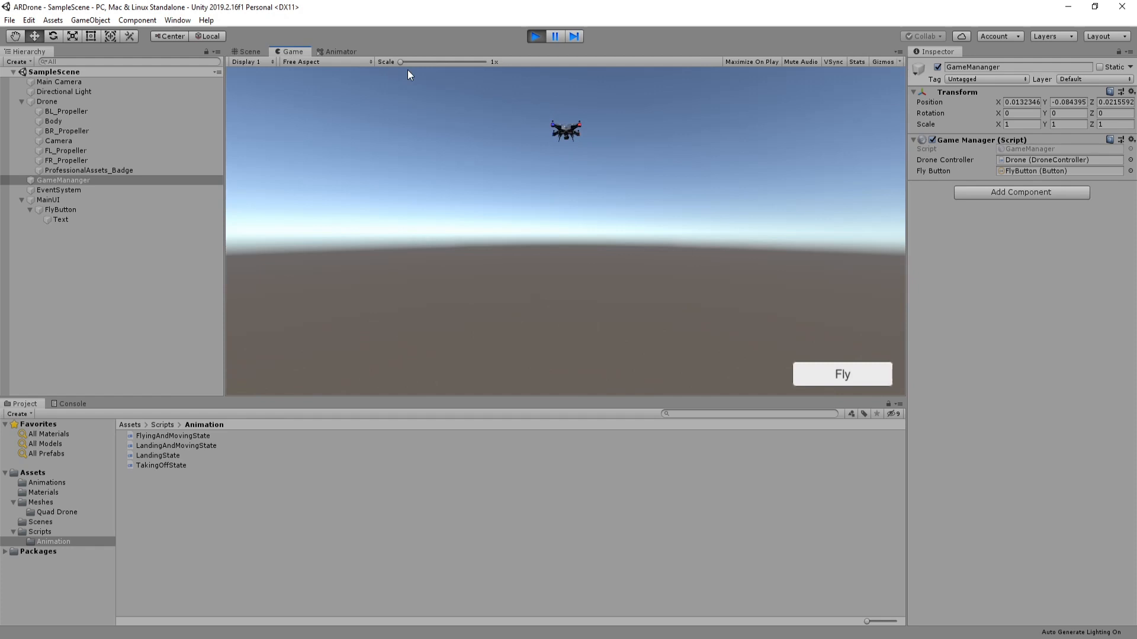
{"action": "mouse_move", "coordinate": [611, 179]}
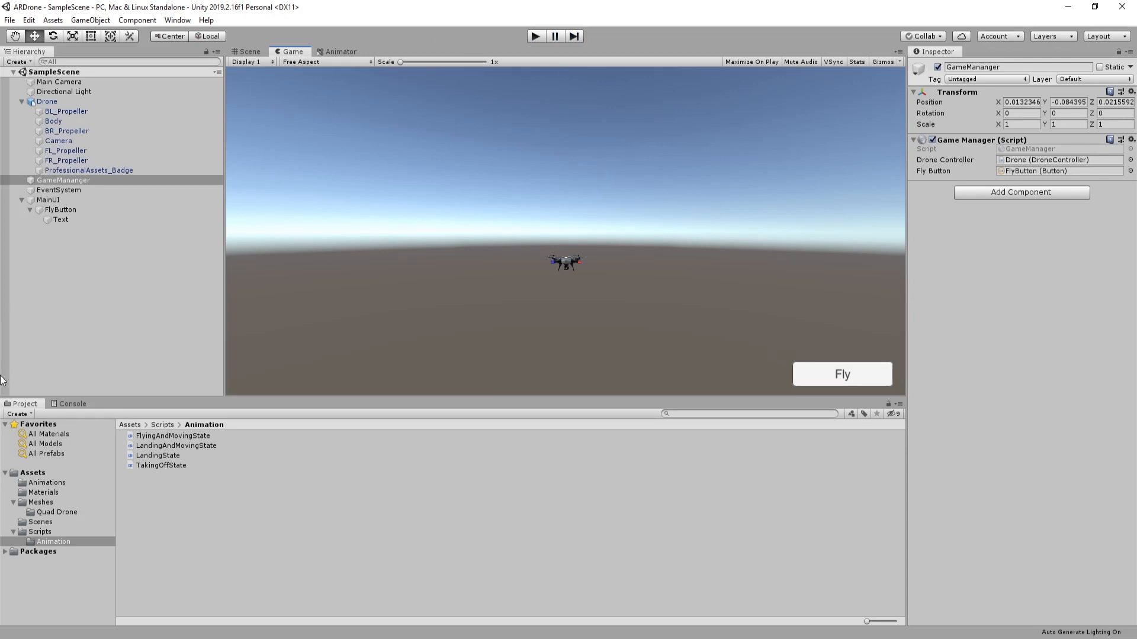
{"action": "left_click", "coordinate": [39, 532]}
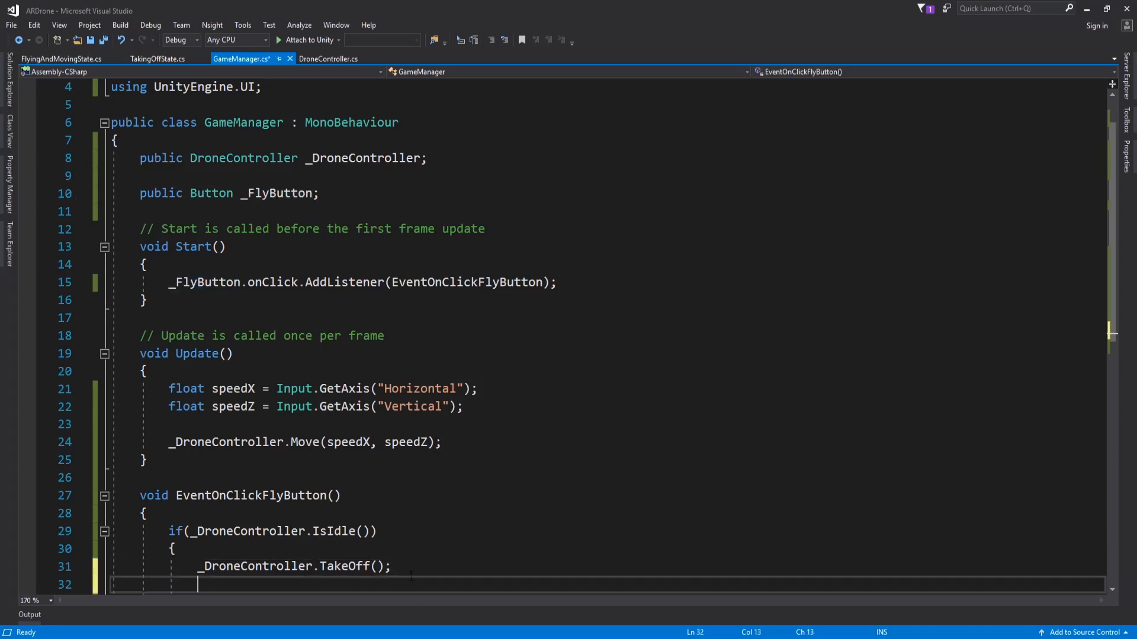
After TakeOff(), hide the Fly button with _FlyButton.gameObject.SetActive(false)
{"action": "type", "text": "_FlyButton.gameObject"}
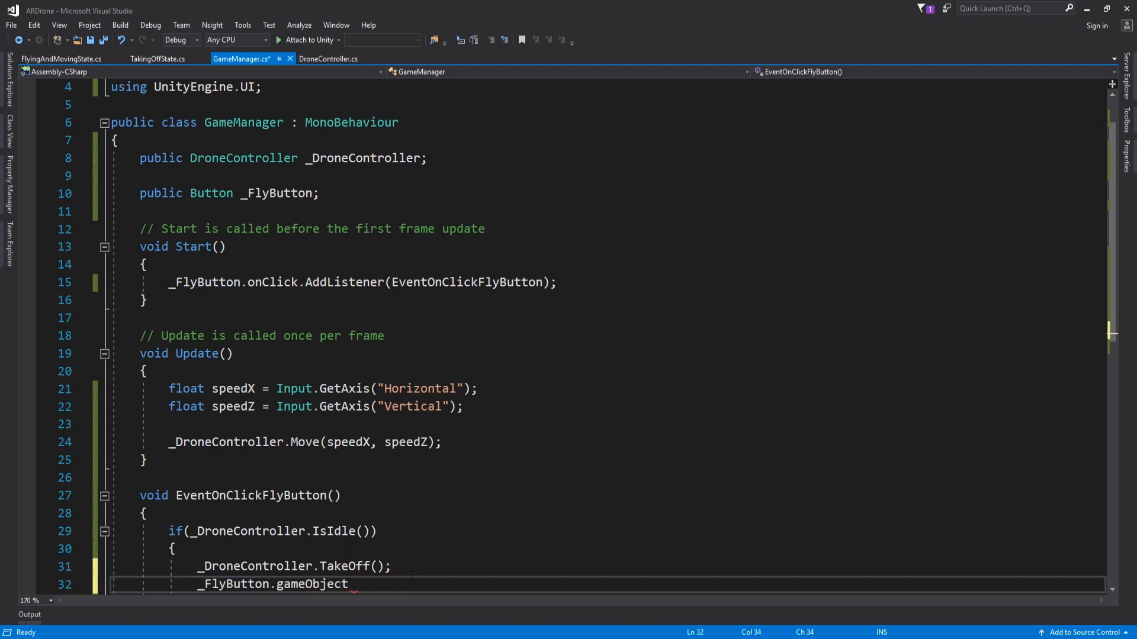
{"action": "type", "text": ".SetActive"}
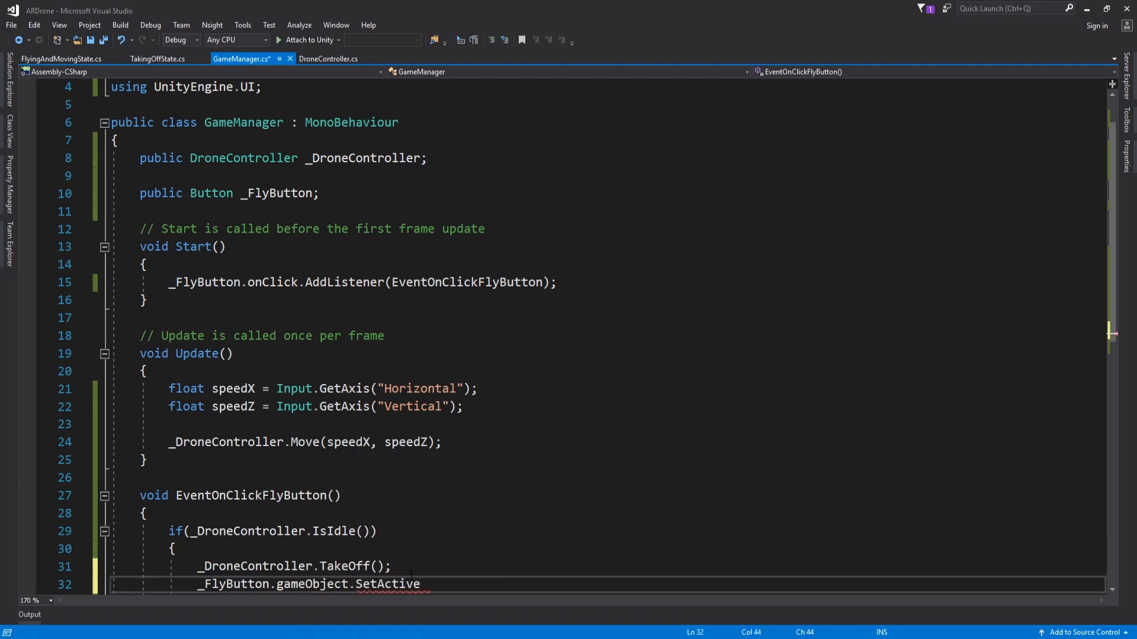
{"action": "type", "text": "(false);"}
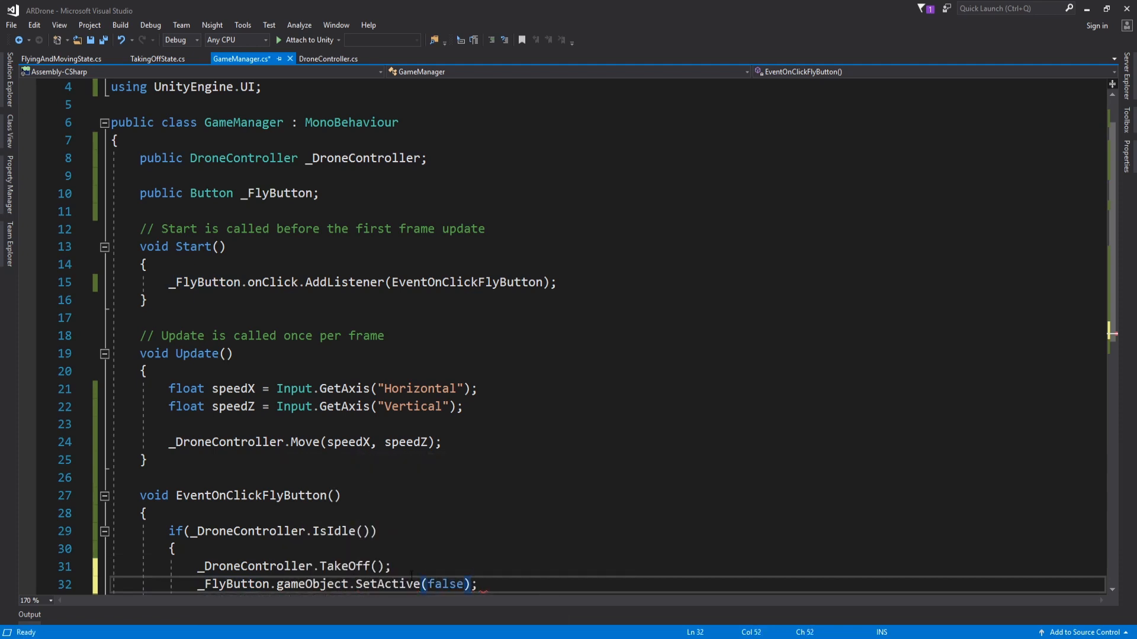